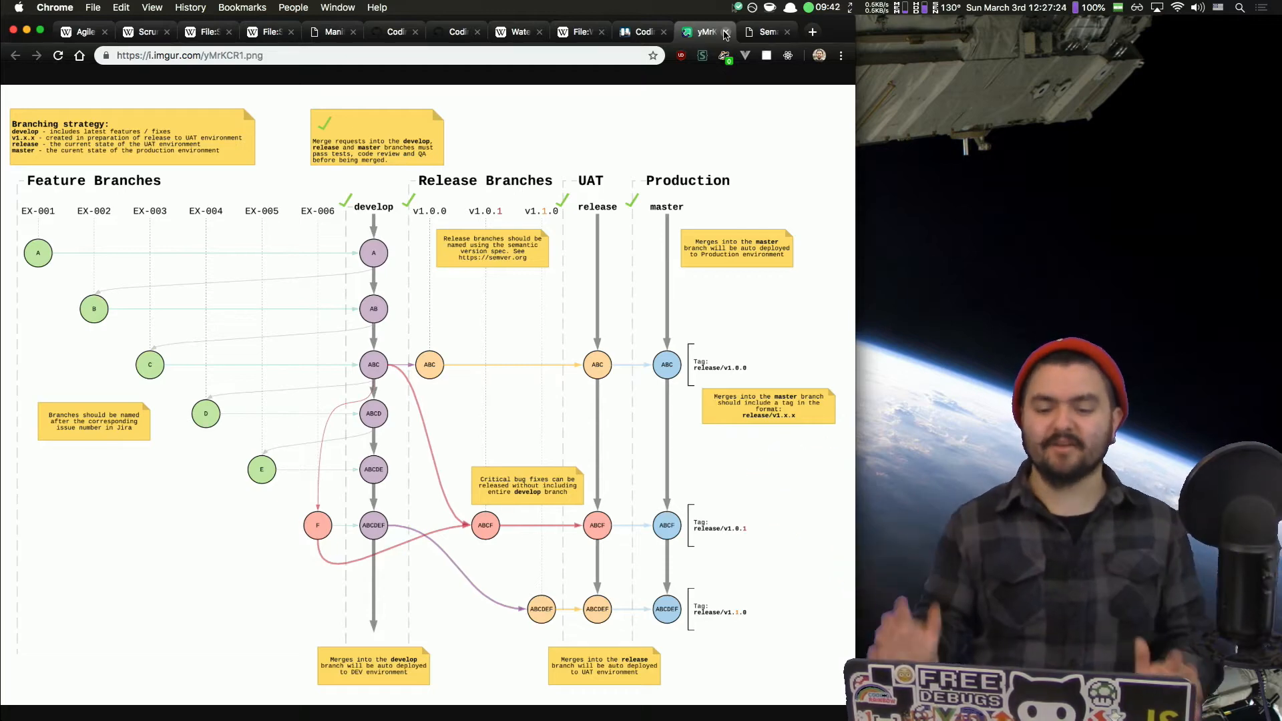
# Step: Close the imgur page showing the Git branching strategy diagram
pyautogui.click(691, 32)
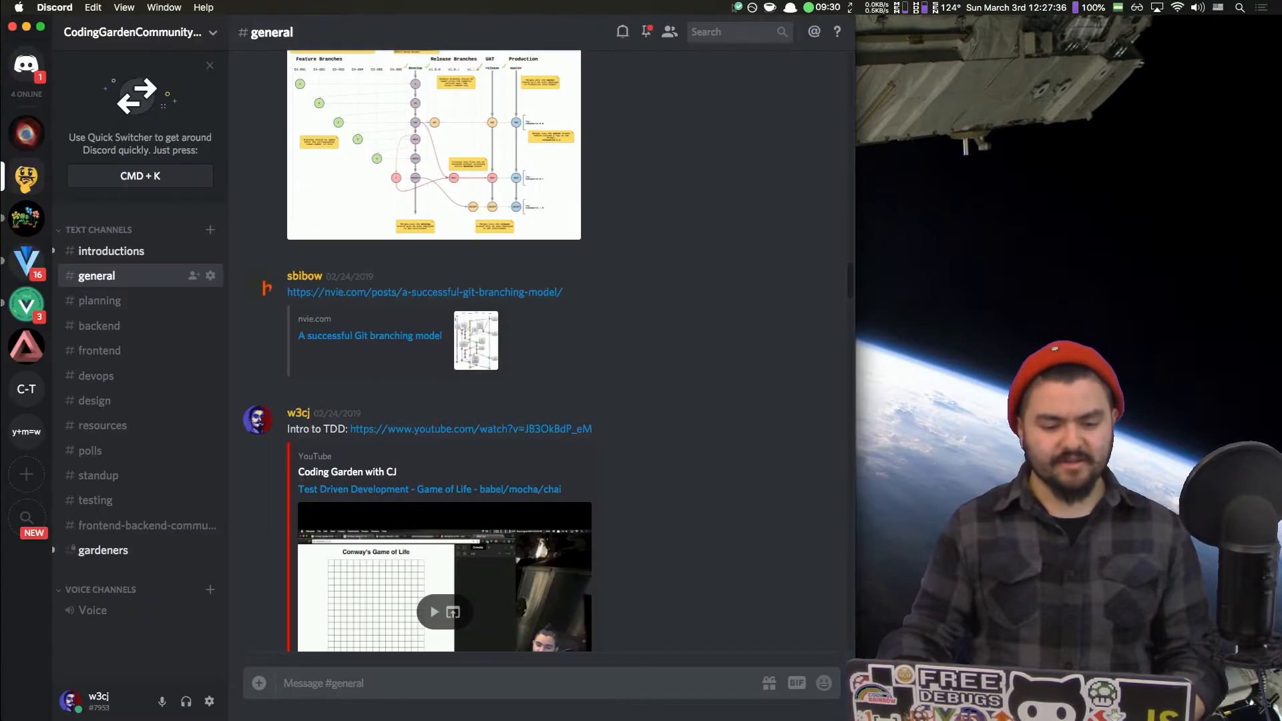
pyautogui.moveTo(27, 178)
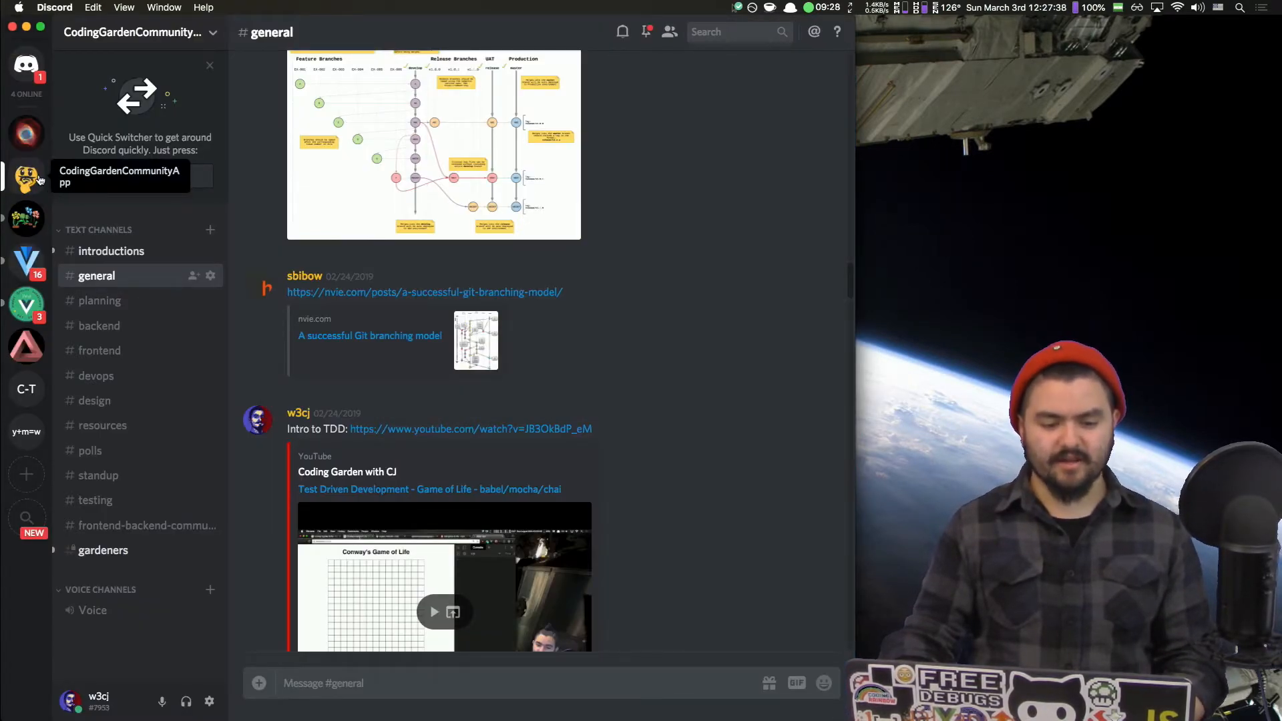
pyautogui.click(98, 350)
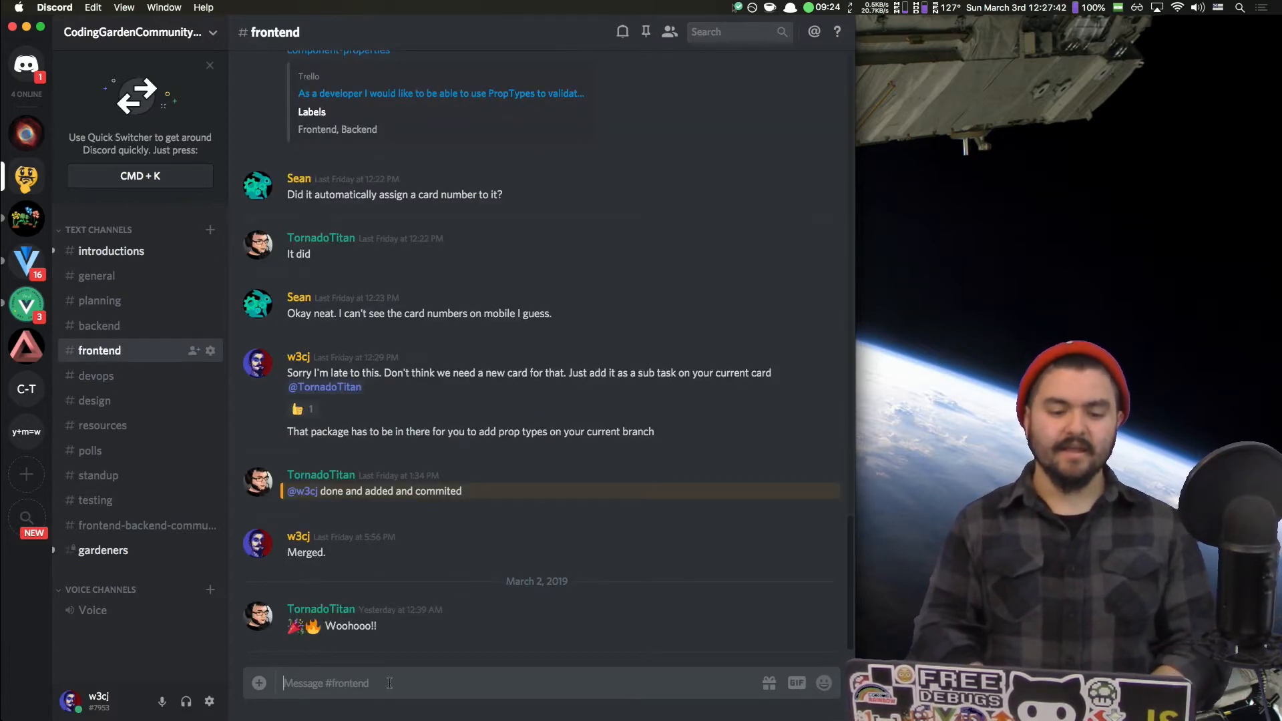
pyautogui.write("I'm going to start w")
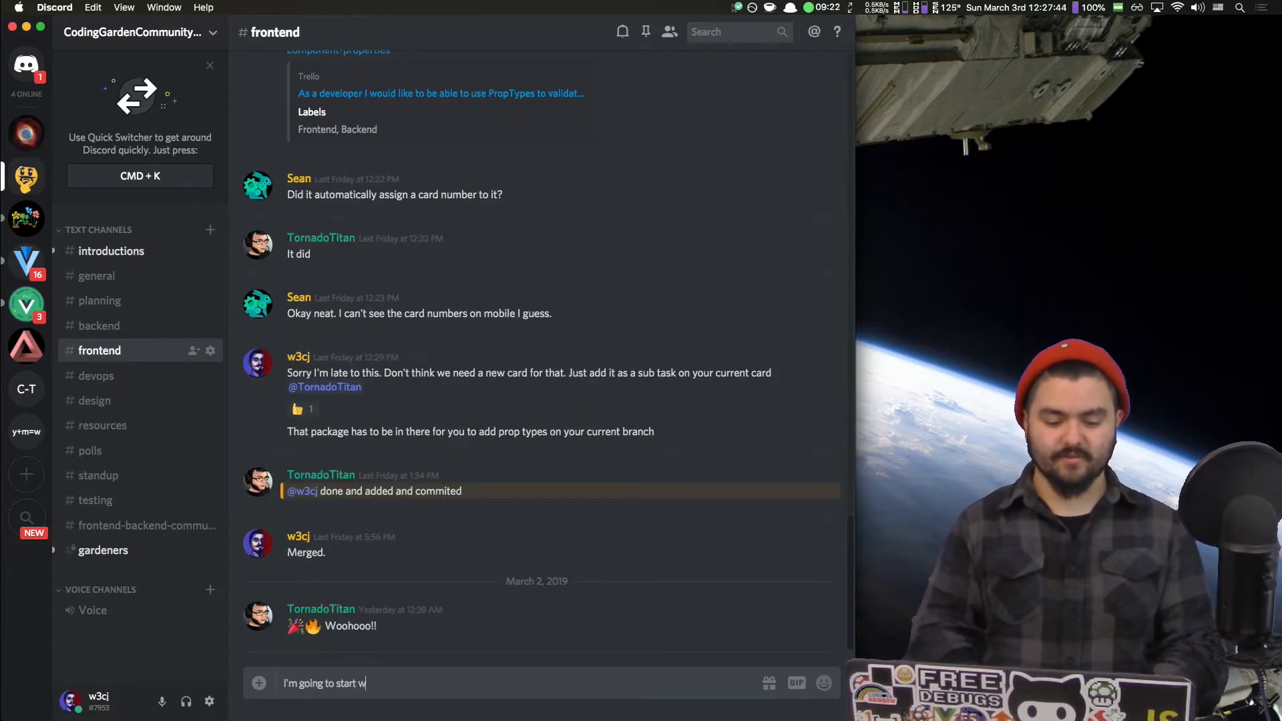
pyautogui.write('ork on the FAQW')
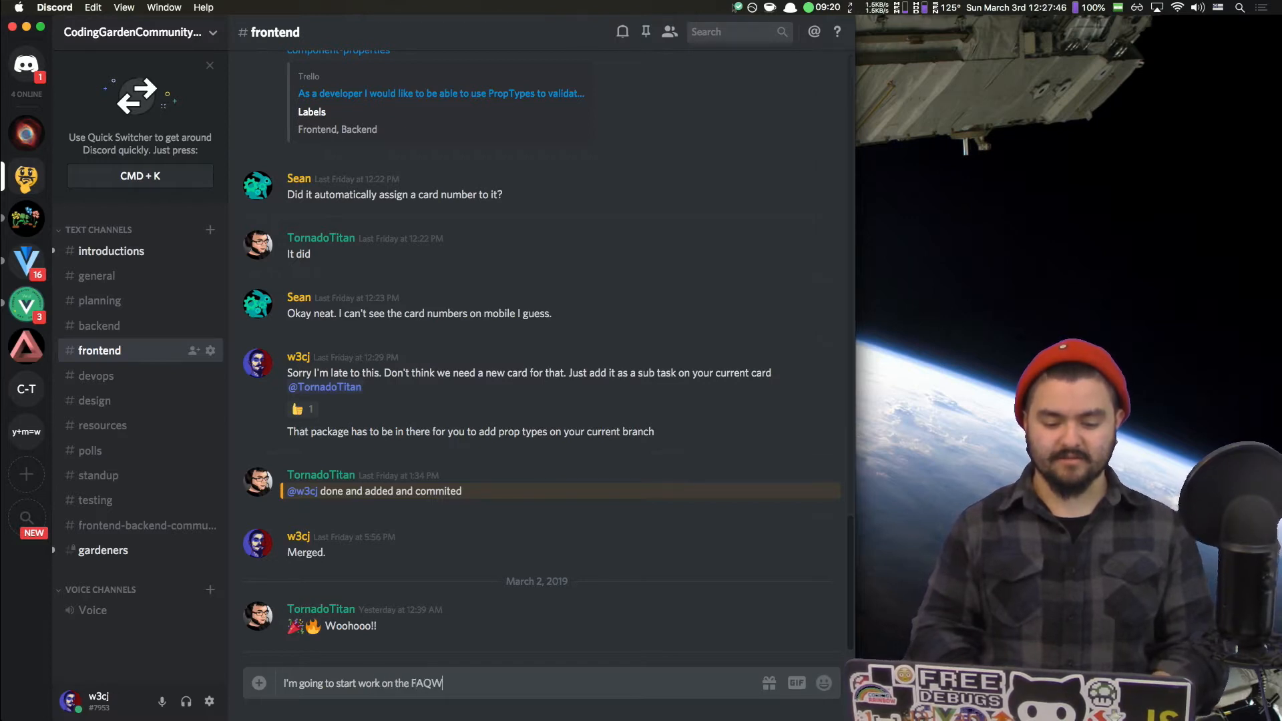
pyautogui.write('. Anyone else workin')
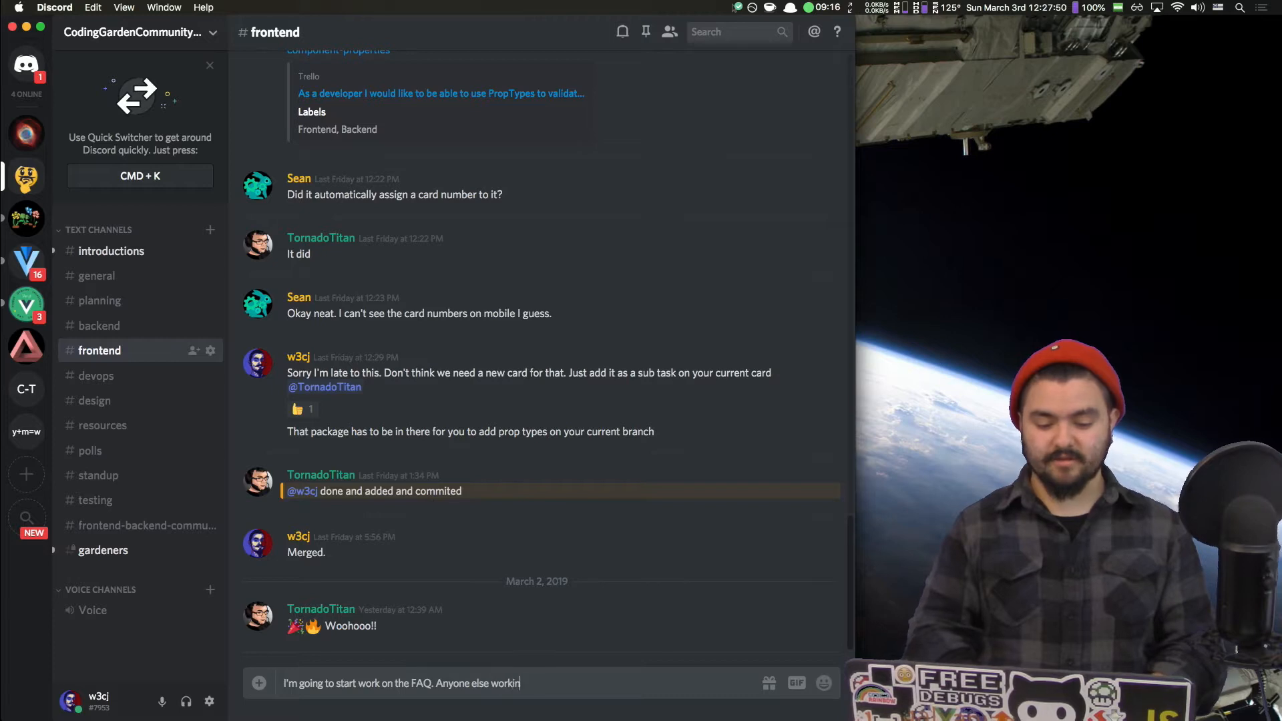
pyautogui.write('g on that? Is that')
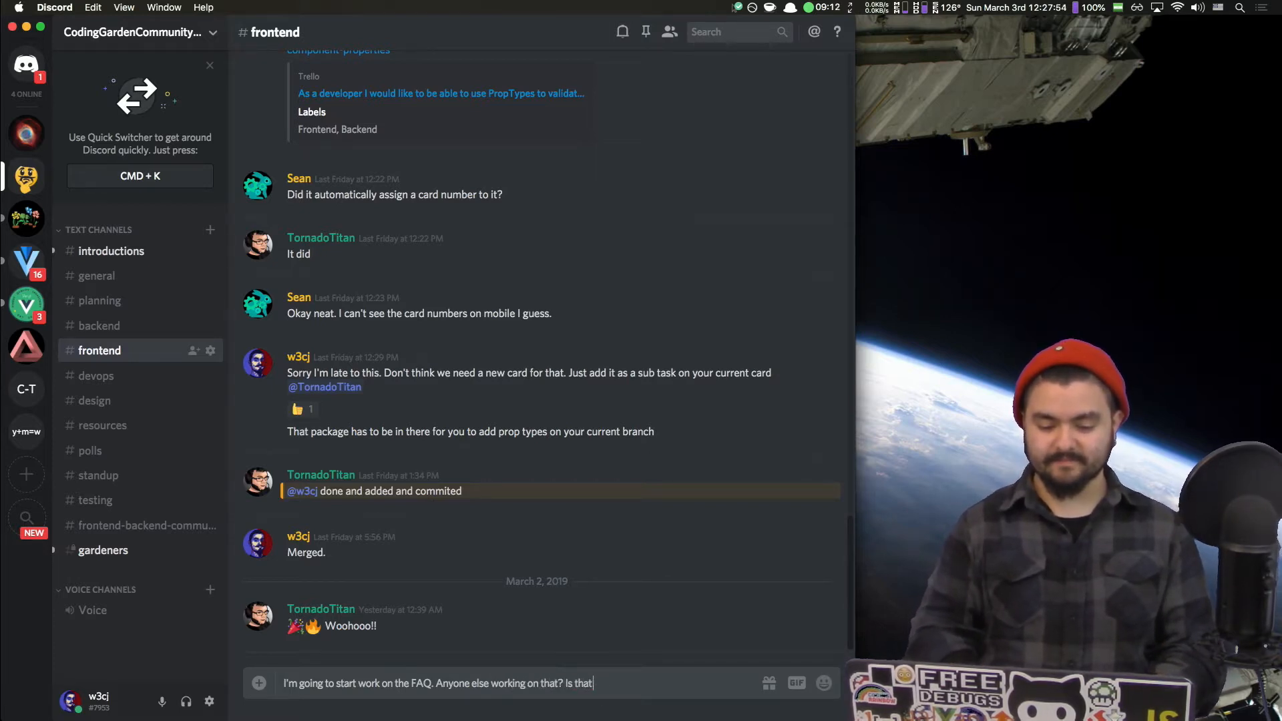
pyautogui.write('@here')
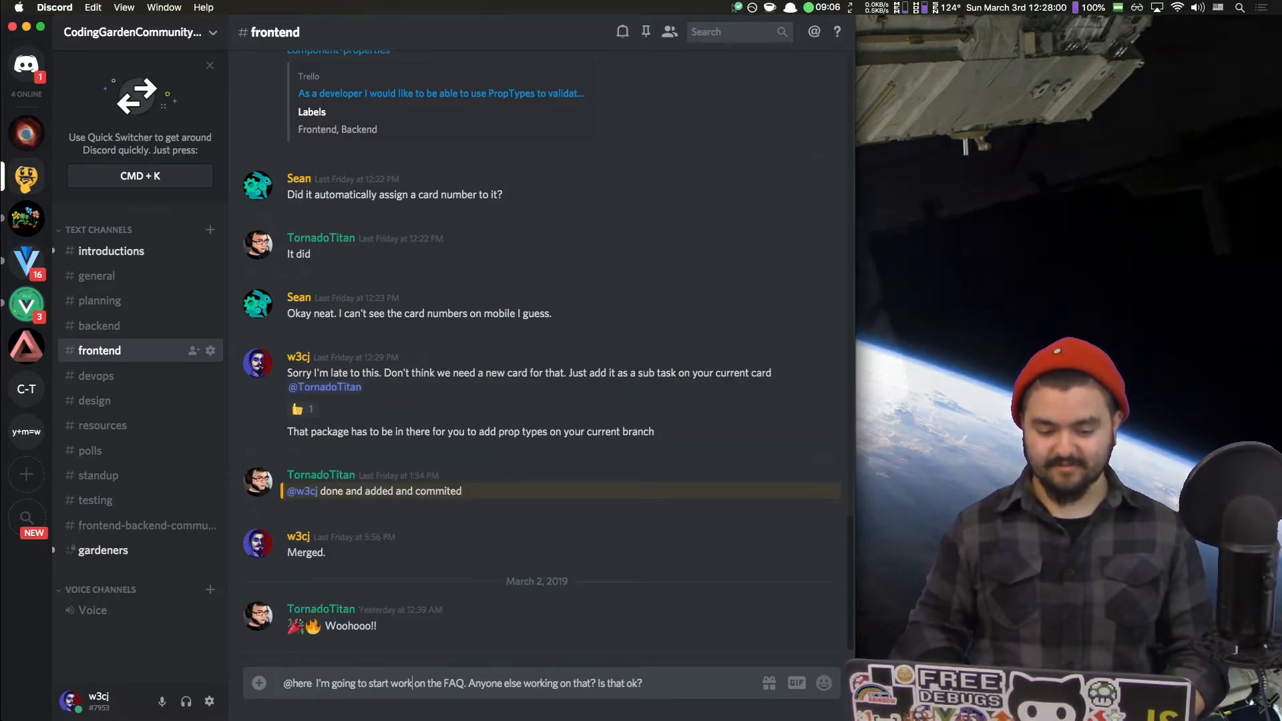
pyautogui.write('for')
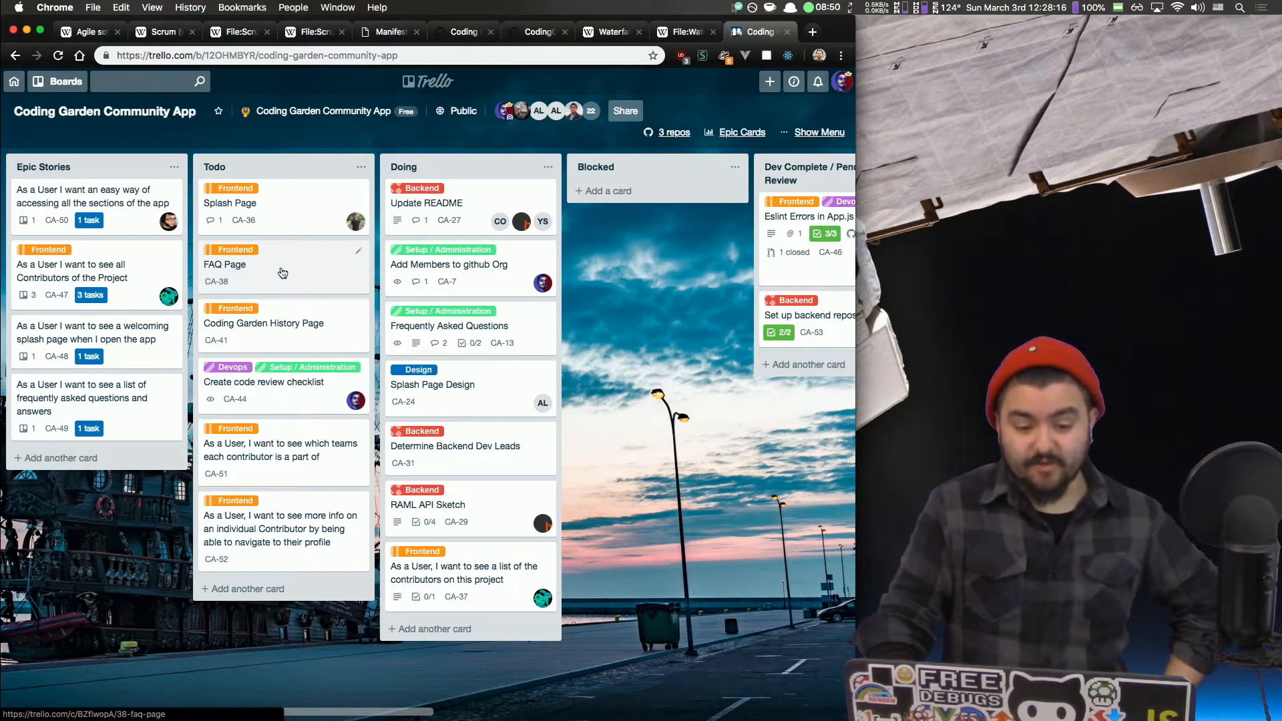
# Step: Add yourself as a member of the FAQ Page card (CA-38) and move it into the Doing list
pyautogui.click(224, 265)
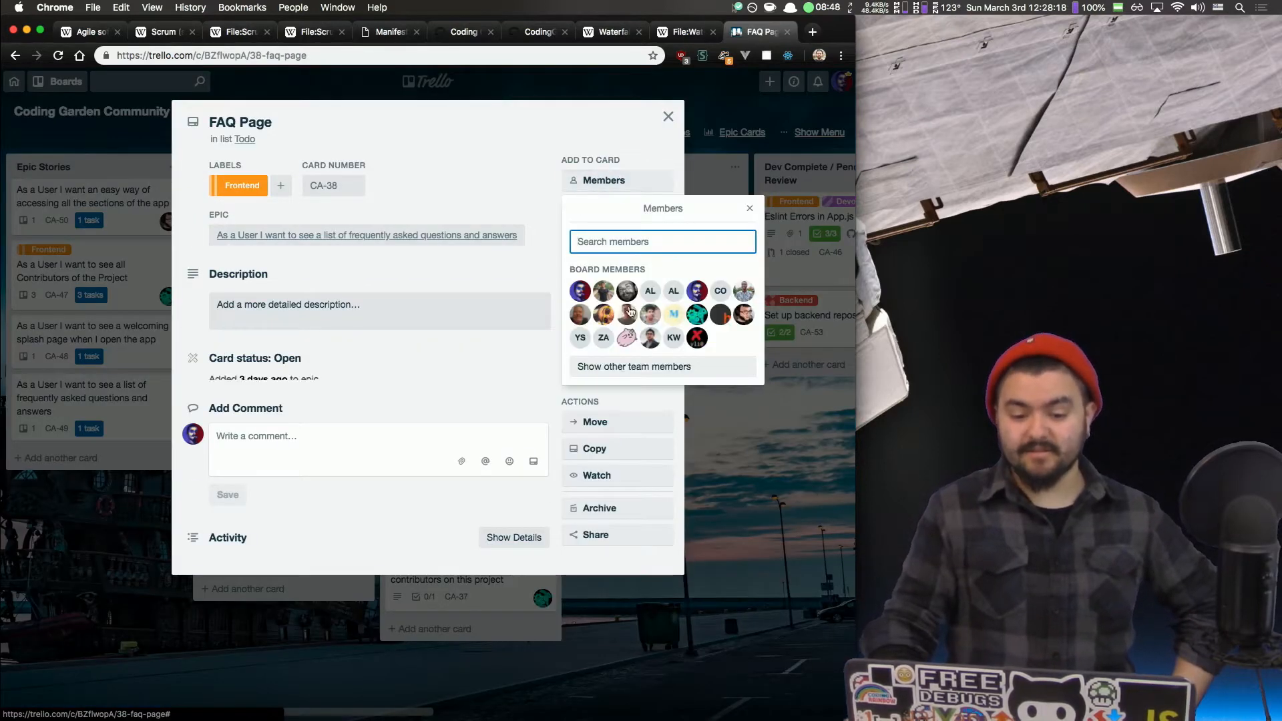
pyautogui.click(580, 292)
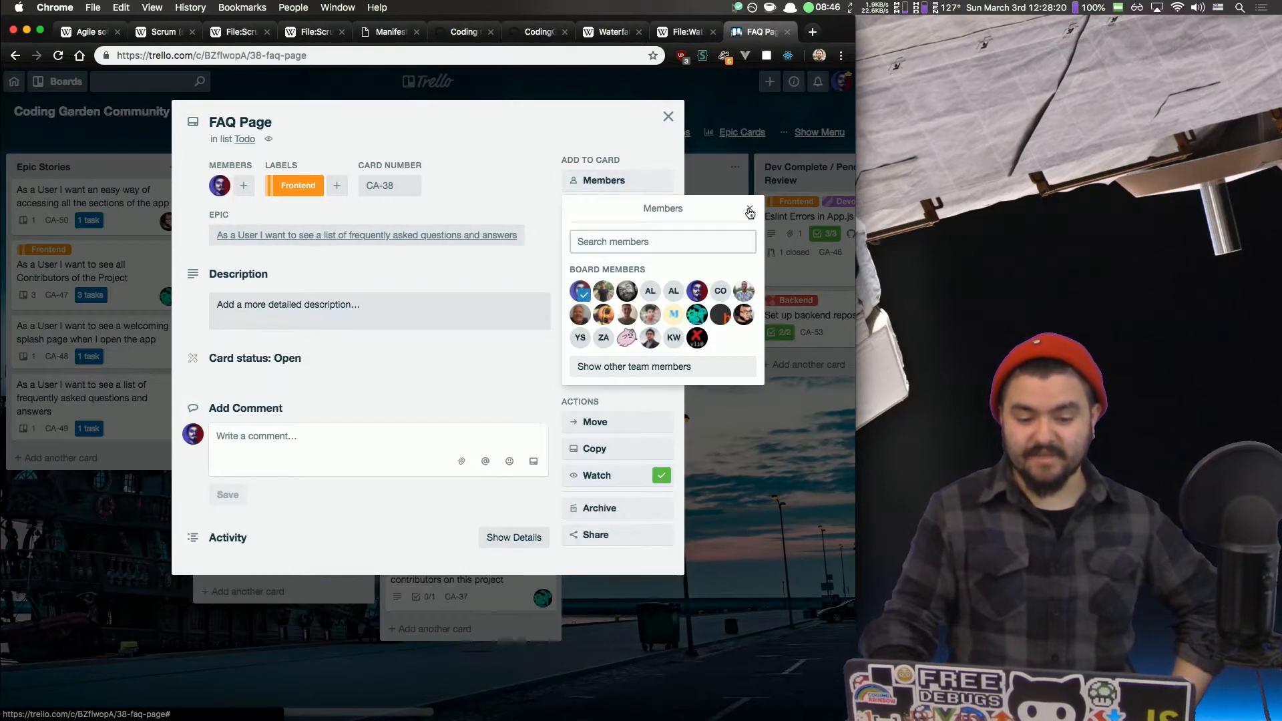
pyautogui.click(748, 212)
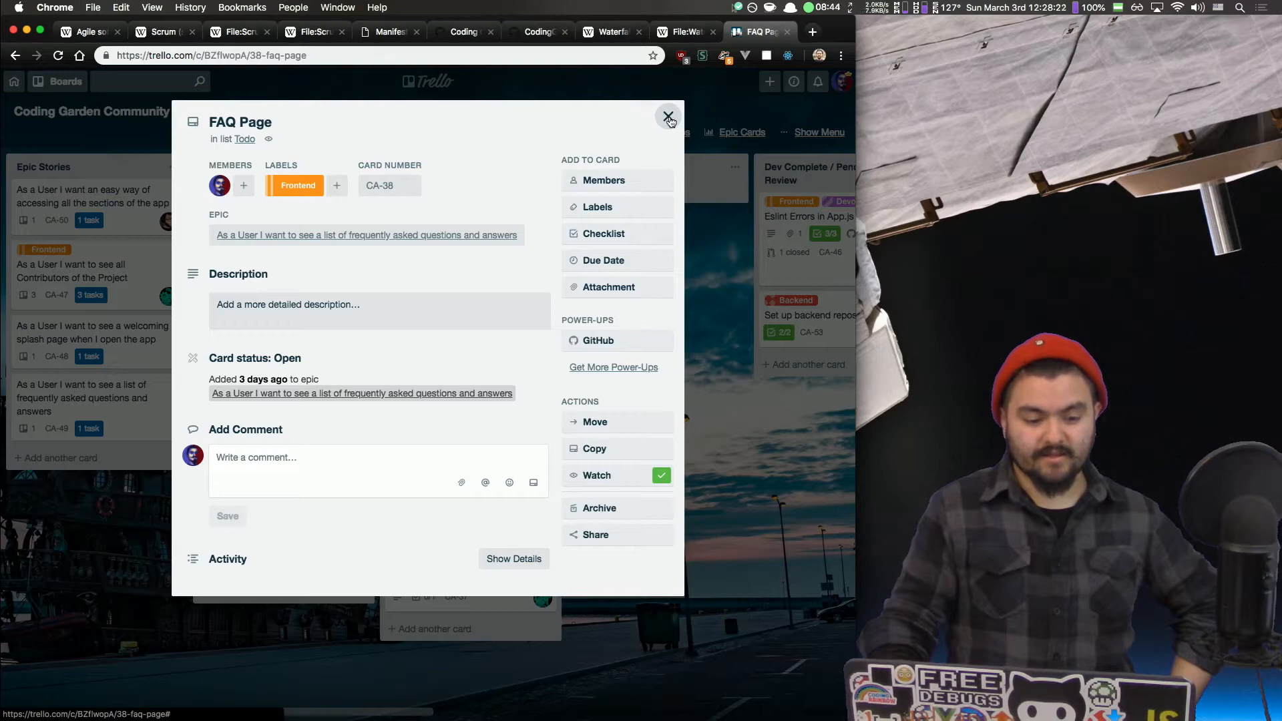
pyautogui.moveTo(292, 223)
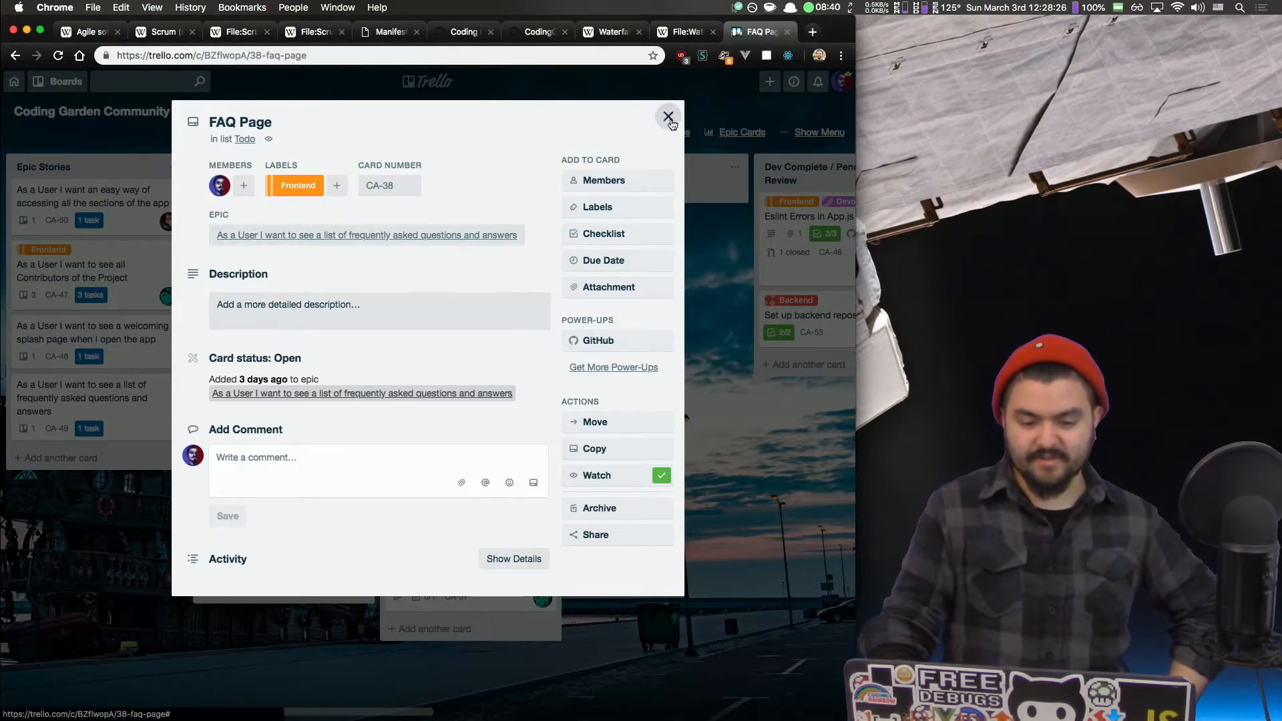
pyautogui.click(668, 117)
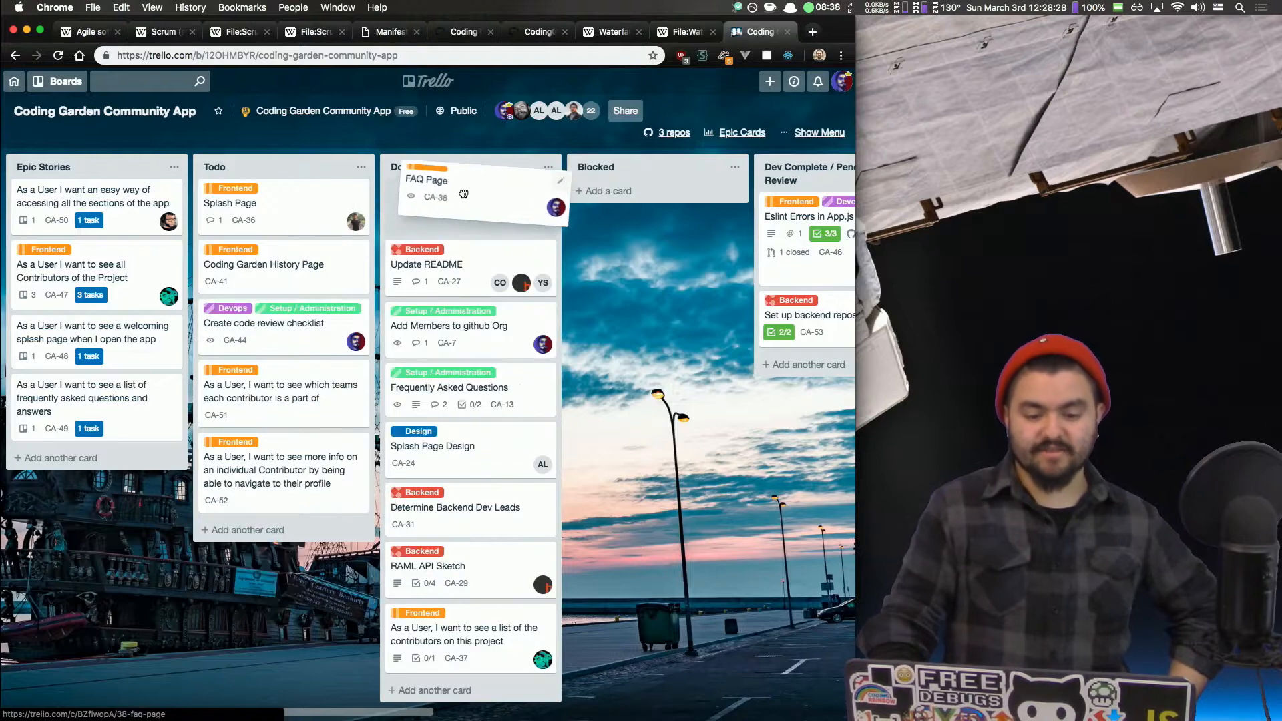
pyautogui.click(426, 180)
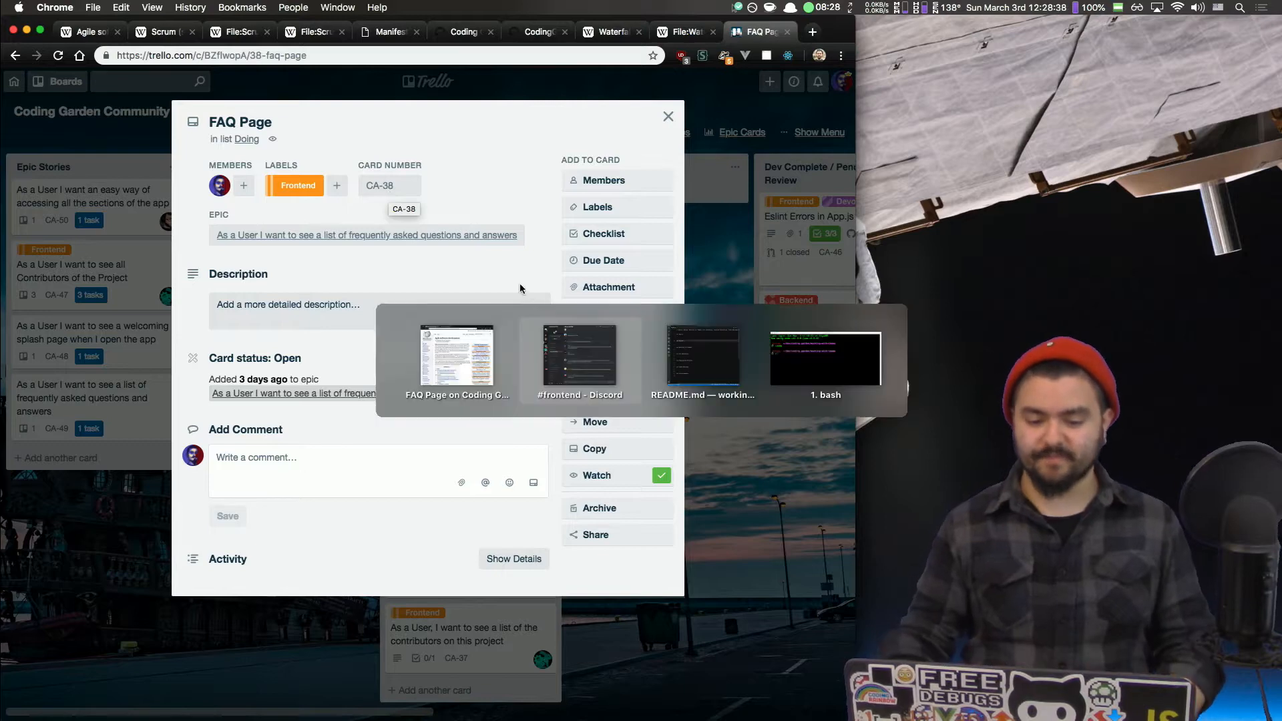
# Step: Switch to Discord to read the #frontend replies saying the FAQ work is free to take
pyautogui.click(580, 358)
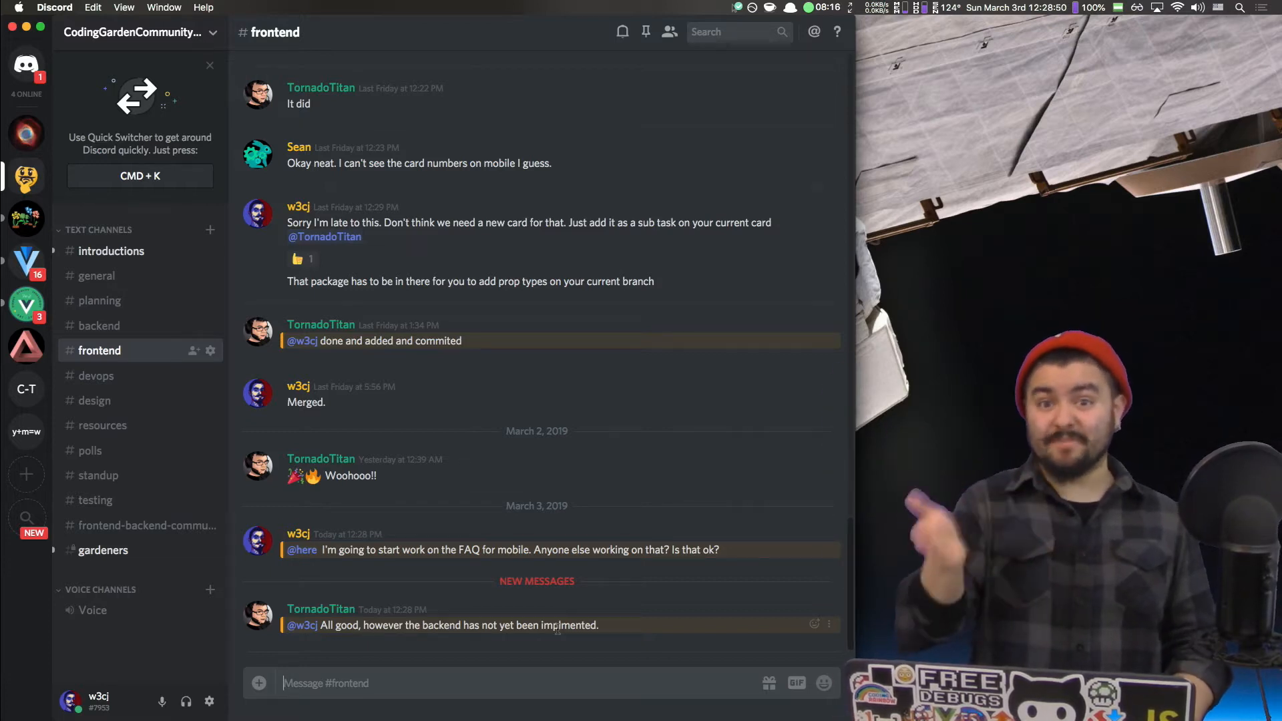
pyautogui.moveTo(527, 577)
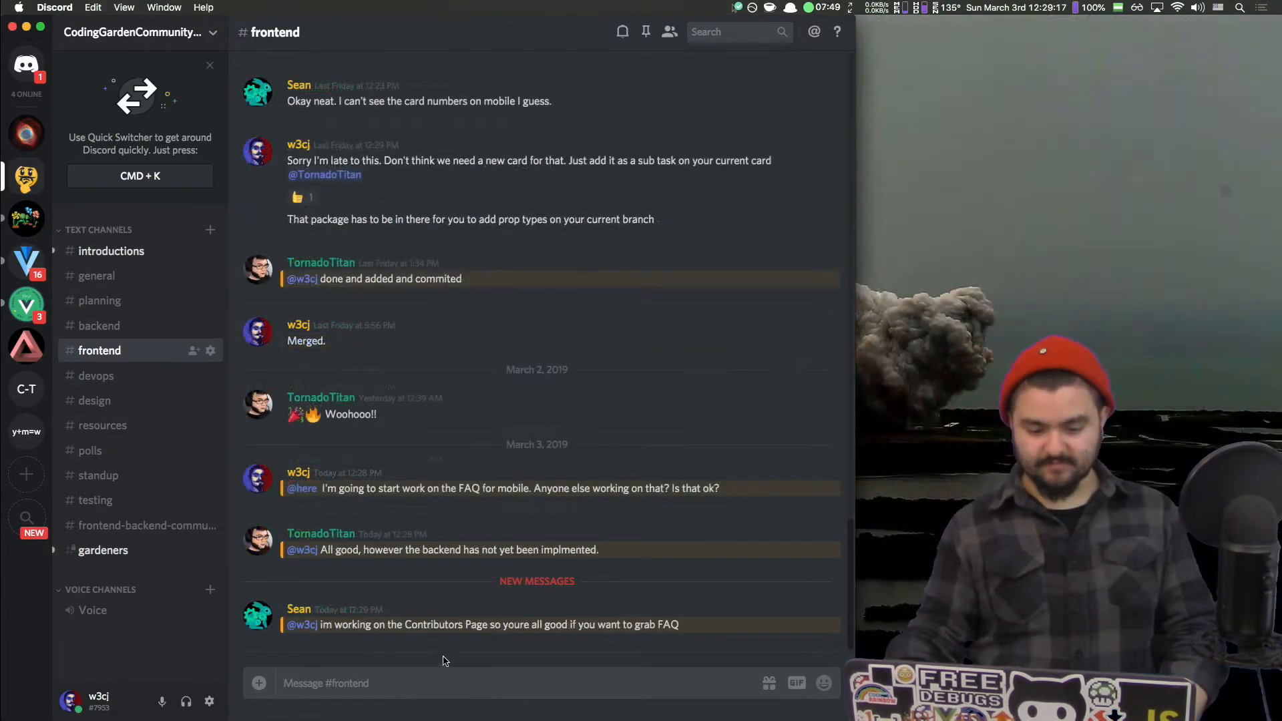
pyautogui.moveTo(478, 645)
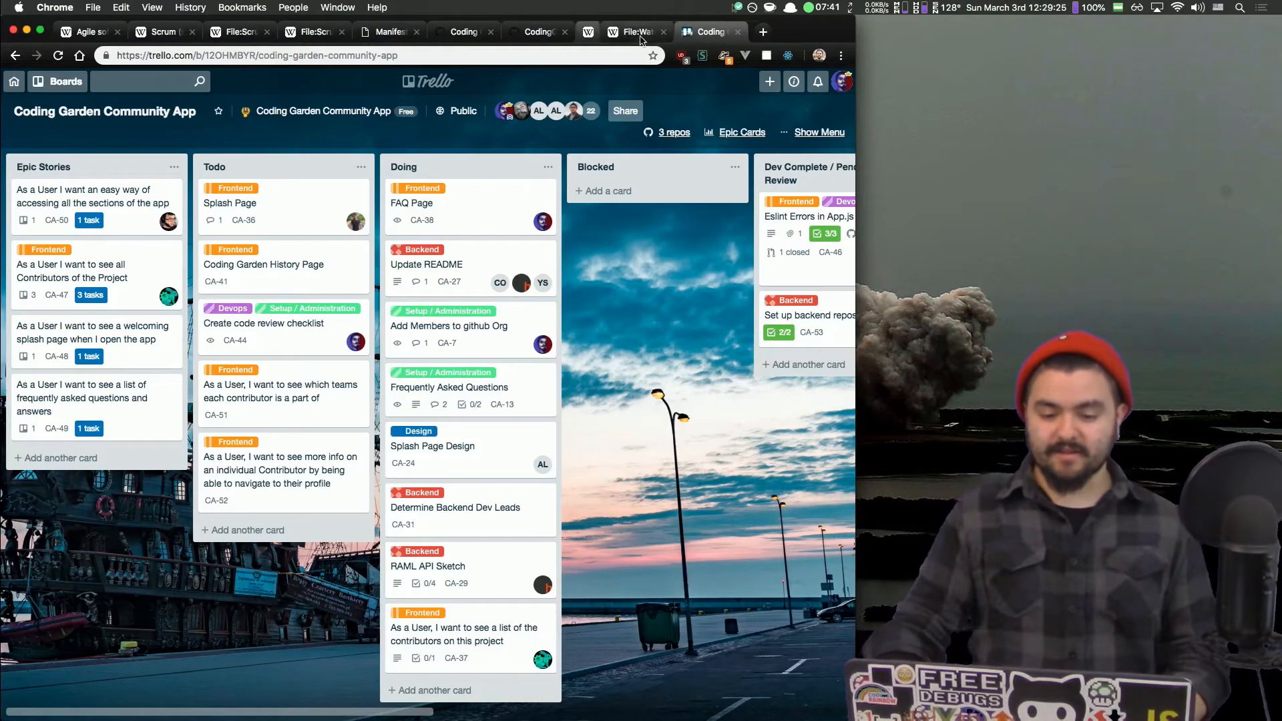
# Step: Close the two unrelated Wikipedia and reference pages, leaving only the Coding Garden pages
pyautogui.click(112, 32)
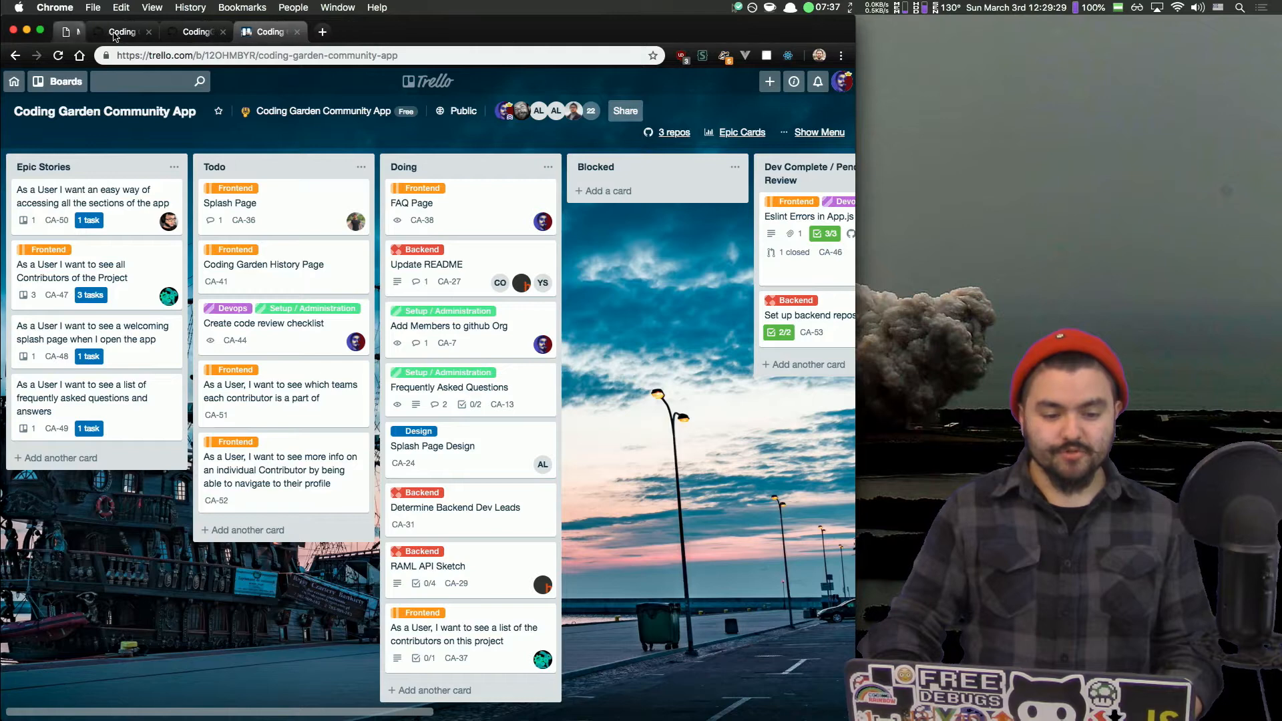
pyautogui.click(163, 32)
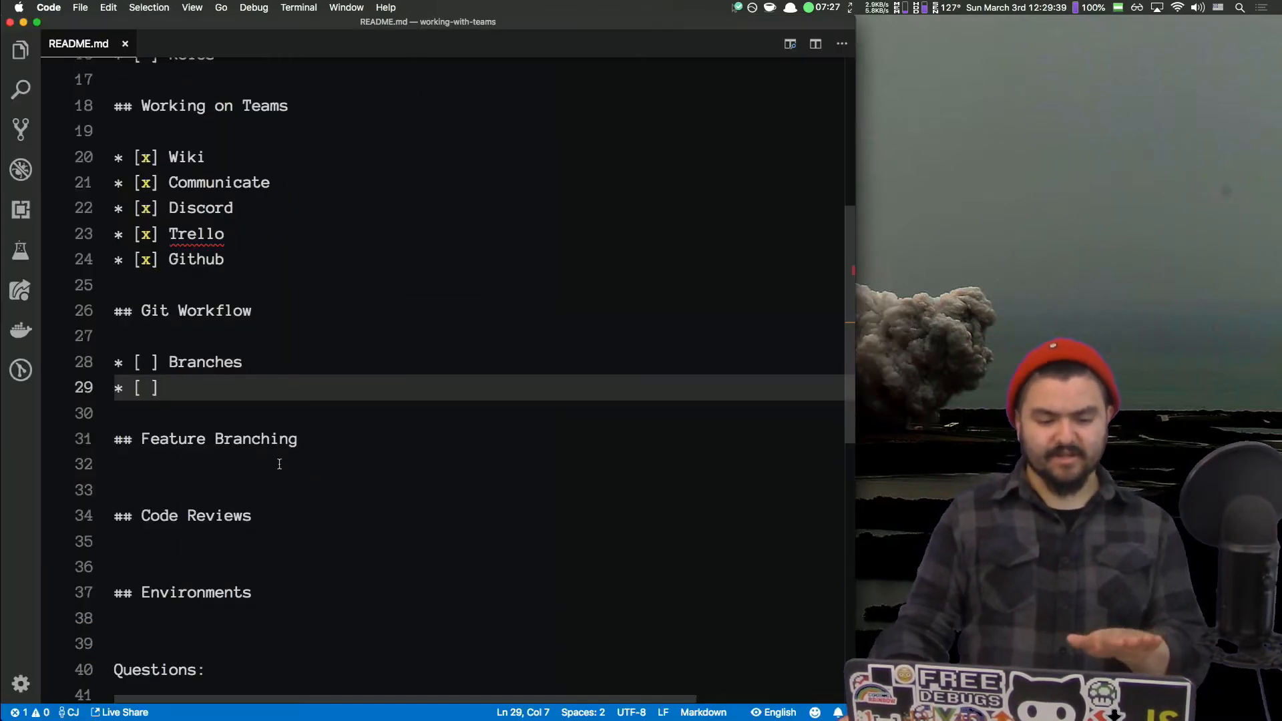
# Step: Add a '* [ ] Branches' checkbox line under ## Git Workflow in README.md
pyautogui.click(169, 439)
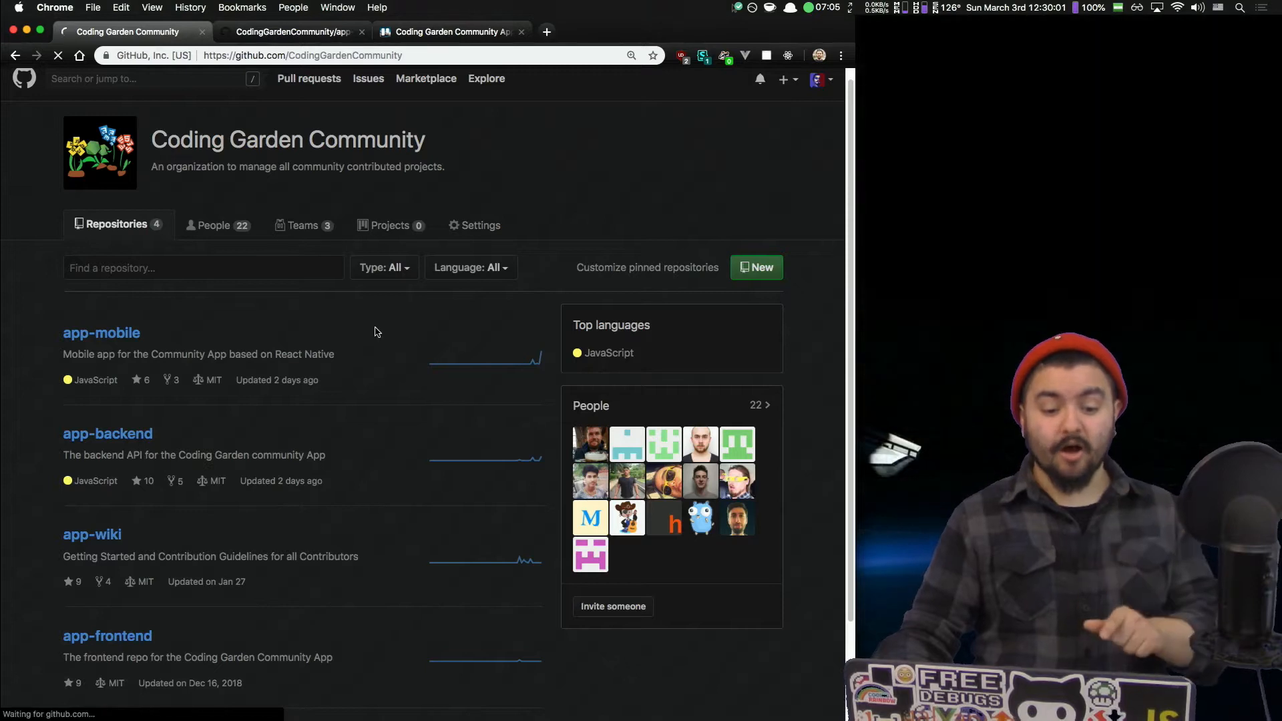
# Step: View the contributor team and its sub-teams, then go to the app-mobile repository on the develop branch
pyautogui.click(303, 224)
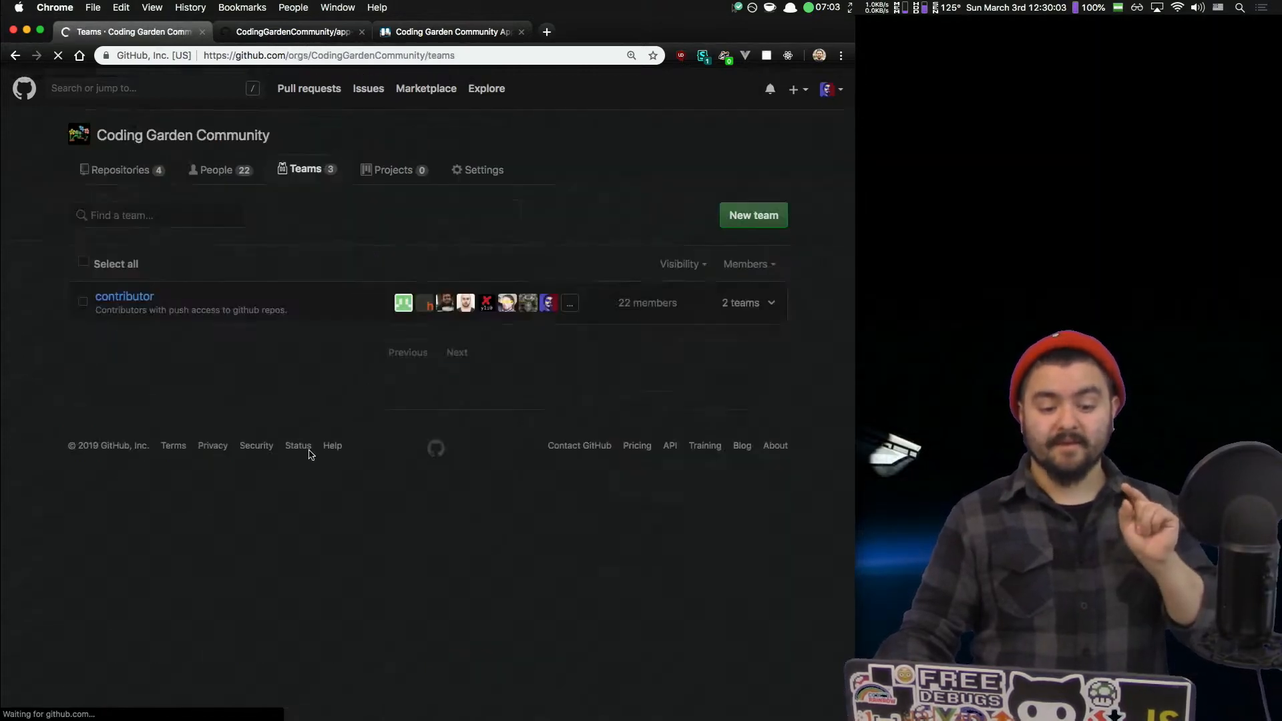
pyautogui.click(743, 303)
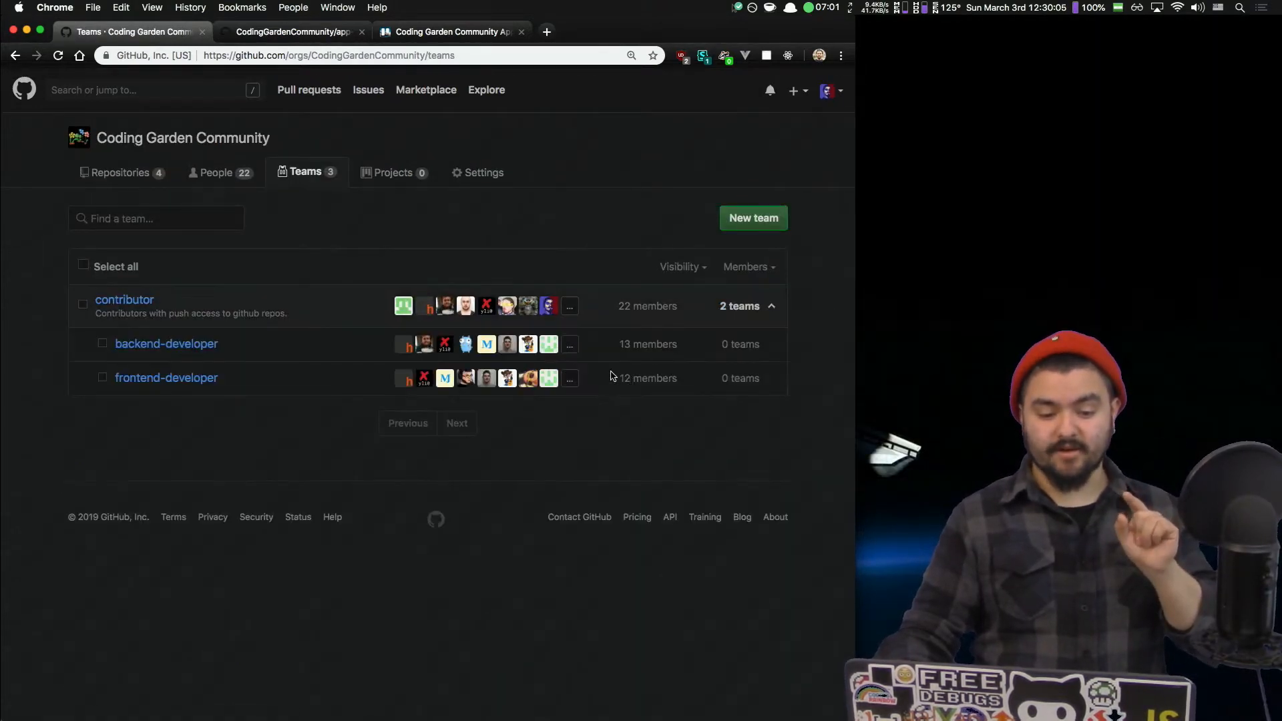
pyautogui.moveTo(205, 403)
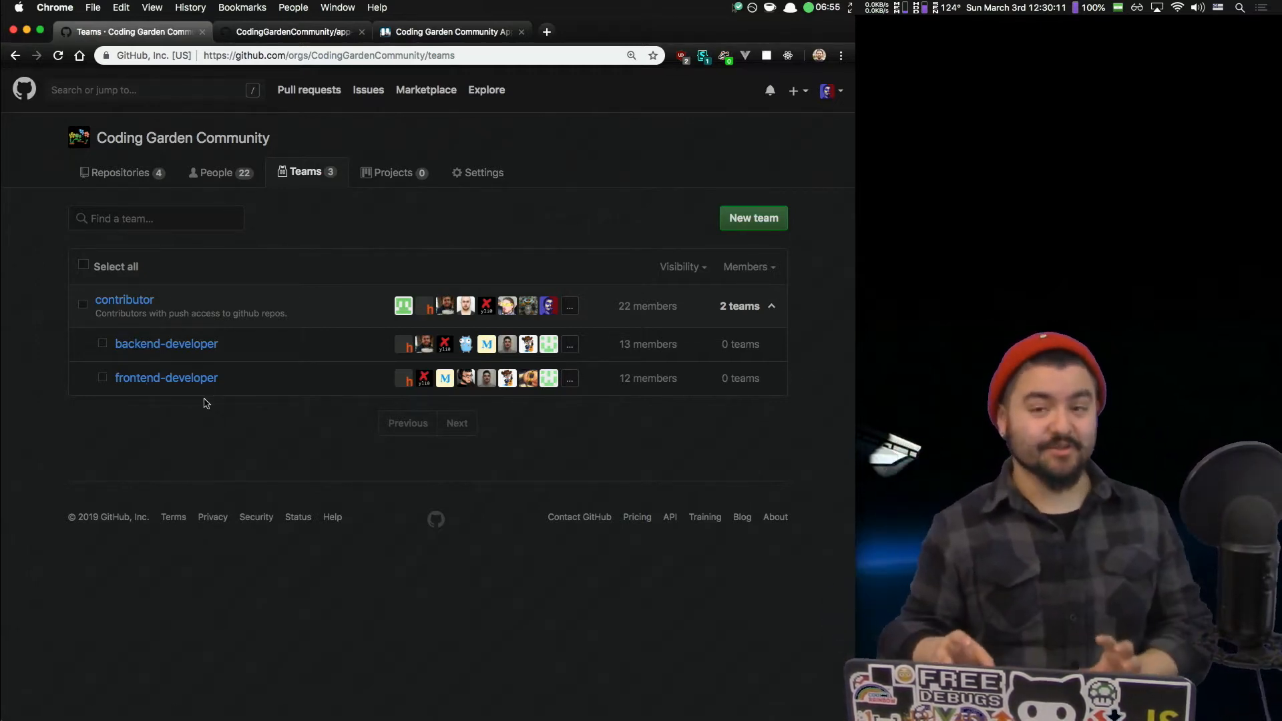
pyautogui.moveTo(417, 362)
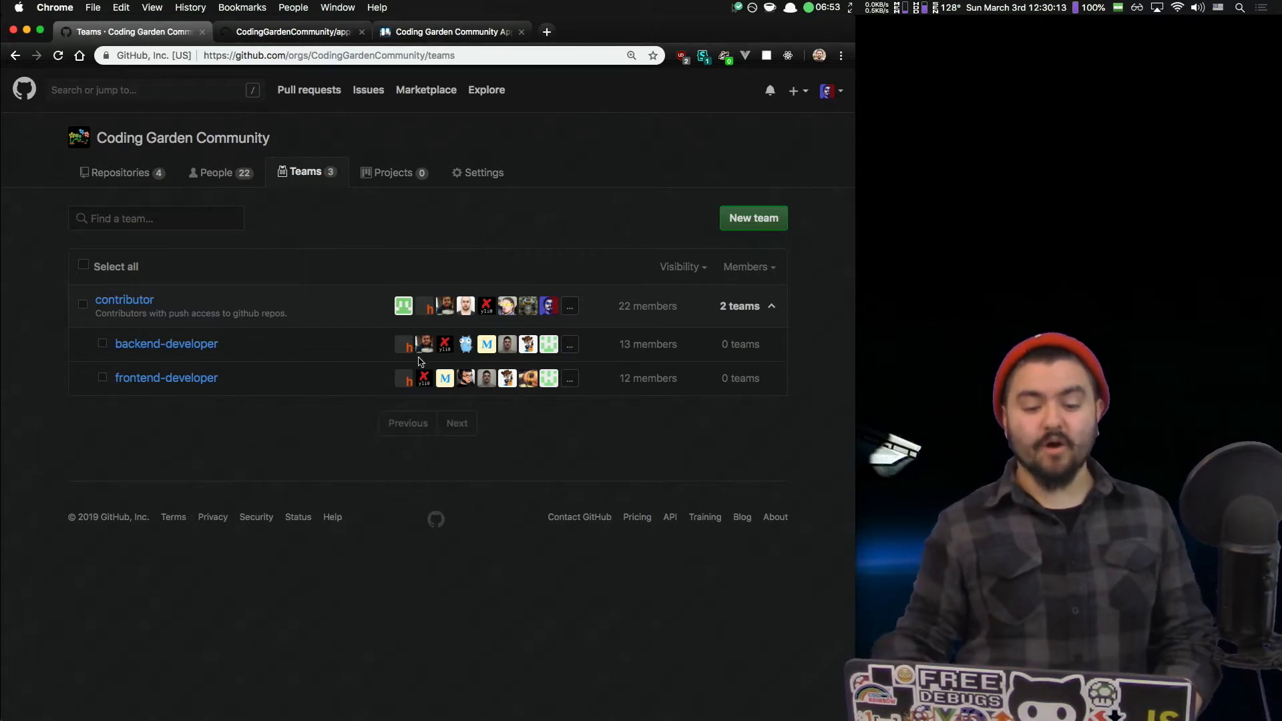
pyautogui.moveTo(524, 393)
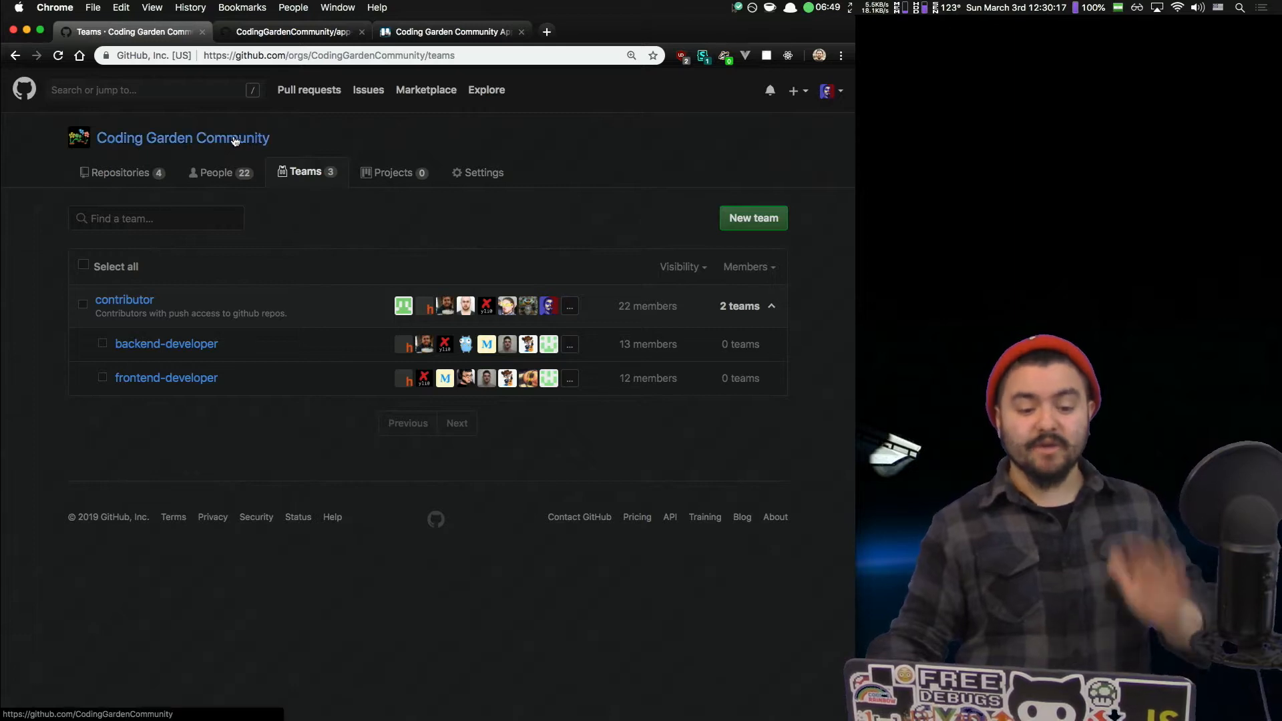
pyautogui.click(183, 137)
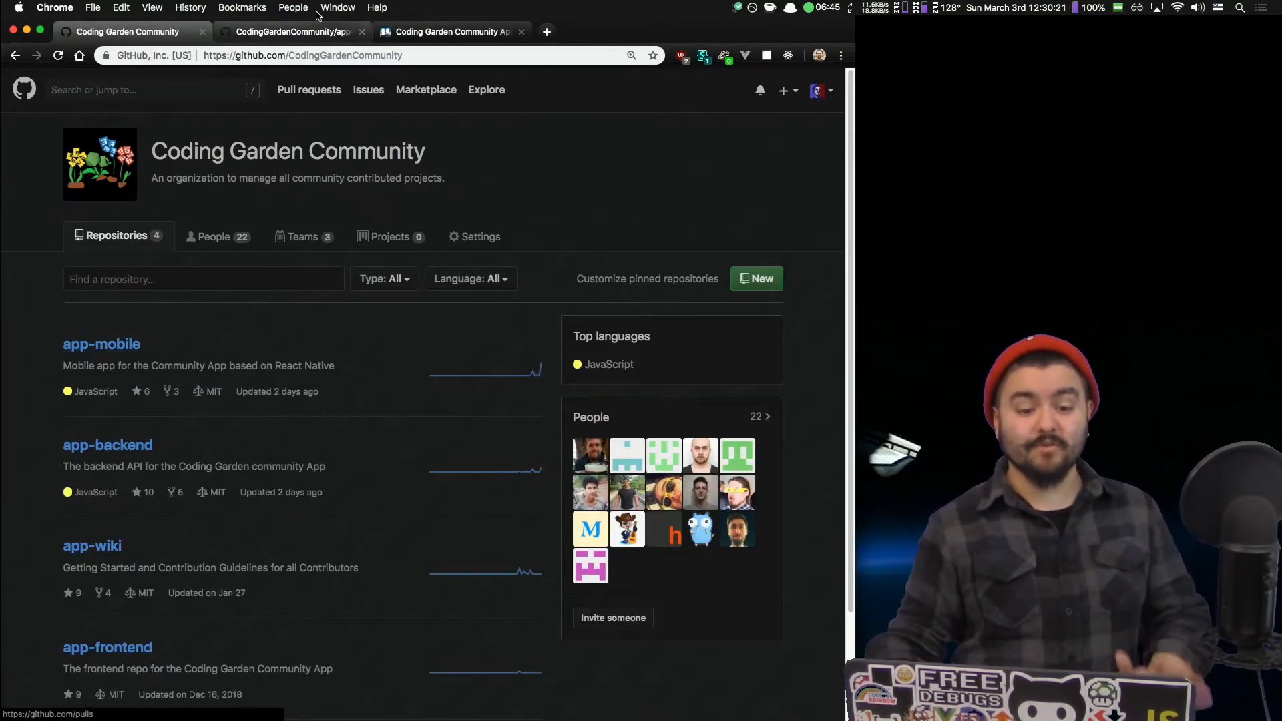
pyautogui.click(102, 343)
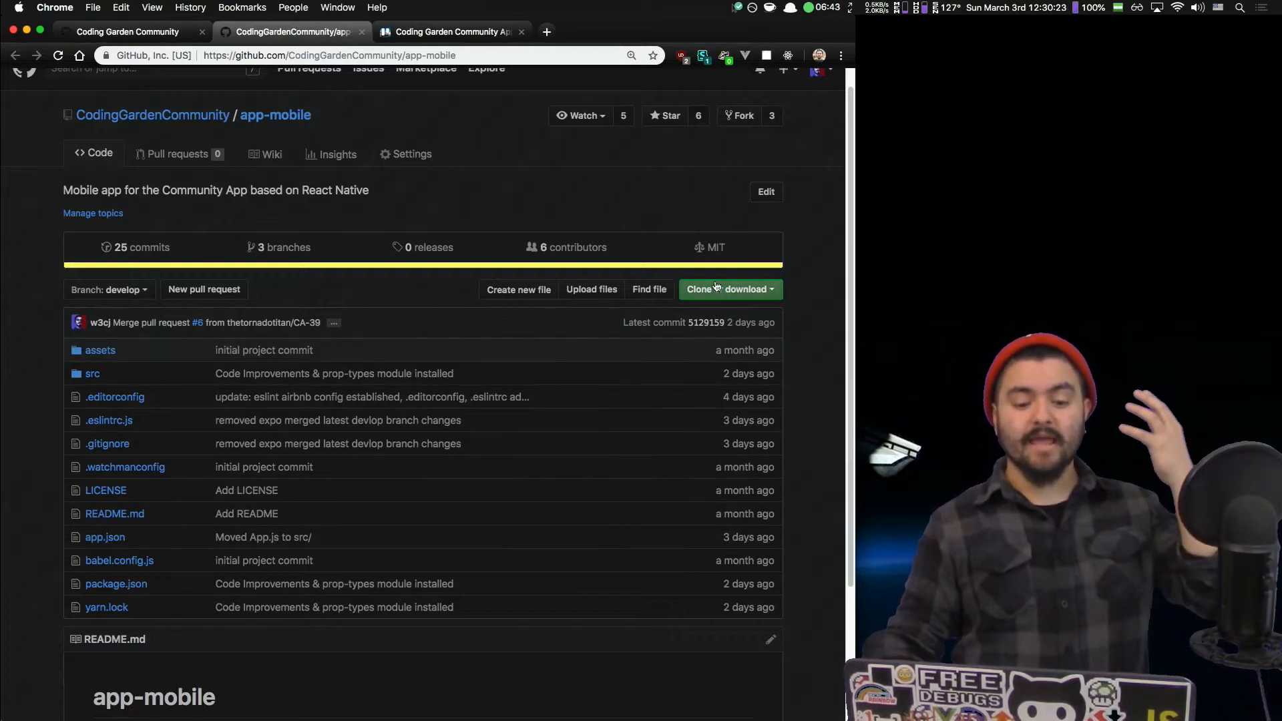
pyautogui.click(727, 288)
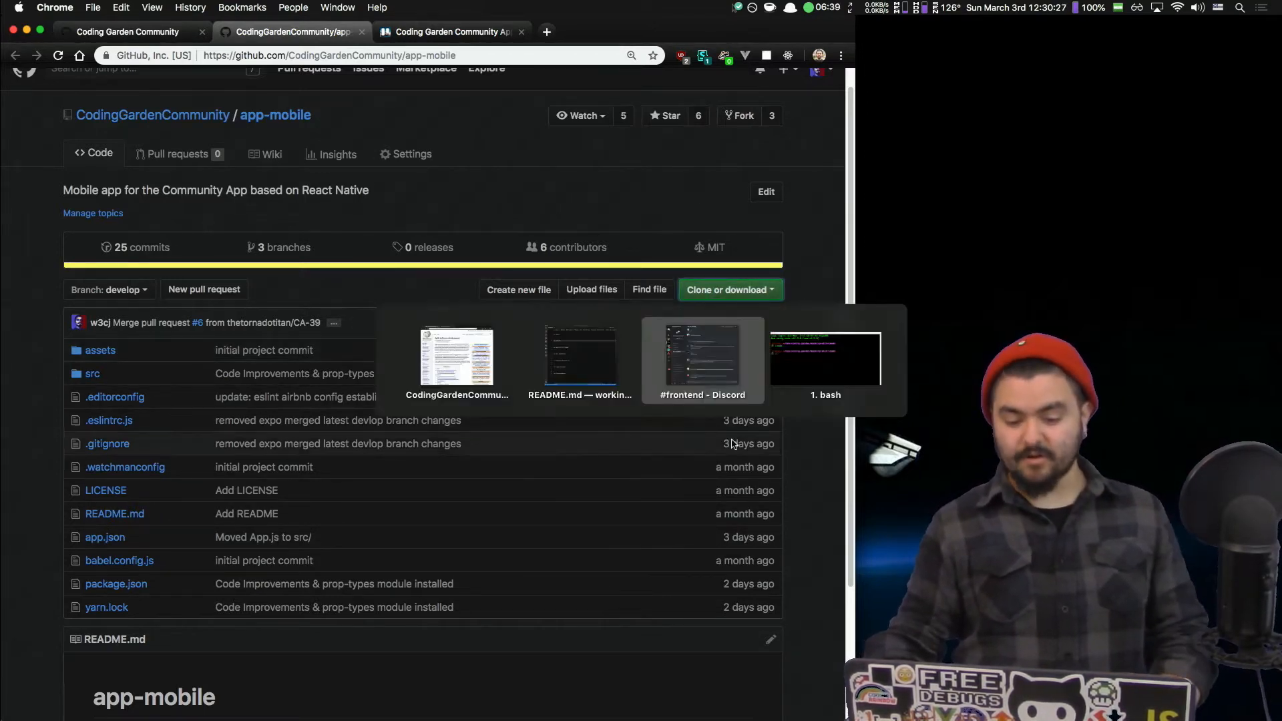
# Step: Run git clone for app-mobile, cd into app-mobile/ on the develop branch, and bring up the FAQ Page card
pyautogui.click(825, 358)
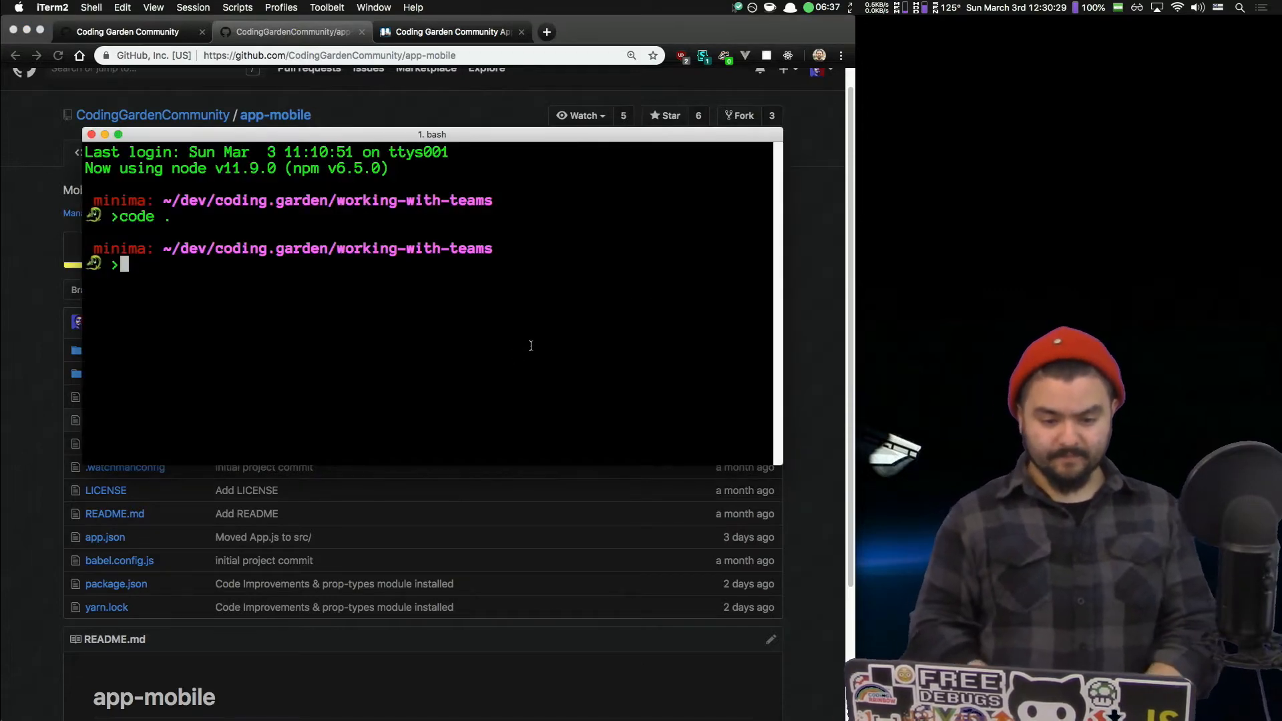
pyautogui.write('ls')
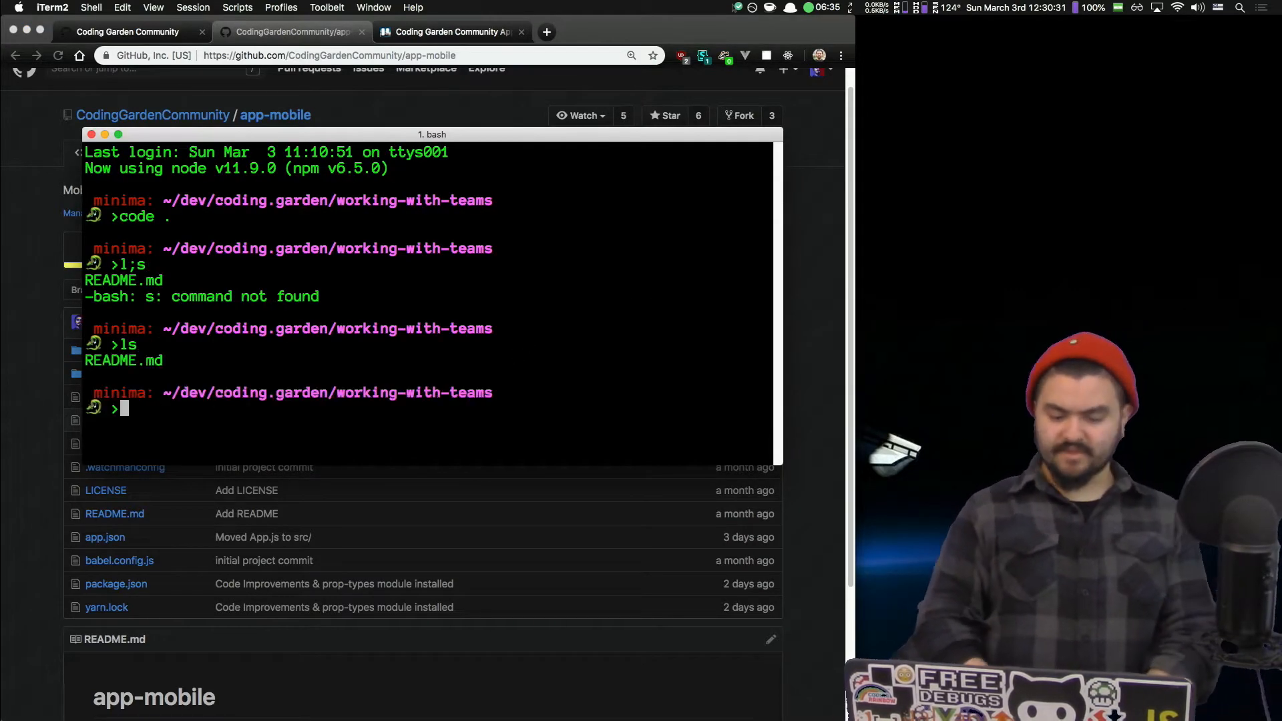
pyautogui.write('git clone')
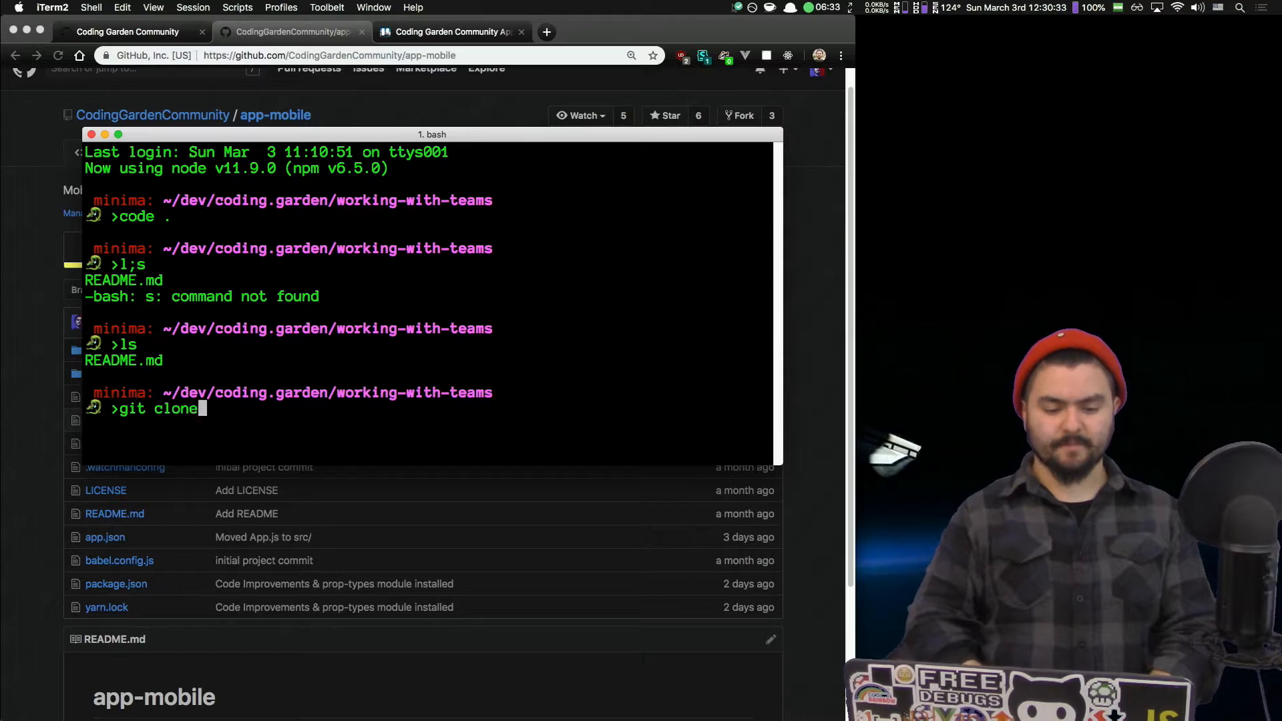
pyautogui.press('Return')
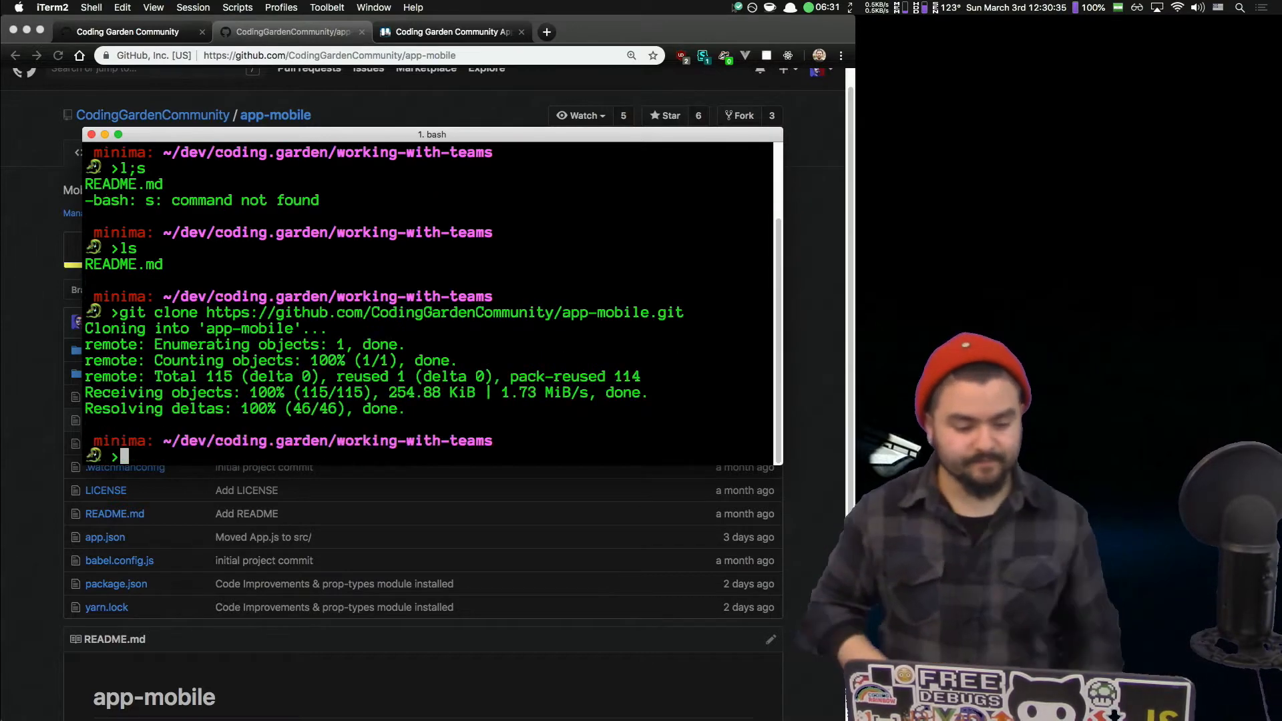
pyautogui.write('cd app-mobile/')
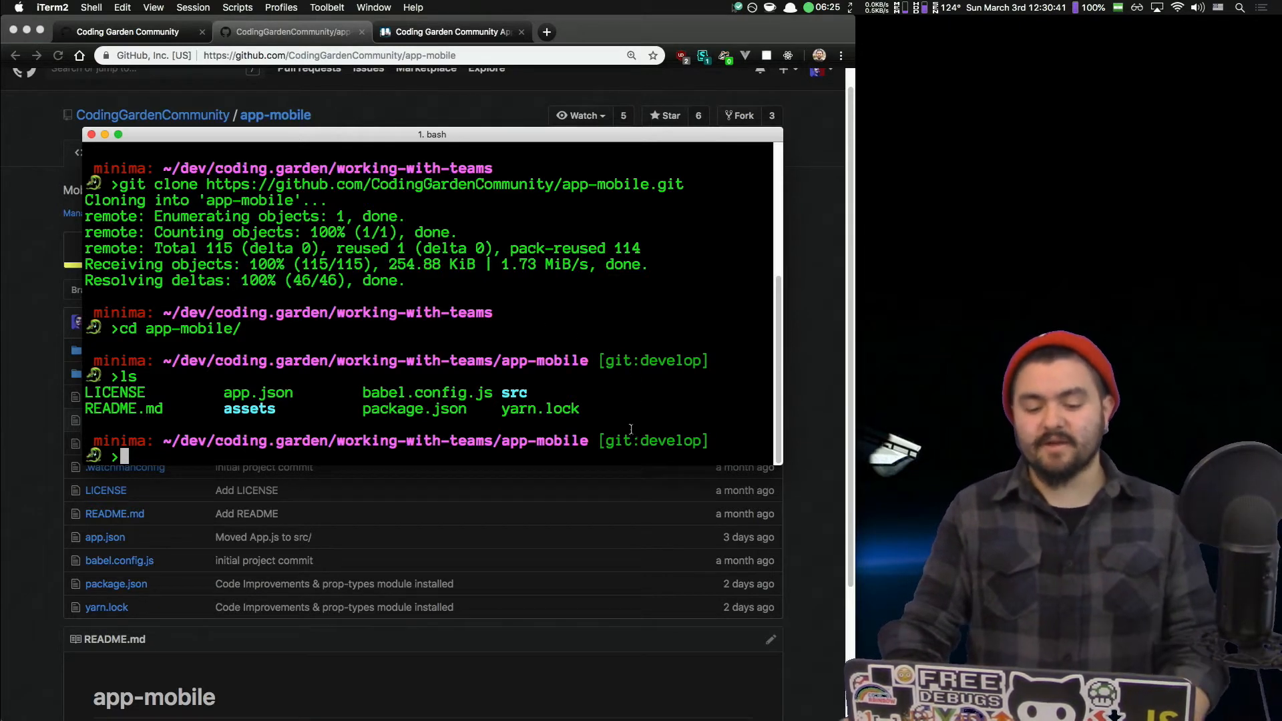
pyautogui.doubleClick(653, 361)
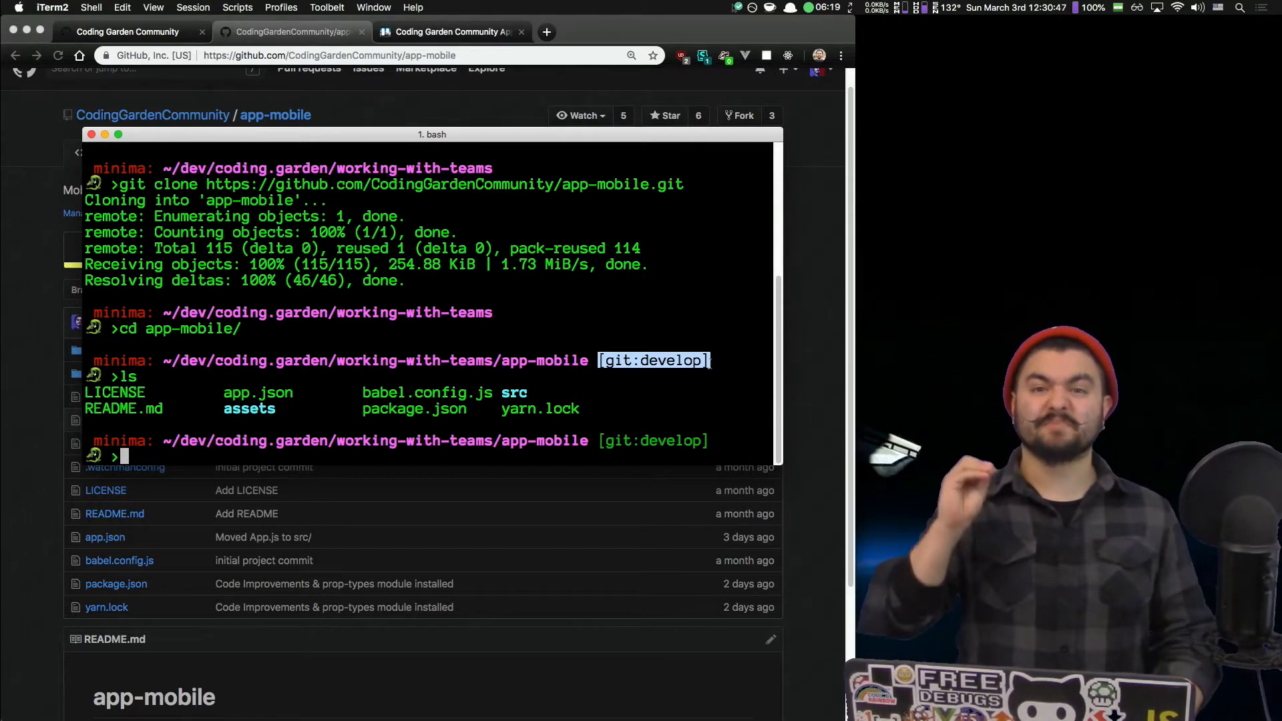
pyautogui.click(450, 32)
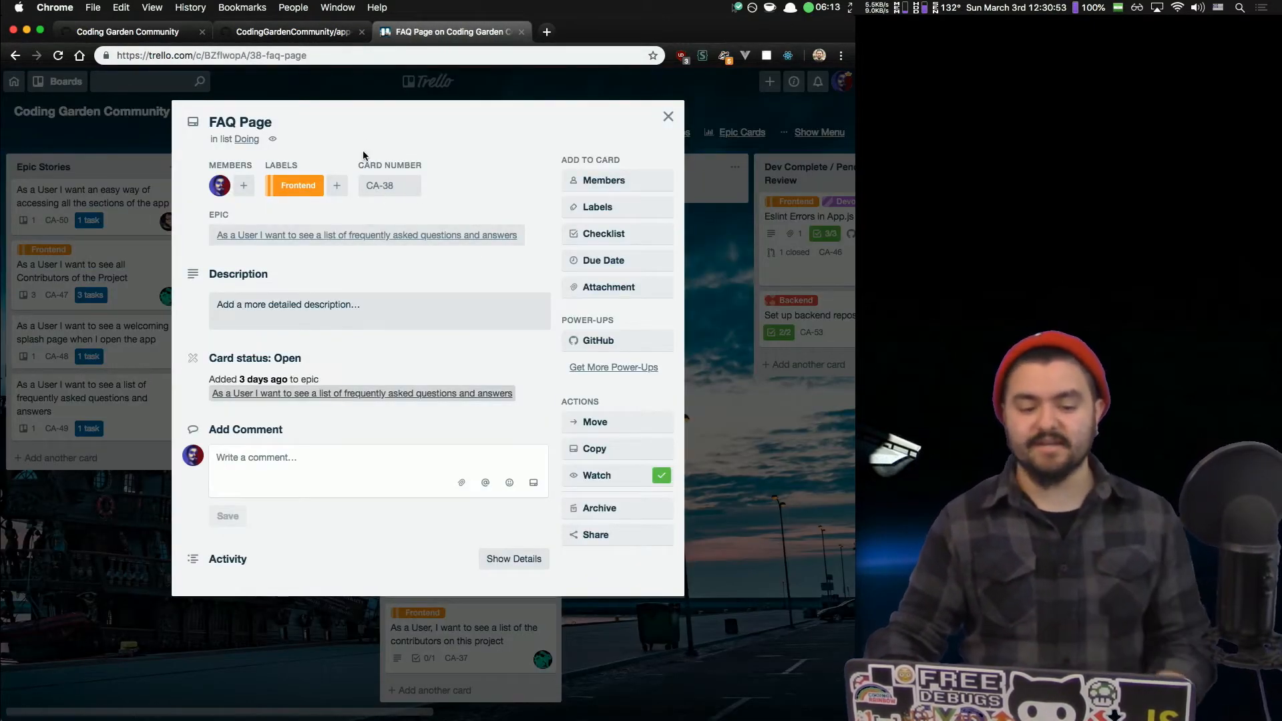
pyautogui.moveTo(391, 146)
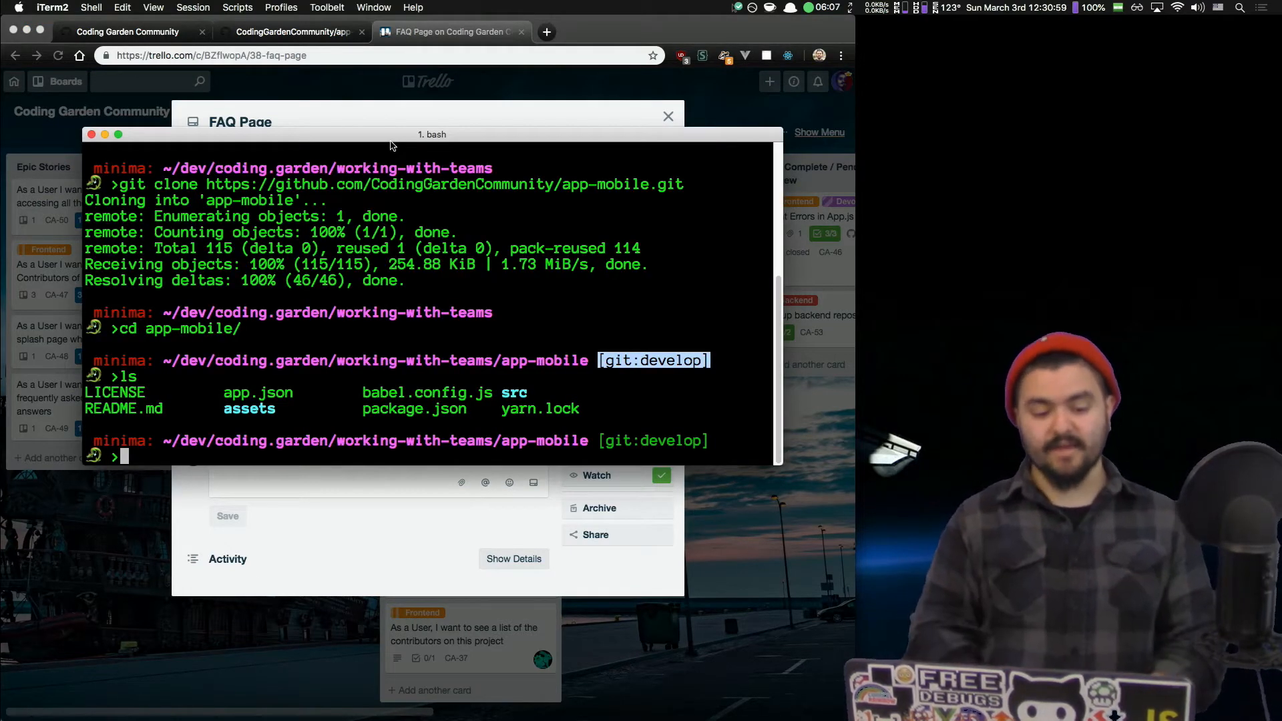
# Step: Run git checkout -b CA-38 to create the card's branch, then run yarn to install dependencies
pyautogui.write('git checkout 0-')
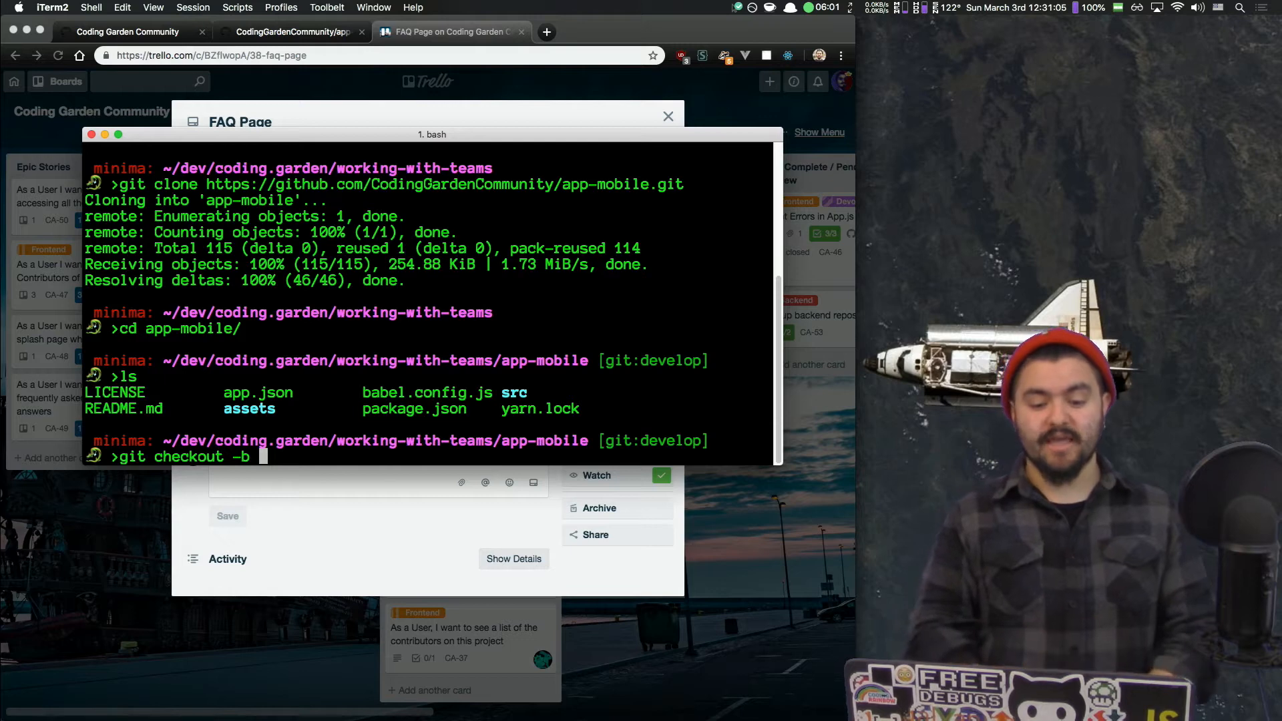
pyautogui.write('CA-38')
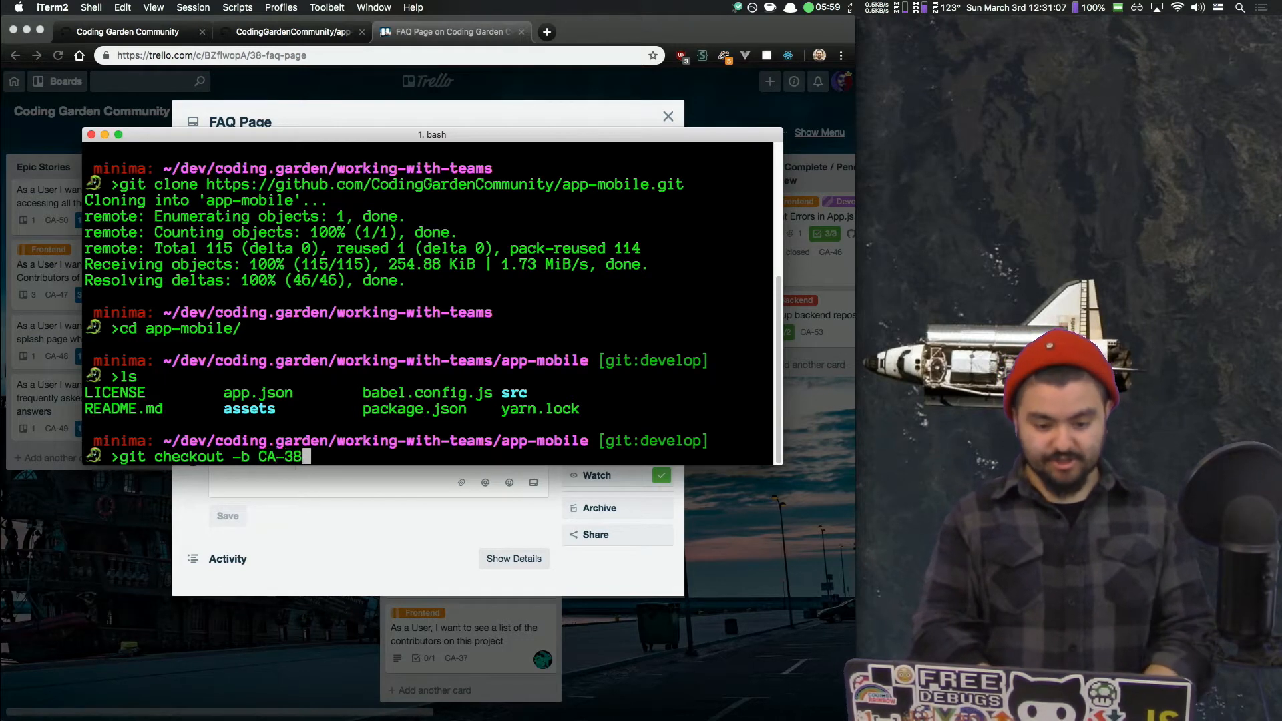
pyautogui.press('Return')
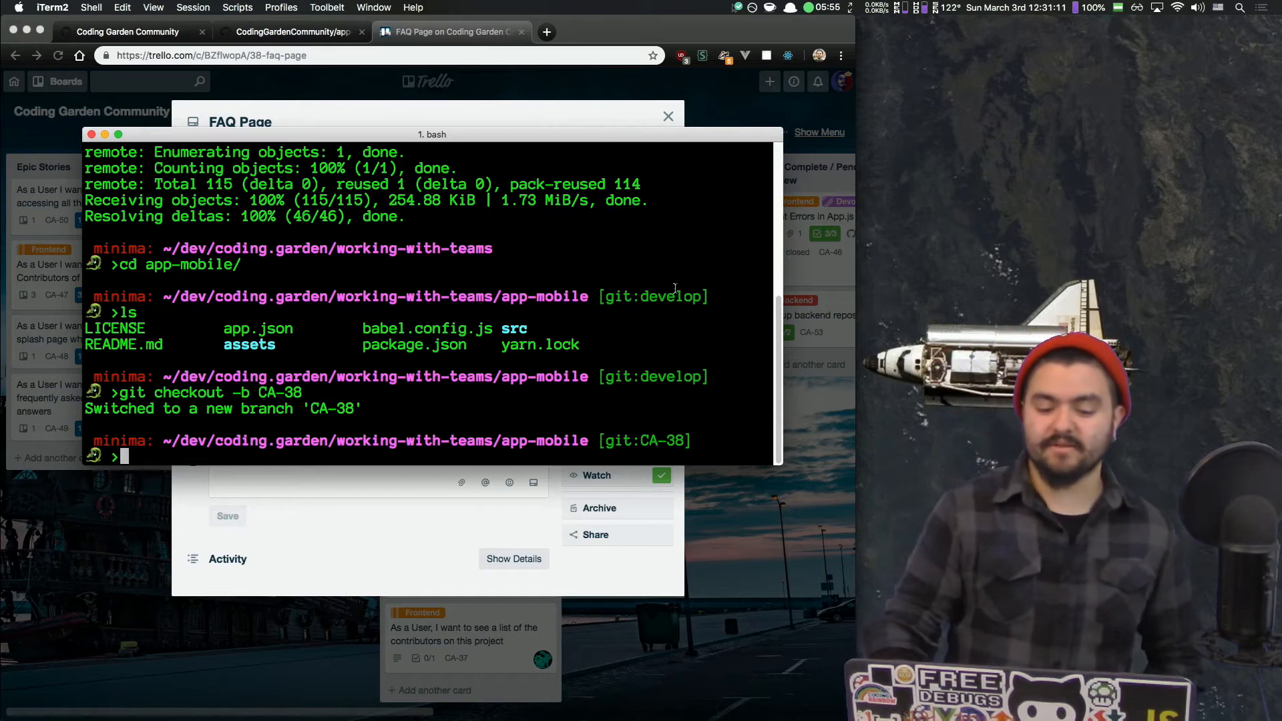
pyautogui.doubleClick(646, 441)
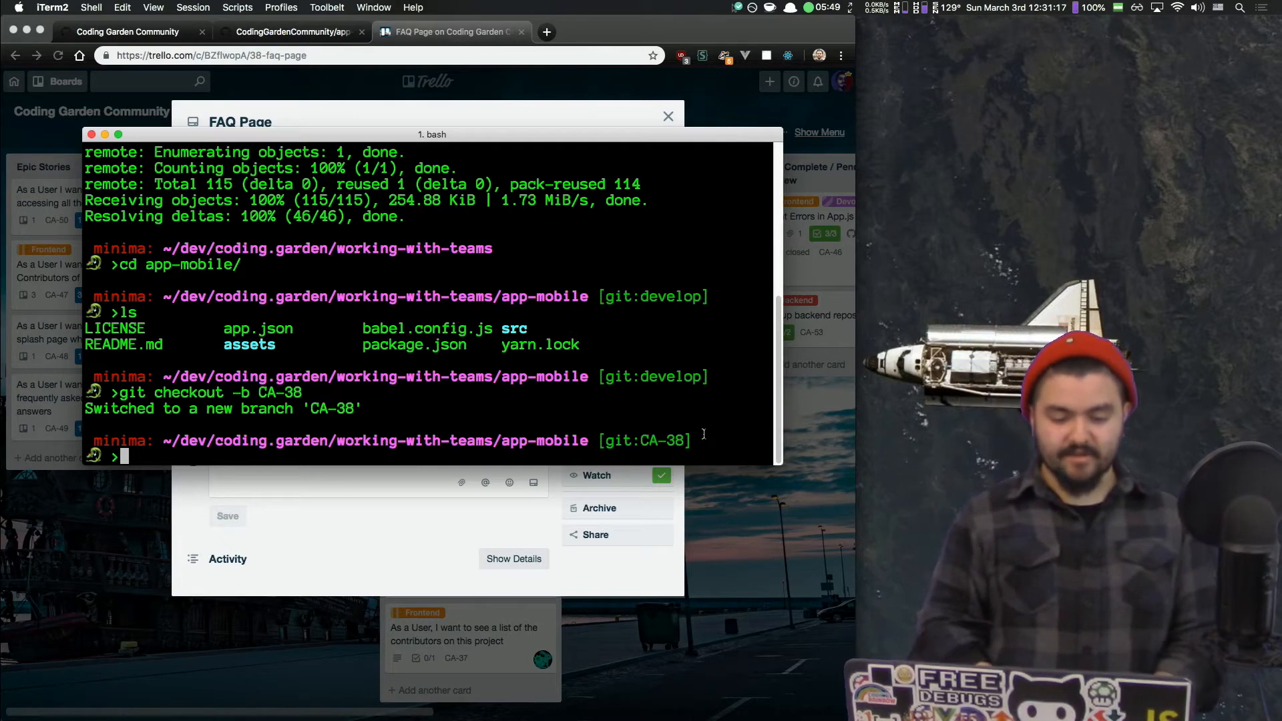
pyautogui.write('yarn')
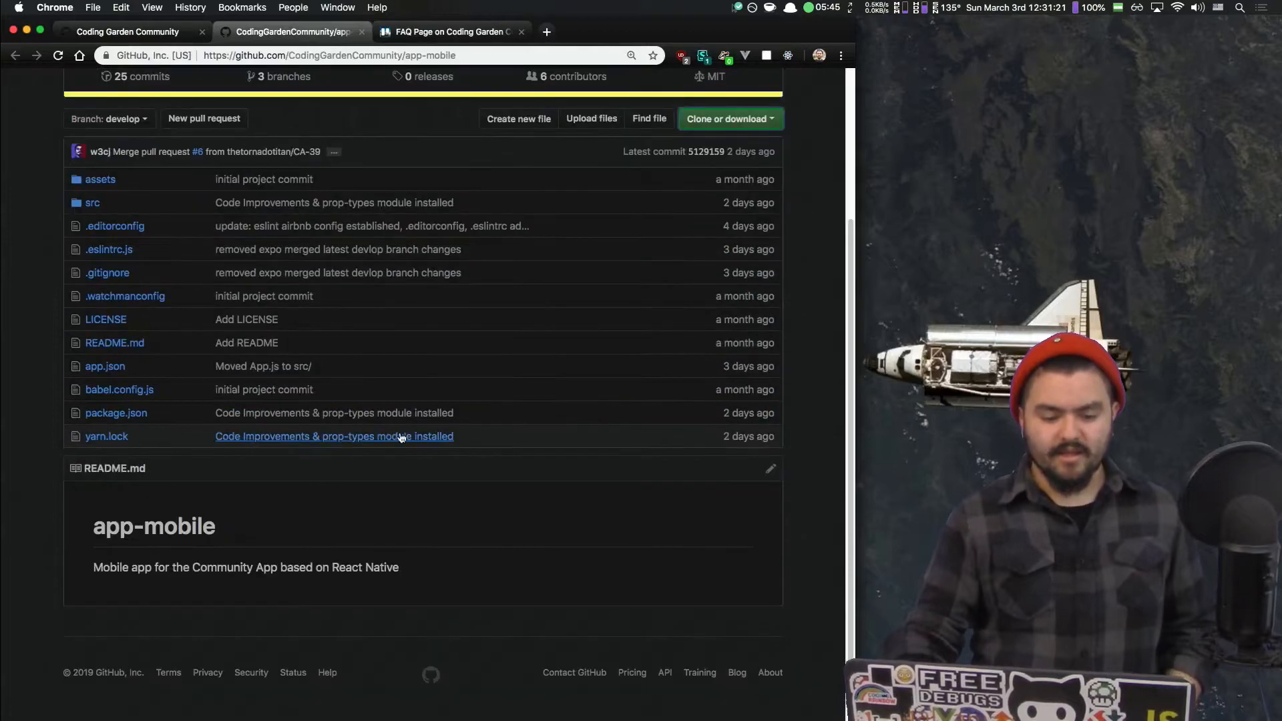
pyautogui.moveTo(300, 505)
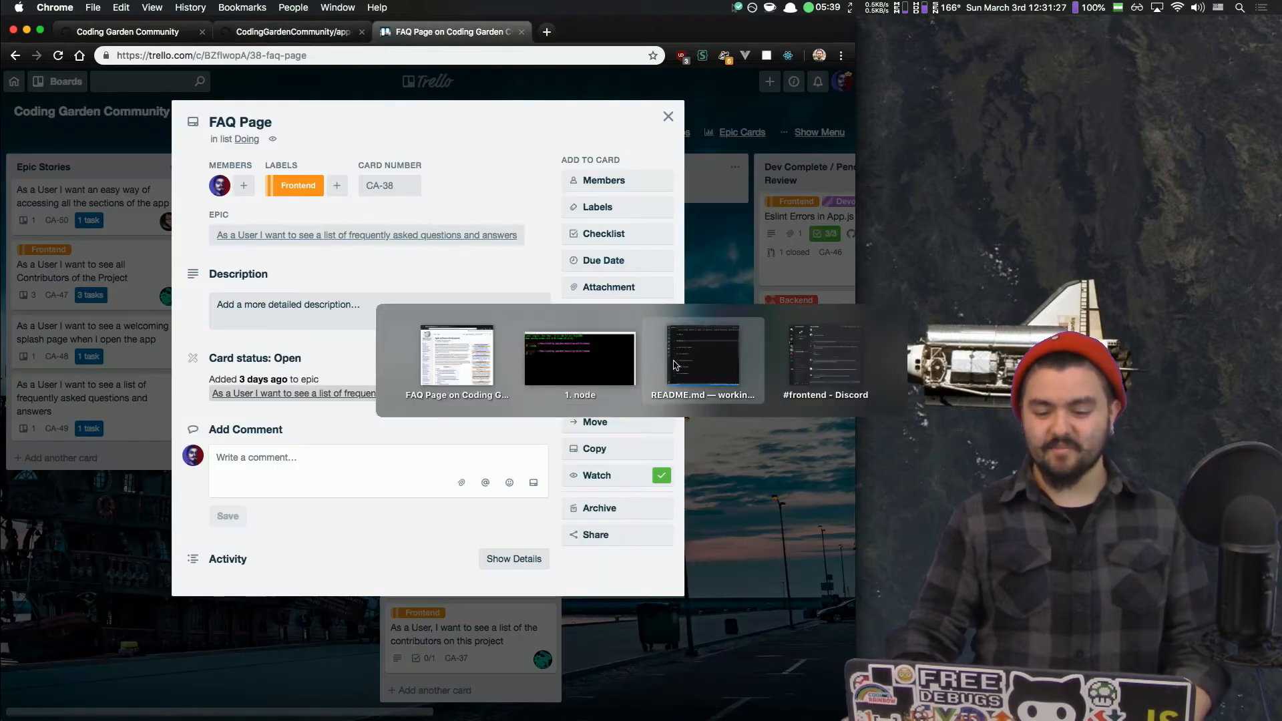
# Step: Run yarn start in iTerm2 to launch the Expo dev server with Metro Bundler
pyautogui.click(579, 358)
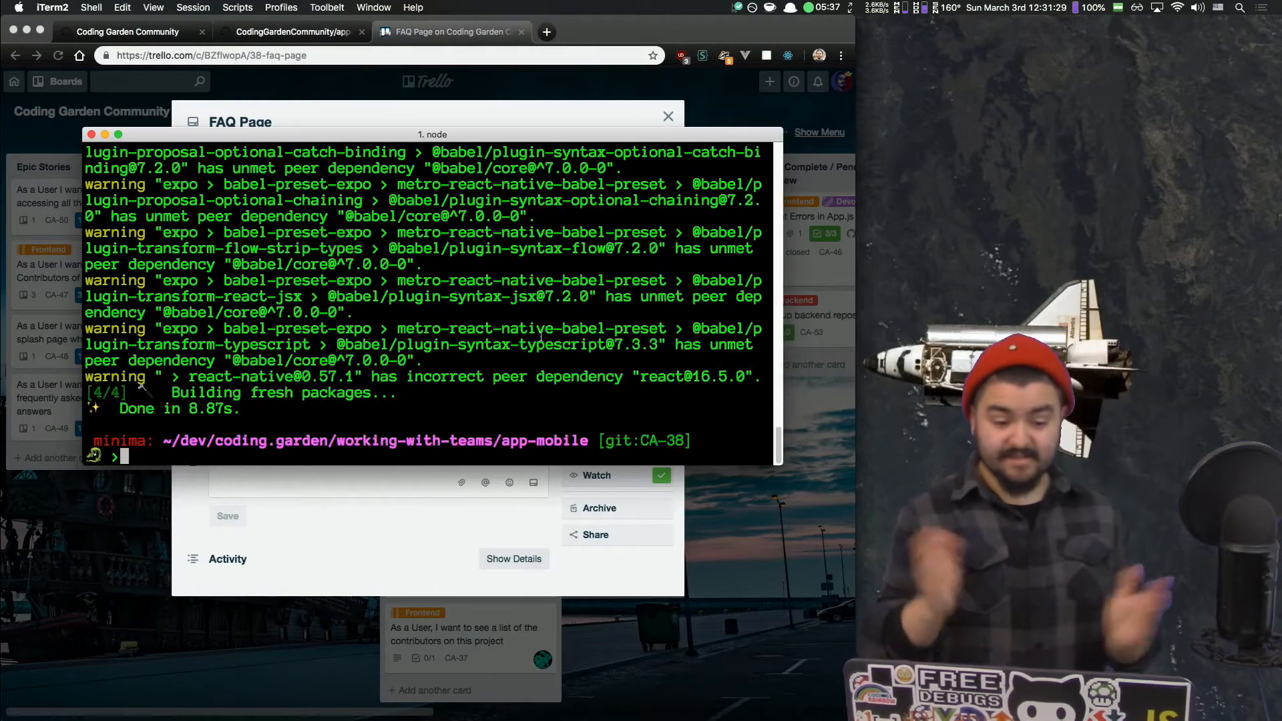
pyautogui.write('yar')
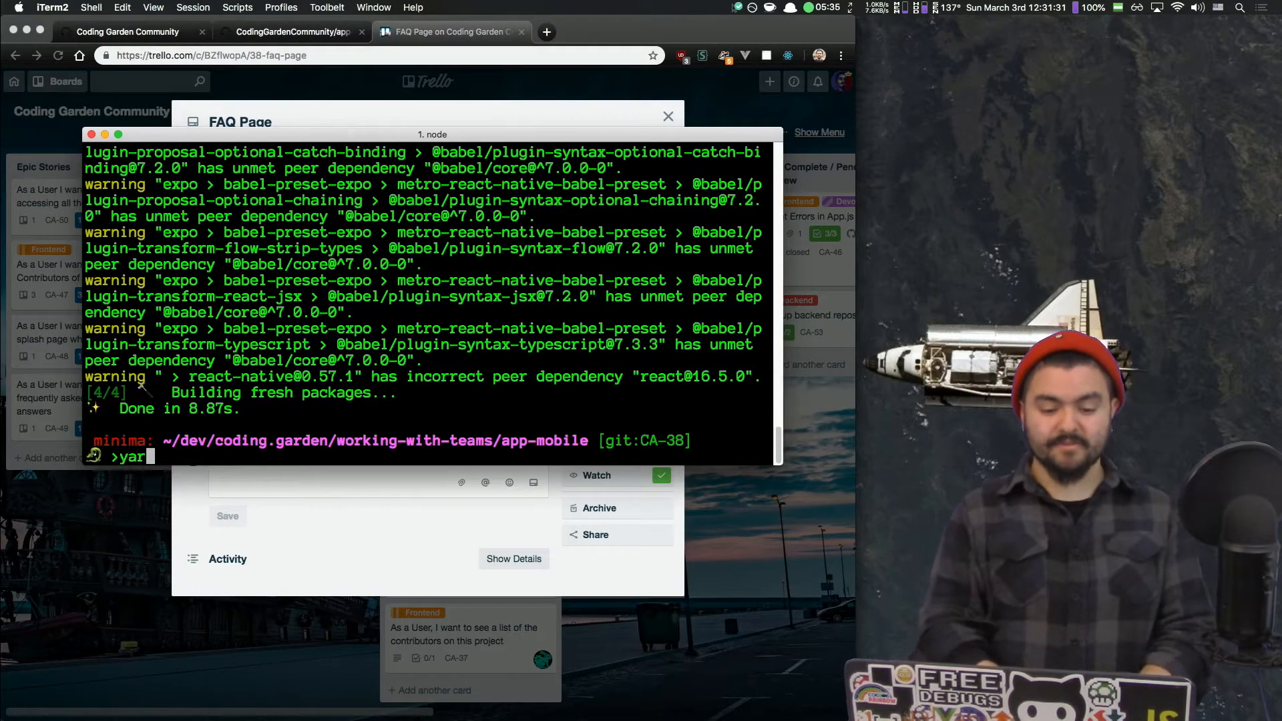
pyautogui.press('Return')
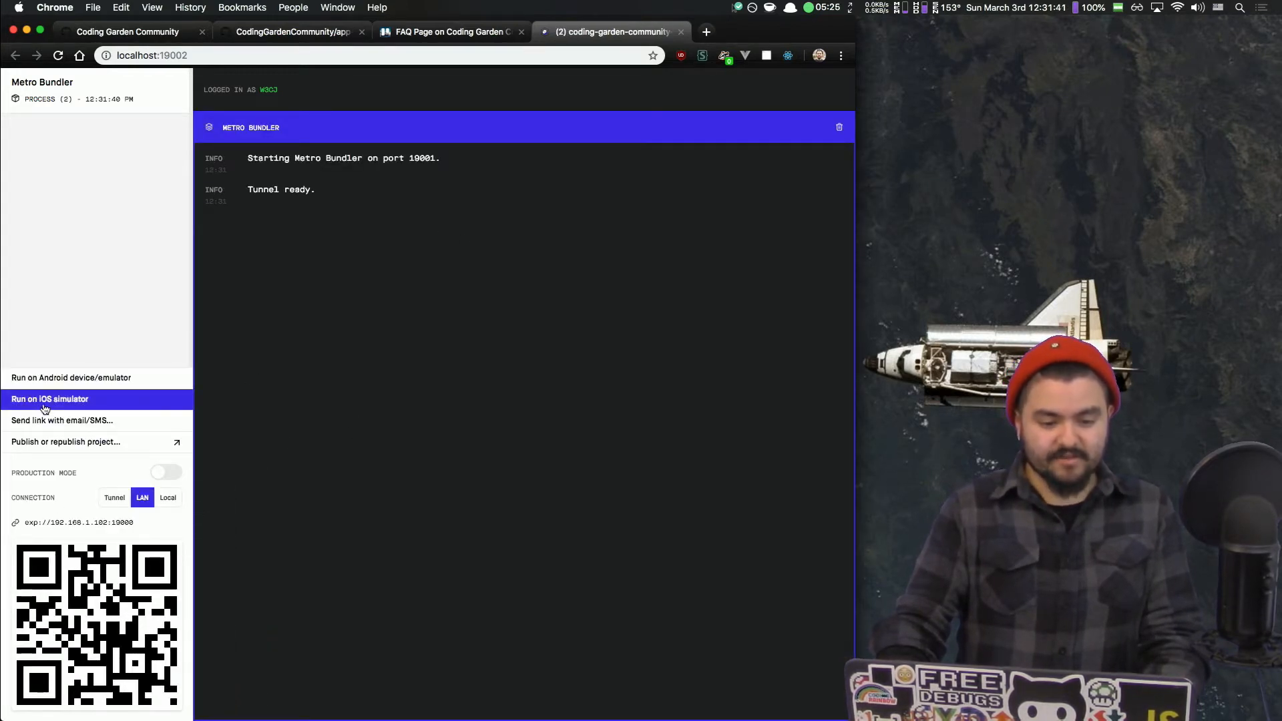
pyautogui.click(49, 400)
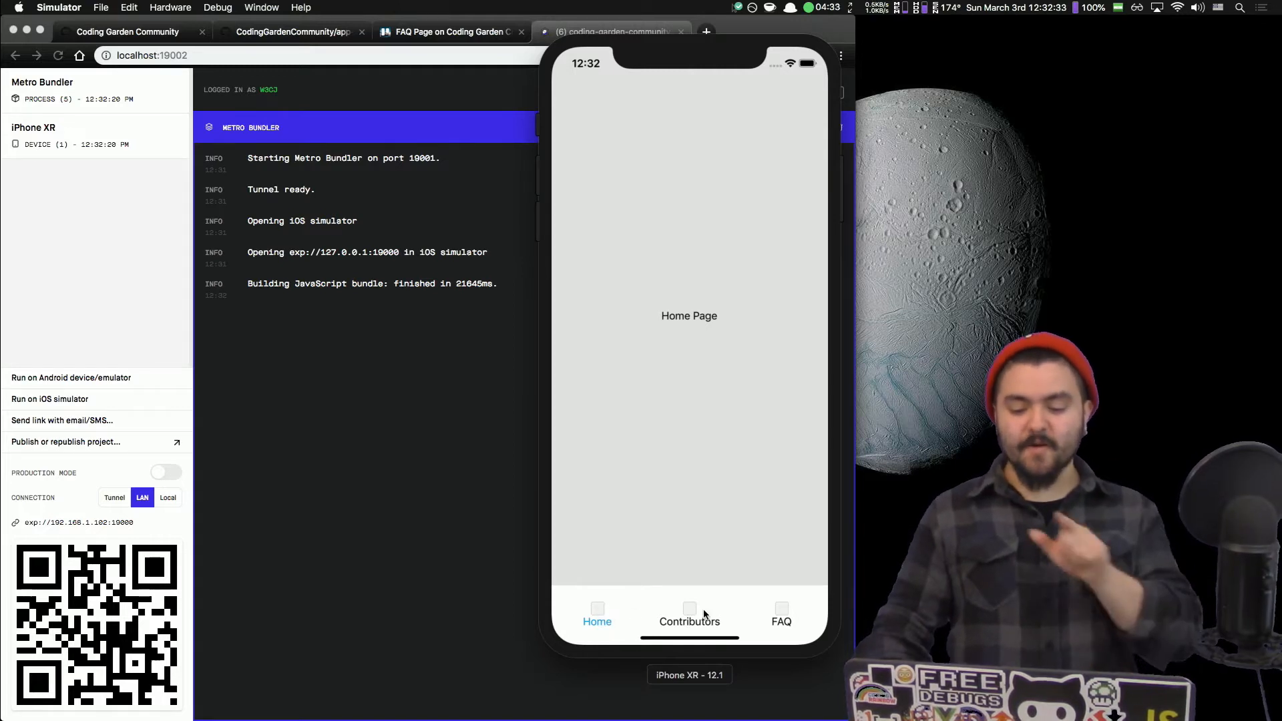
# Step: Navigate the simulator app between the FAQ and Contributors tabs, ending on the FAQ placeholder page
pyautogui.click(781, 614)
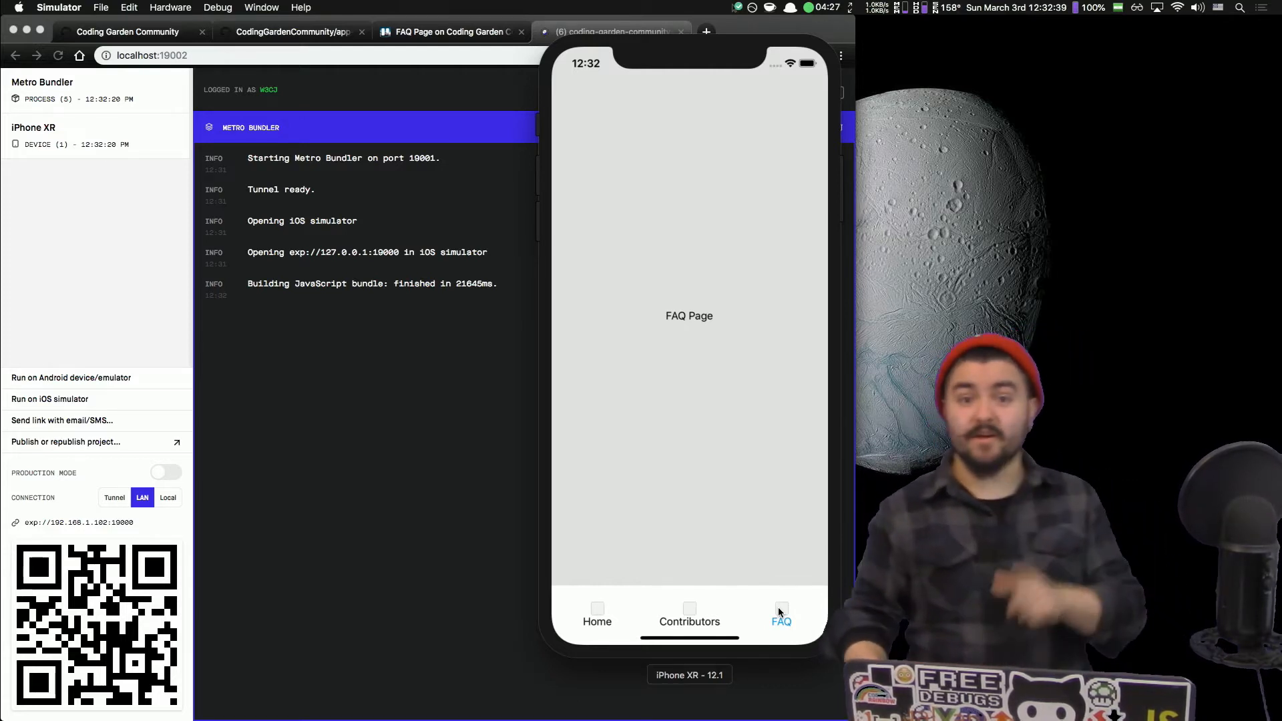
pyautogui.moveTo(754, 593)
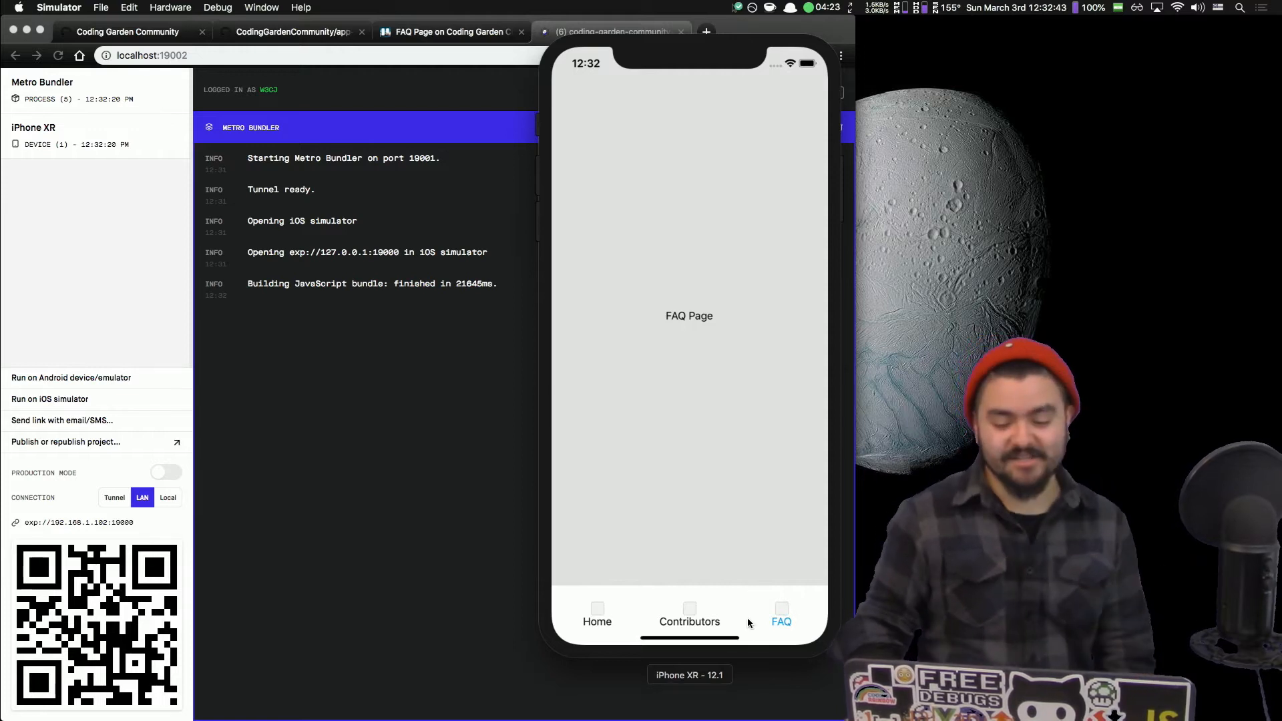
pyautogui.click(689, 614)
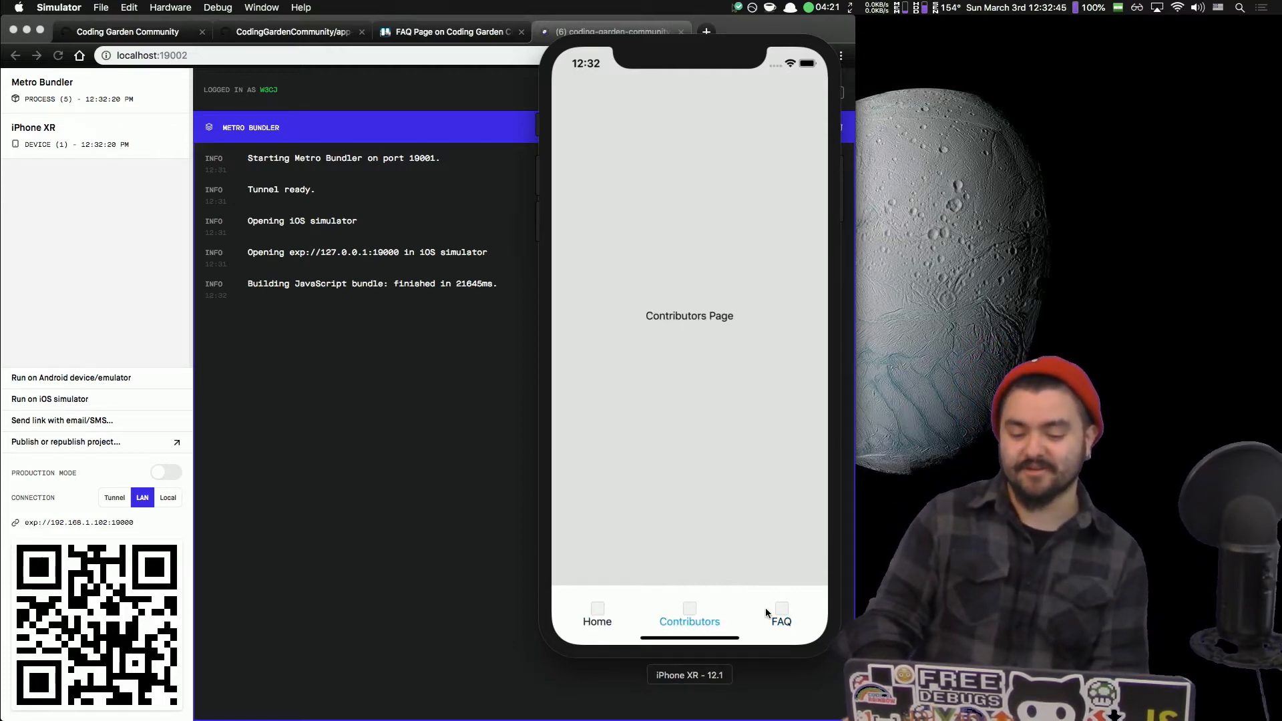
pyautogui.click(781, 614)
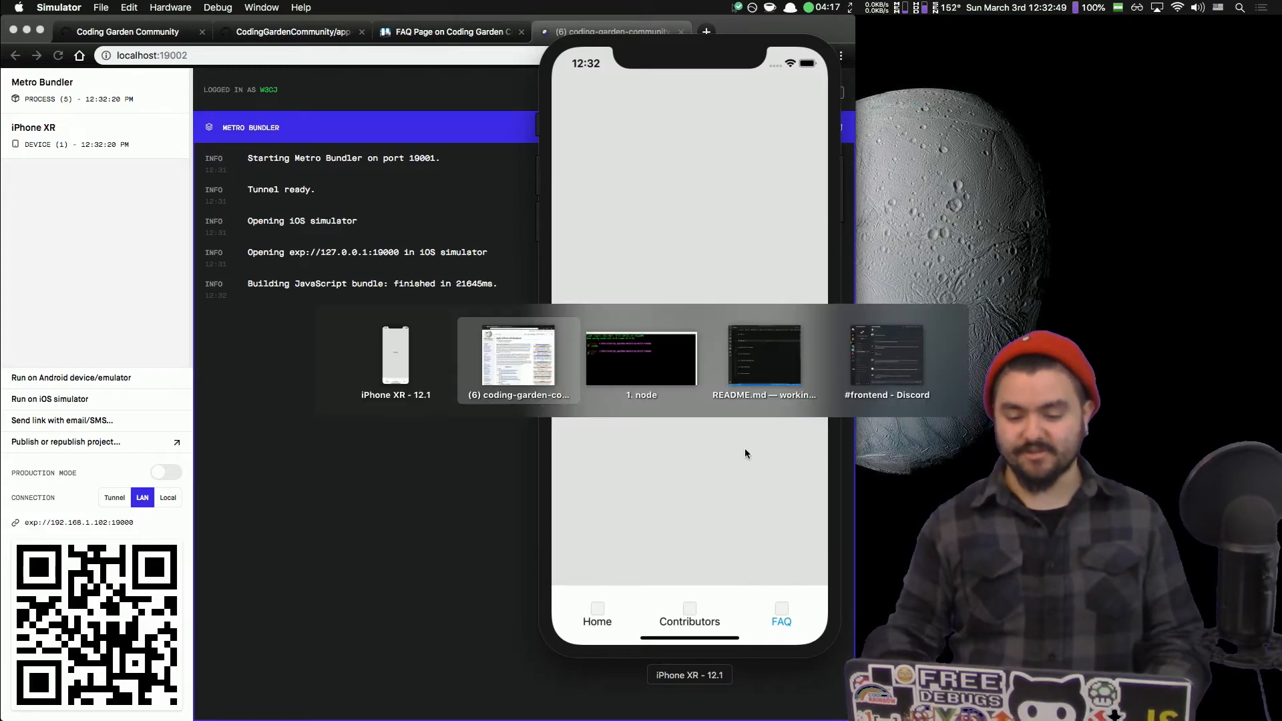
# Step: Declare a 'questions = [' array in the FAQ component and paste in the question-and-answer entries
pyautogui.click(641, 358)
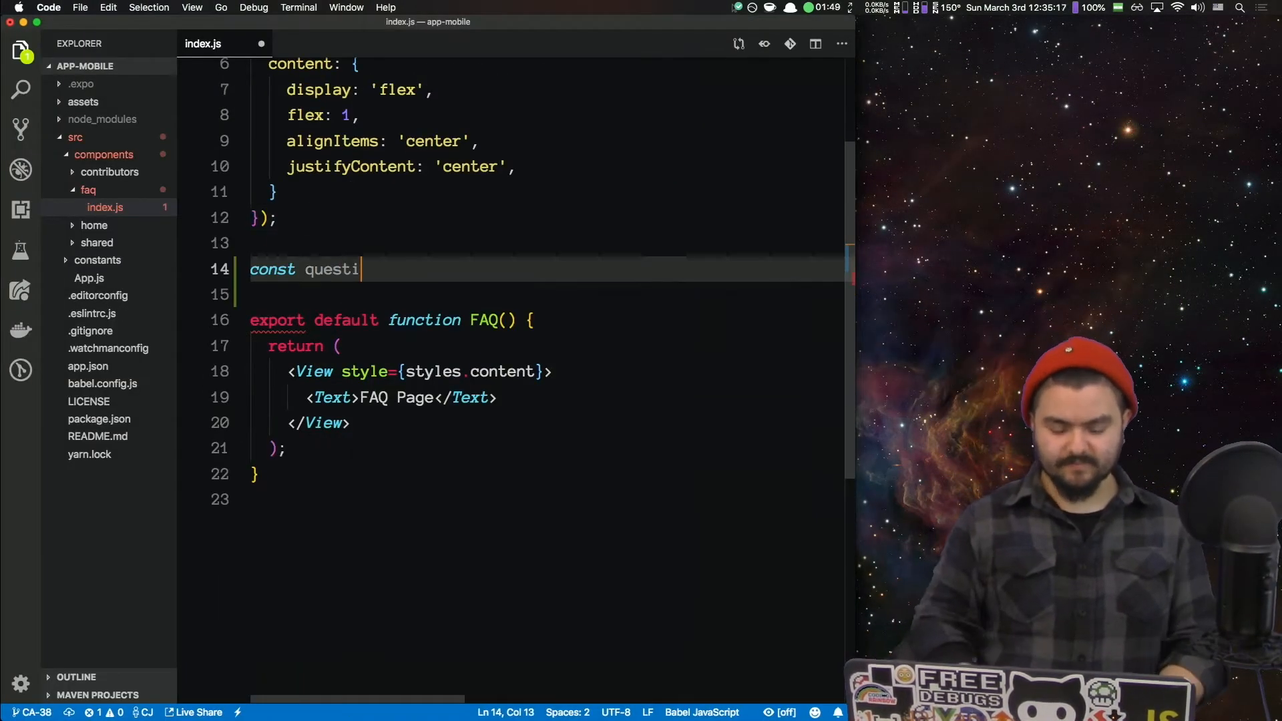
pyautogui.write('questions = [')
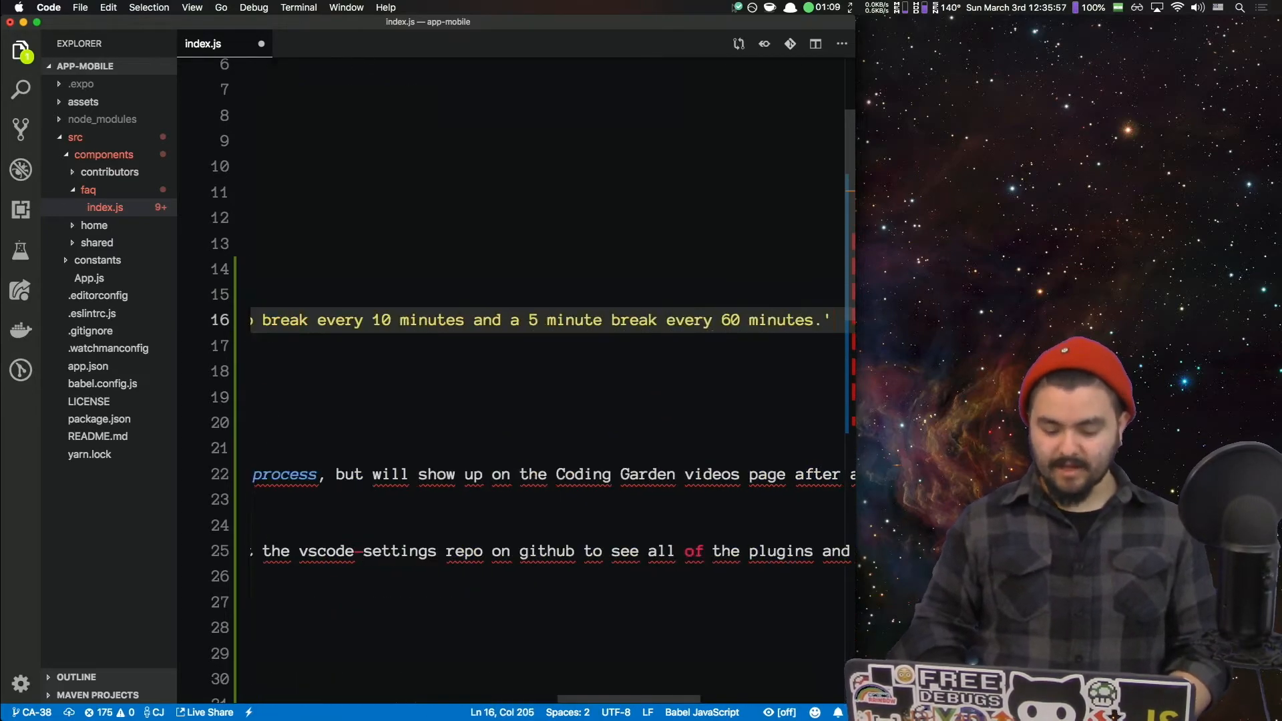
pyautogui.scroll(-3)
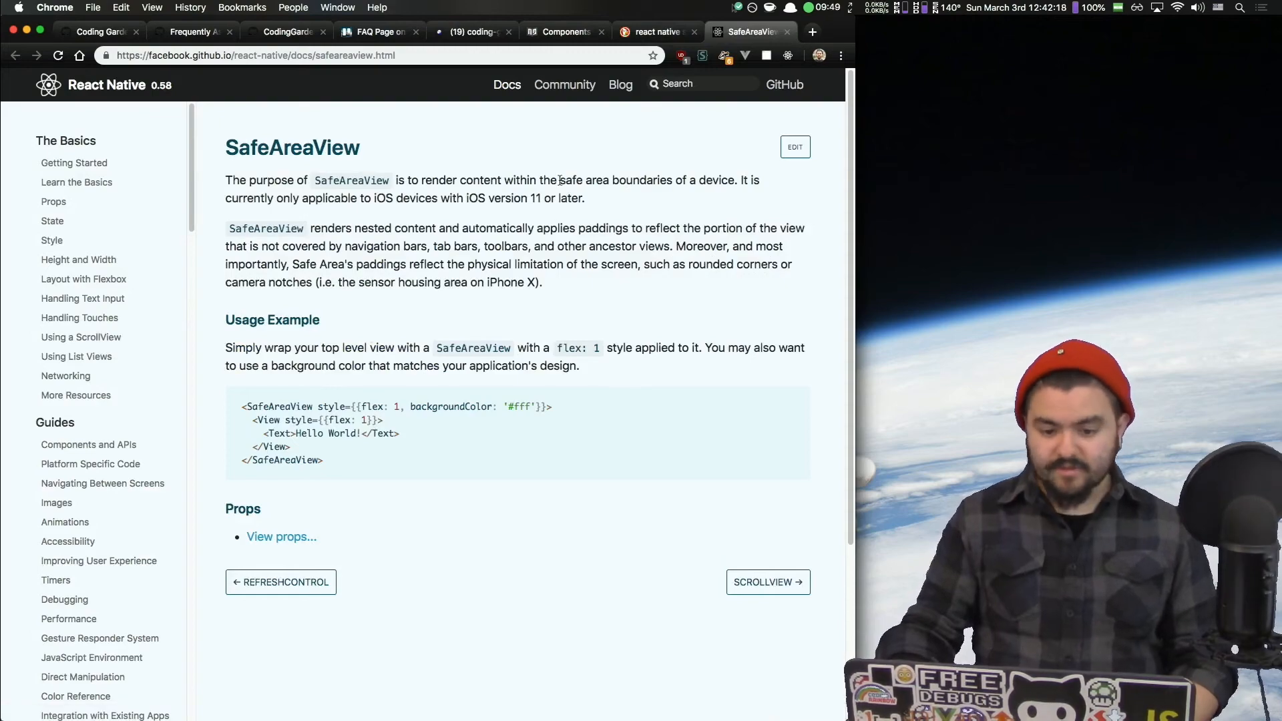
# Step: Review the SafeAreaView docs and the NativeBase Components documentation for Container
pyautogui.click(562, 32)
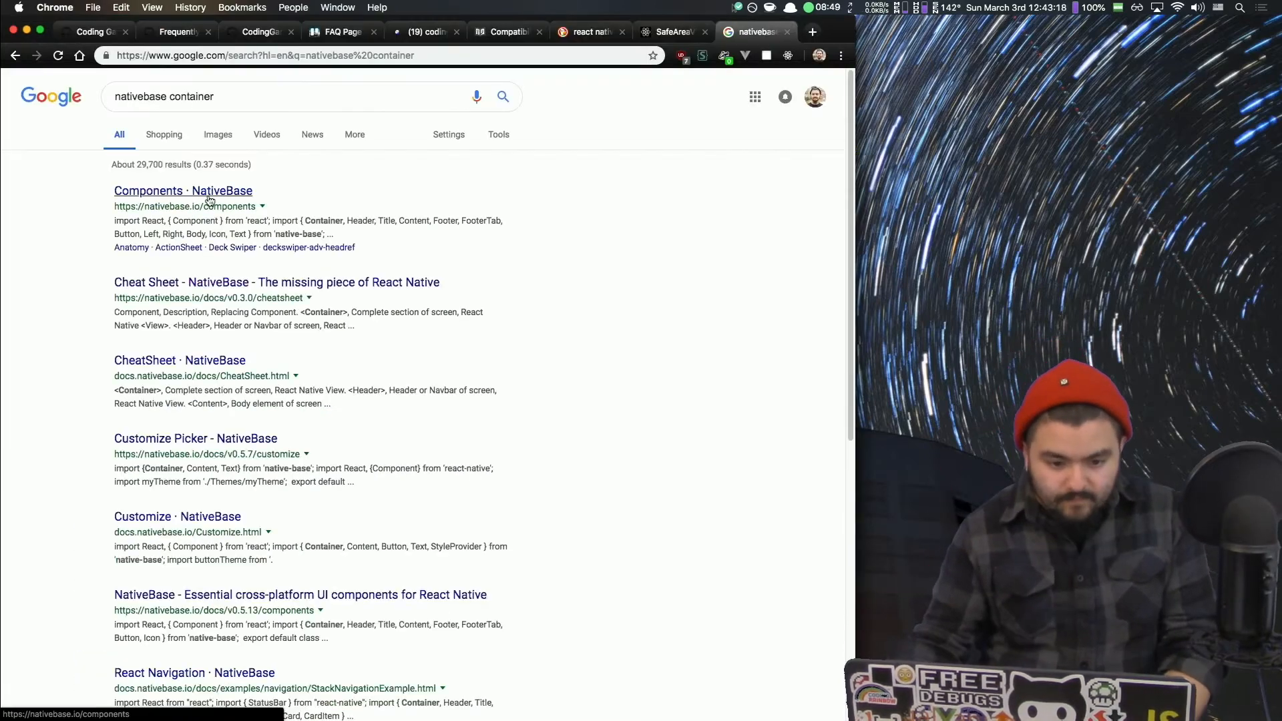
pyautogui.click(670, 32)
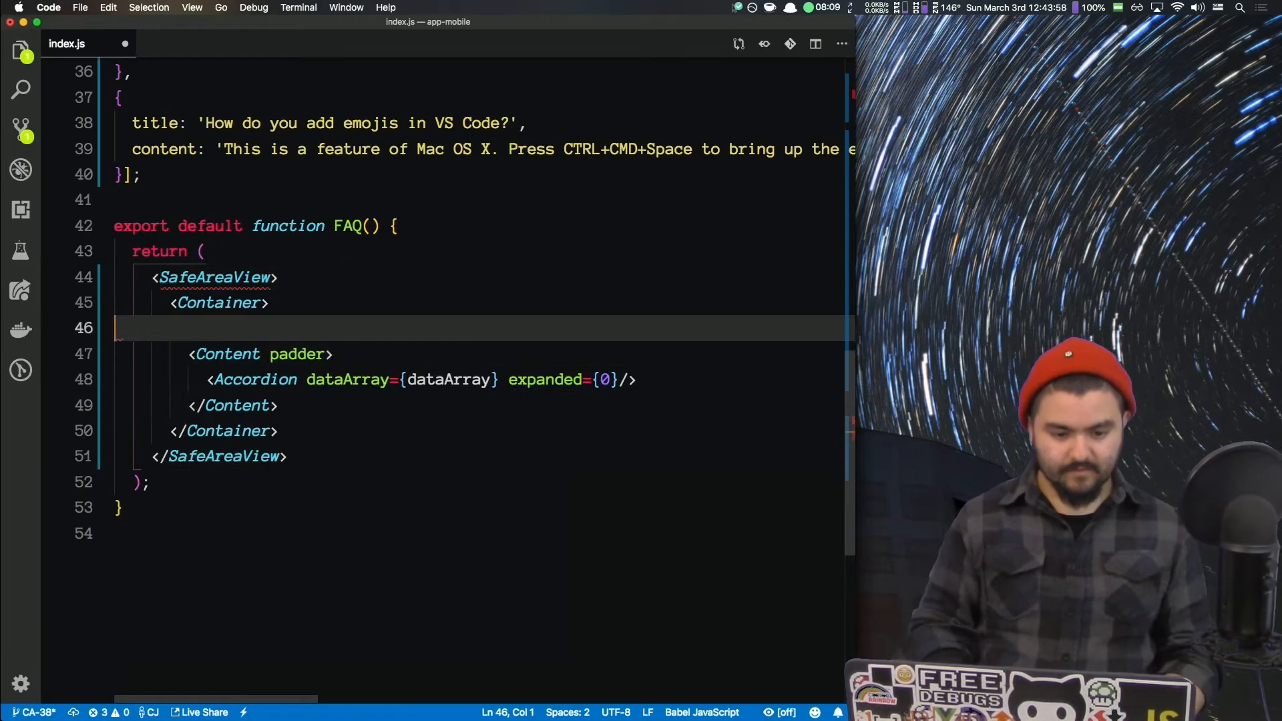
# Step: Wrap the FAQ JSX in SafeAreaView, Container and padded Content with an Accordion using dataArray, and save
pyautogui.scroll(3)
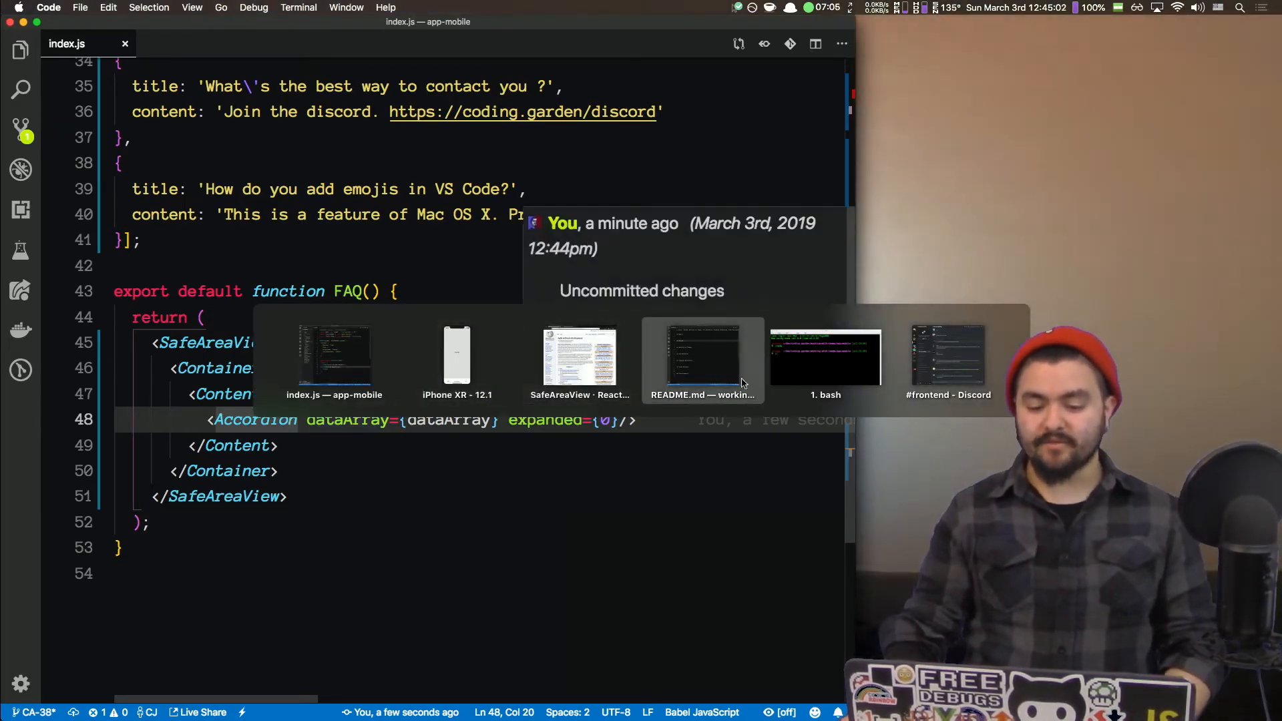
pyautogui.click(826, 359)
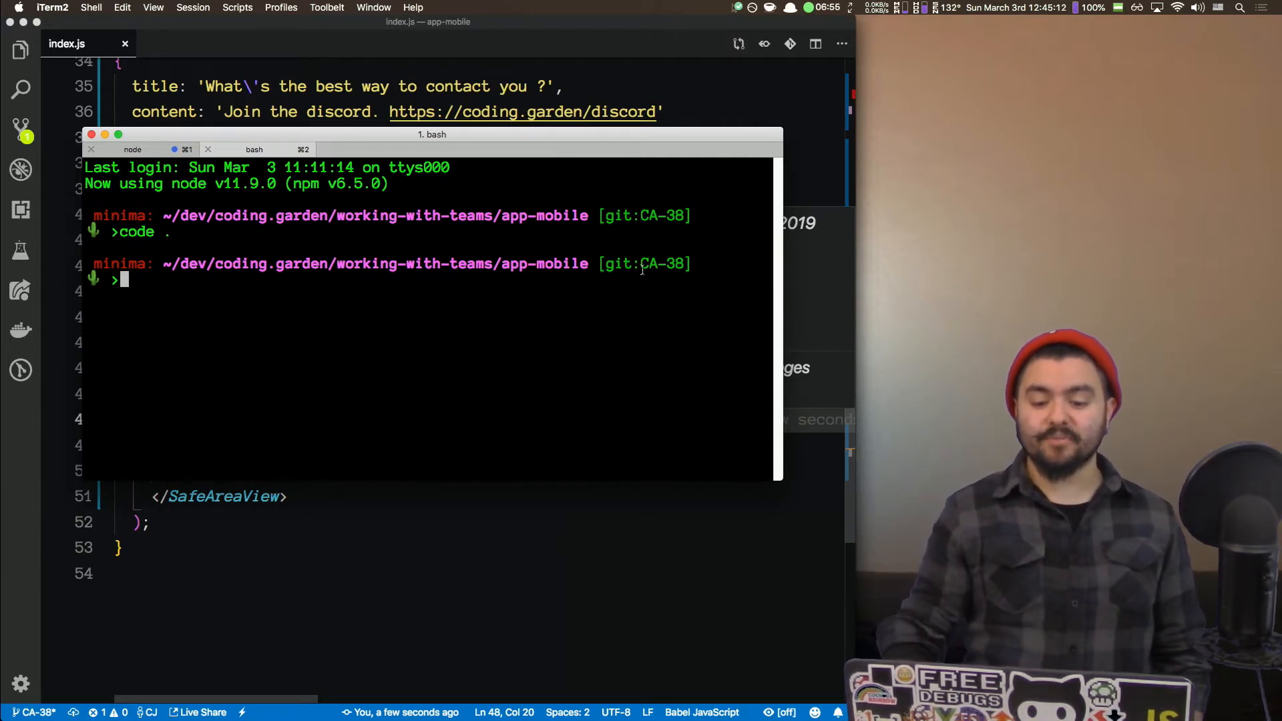
# Step: Check status with gss, stage all, and commit ':sparkles: Adding FAQ page' on CA-38
pyautogui.doubleClick(661, 263)
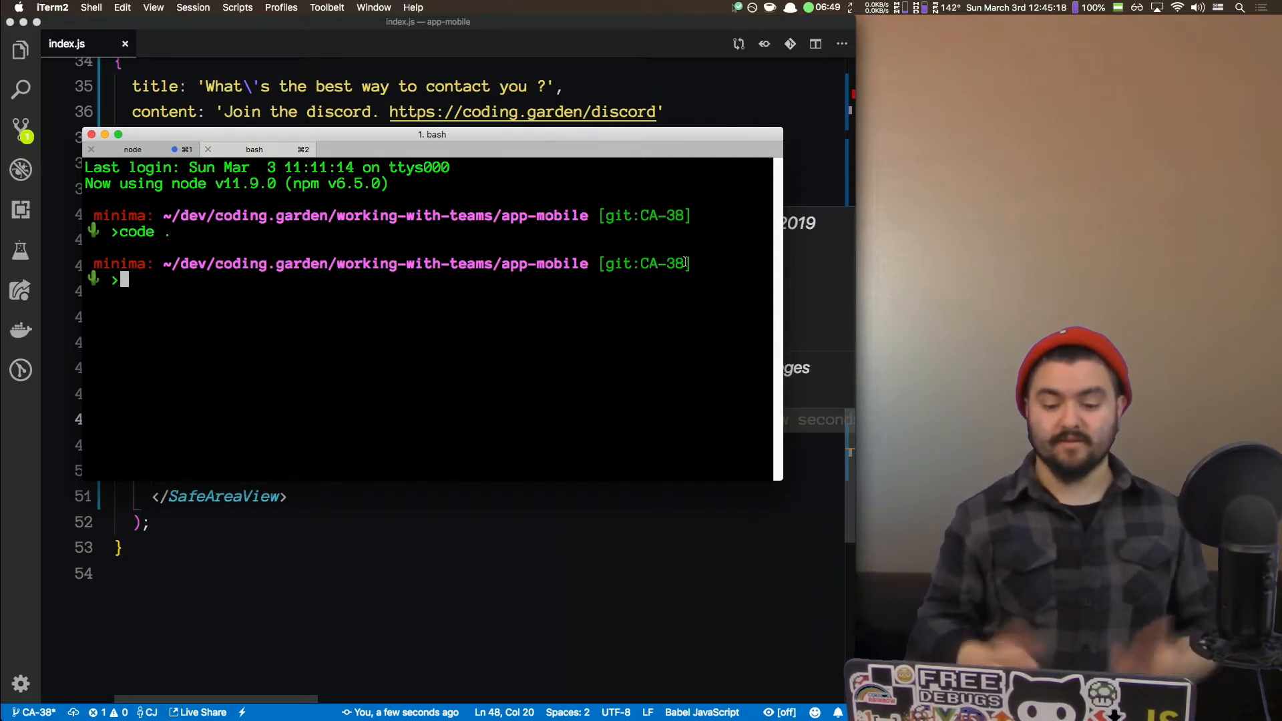
pyautogui.write('gss')
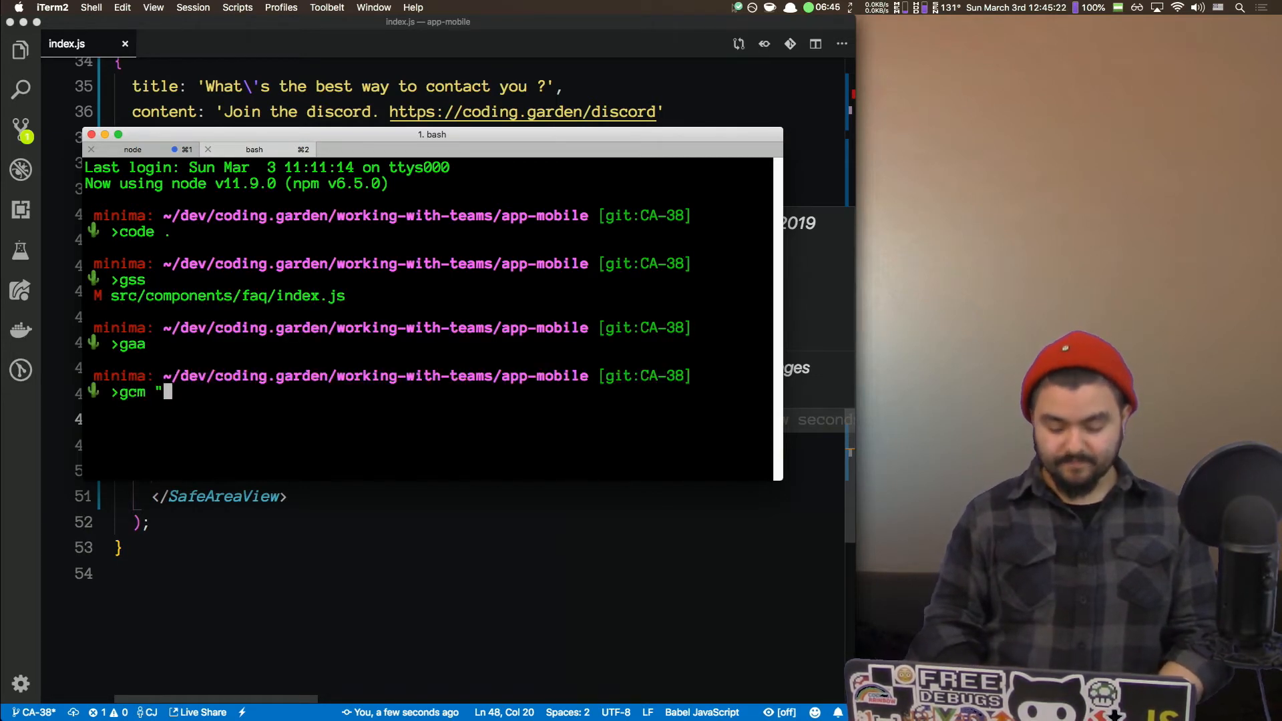
pyautogui.write(':spakles: Adding FAQ"')
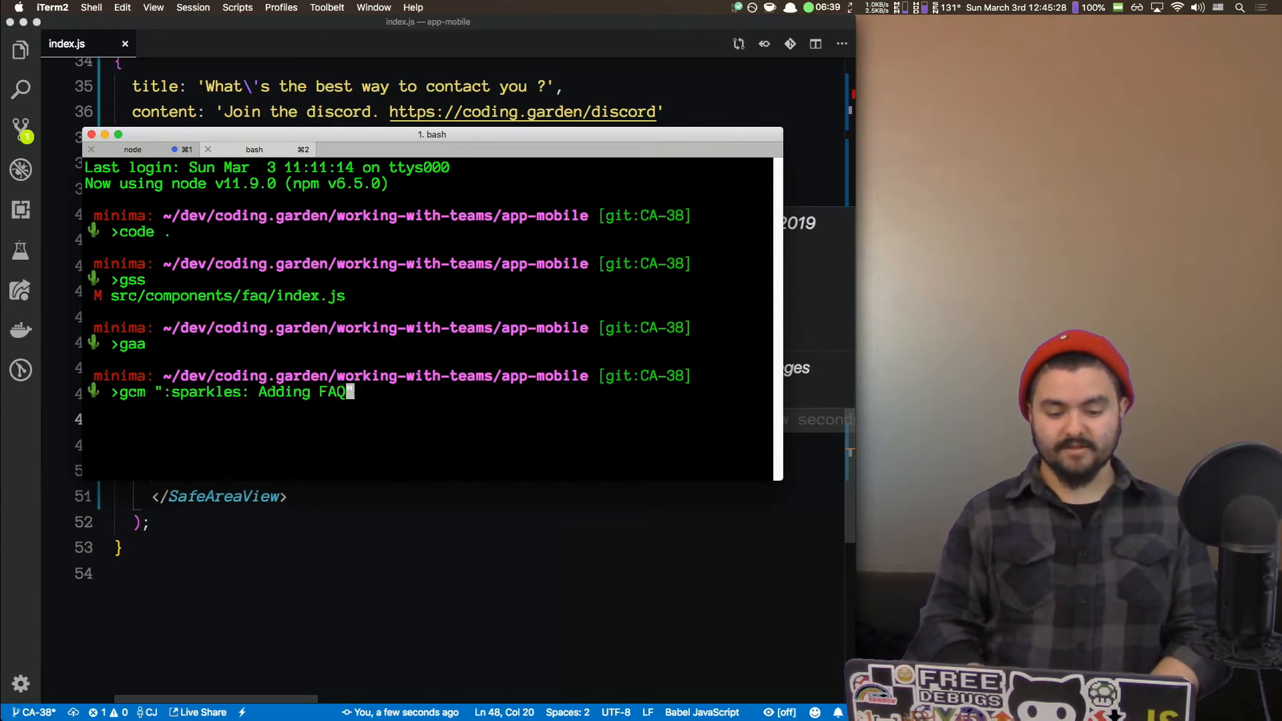
pyautogui.write('page"')
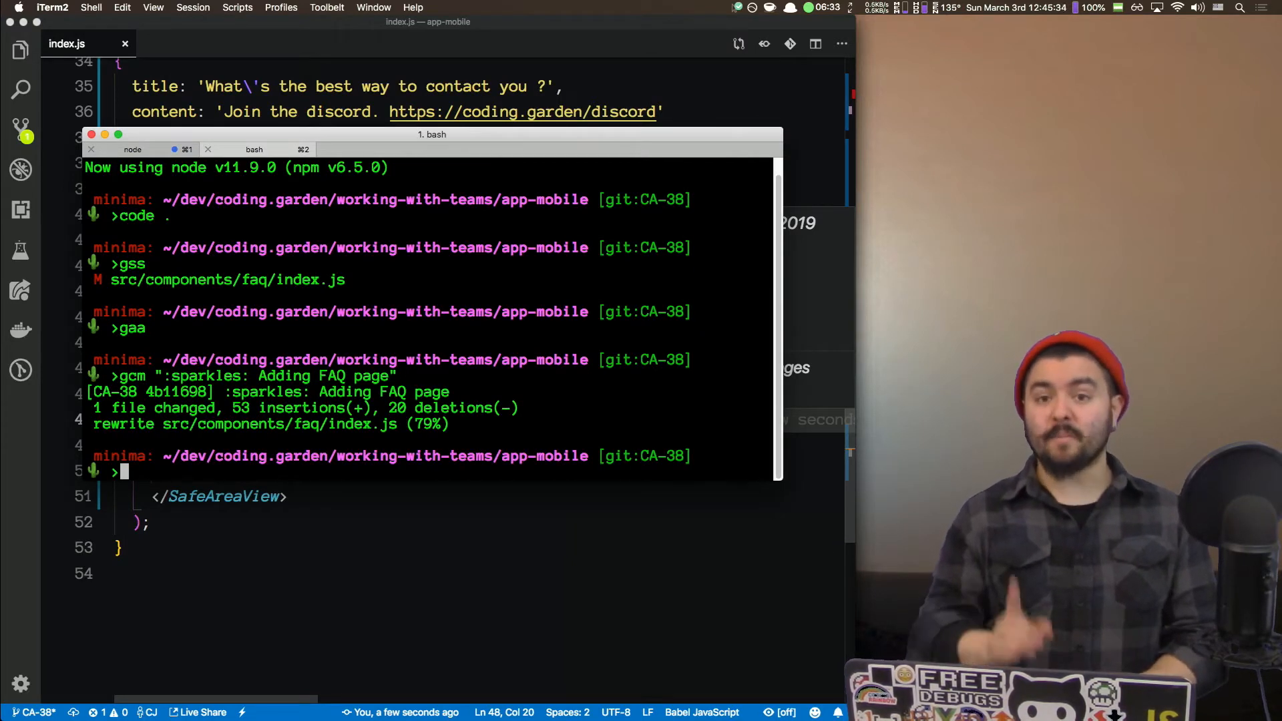
pyautogui.write('git p')
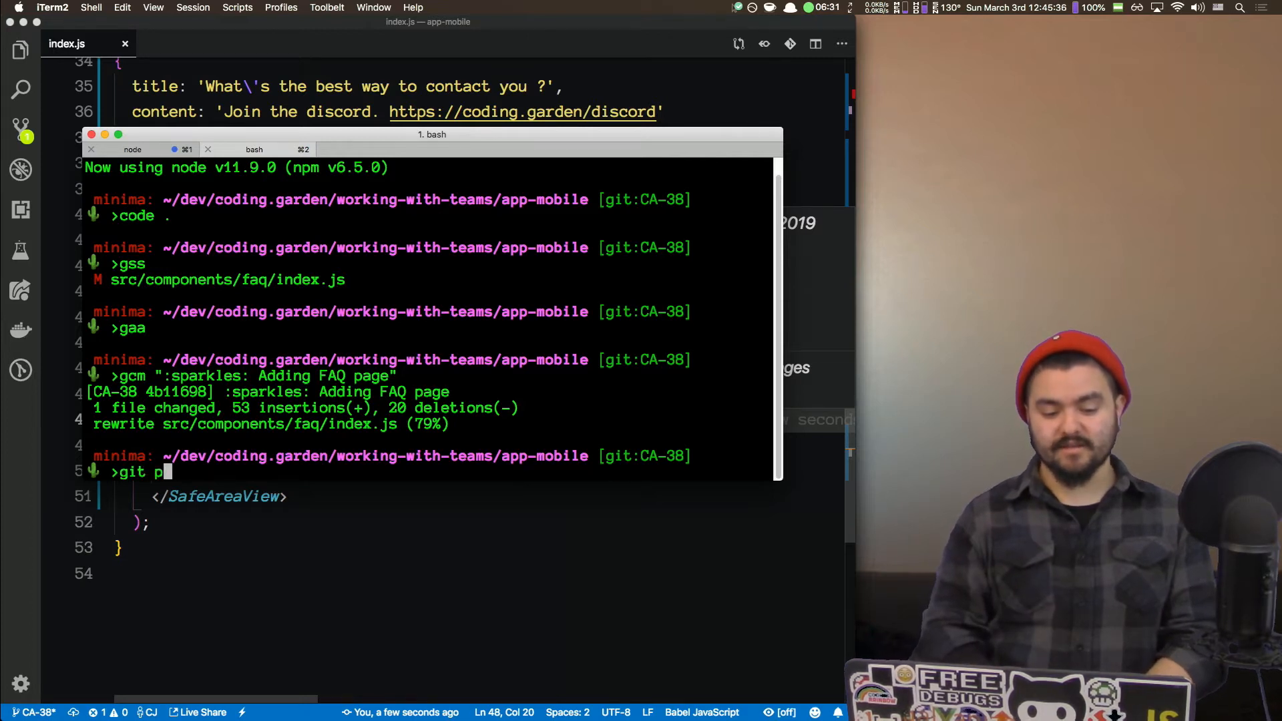
pyautogui.write('ush origin^C')
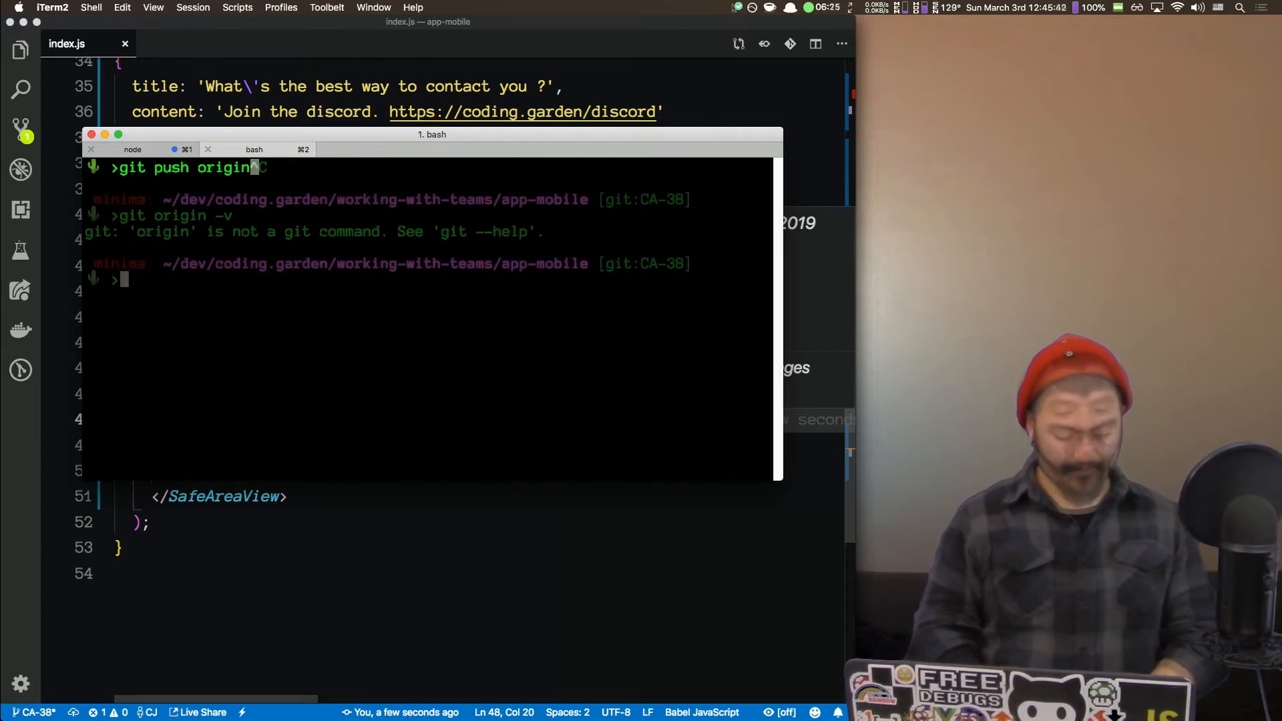
# Step: List the remotes with git remote -v to confirm origin is the CodingGardenCommunity app-mobile repo
pyautogui.write('git re')
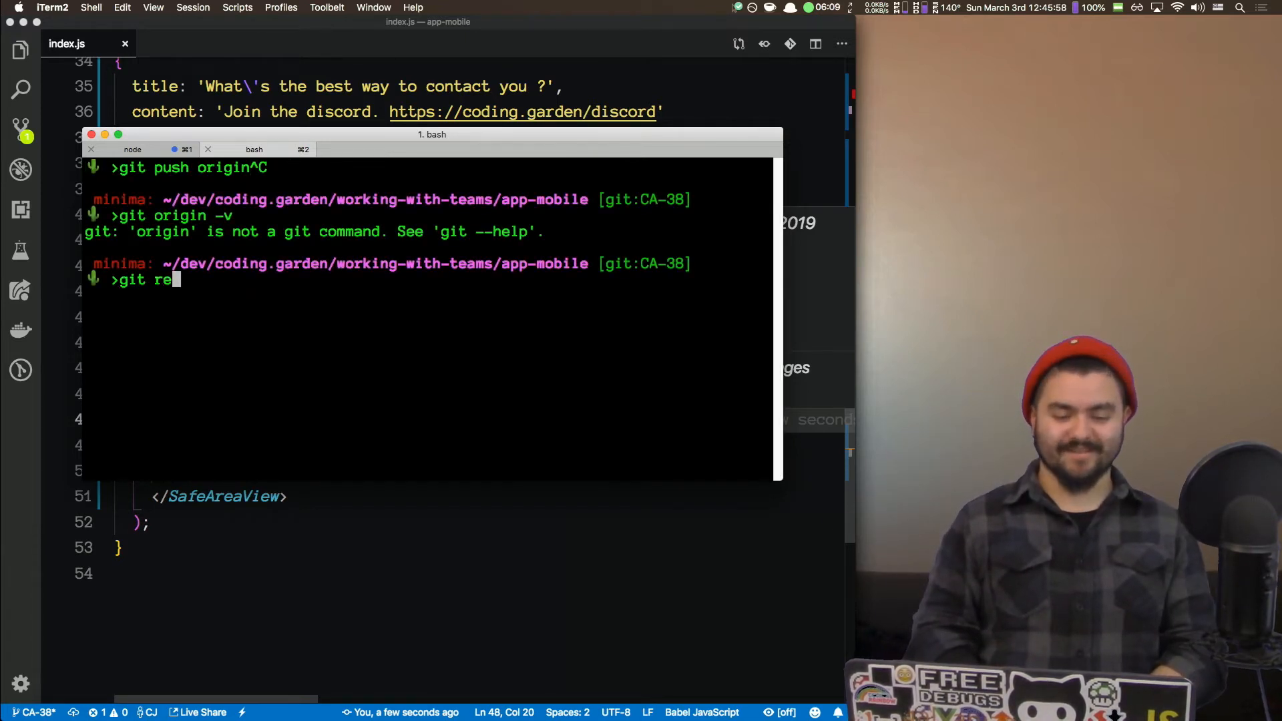
pyautogui.press('Return')
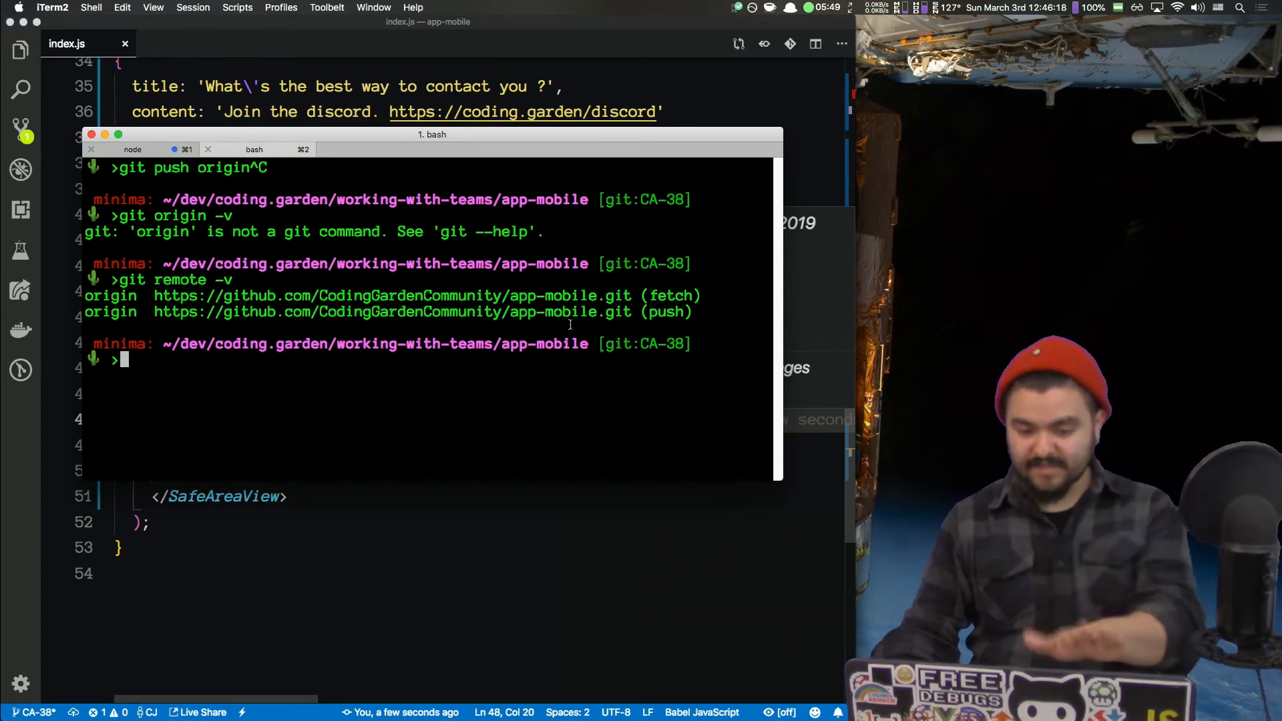
# Step: Push the CA-38 branch to origin as a new remote branch
pyautogui.write('git push')
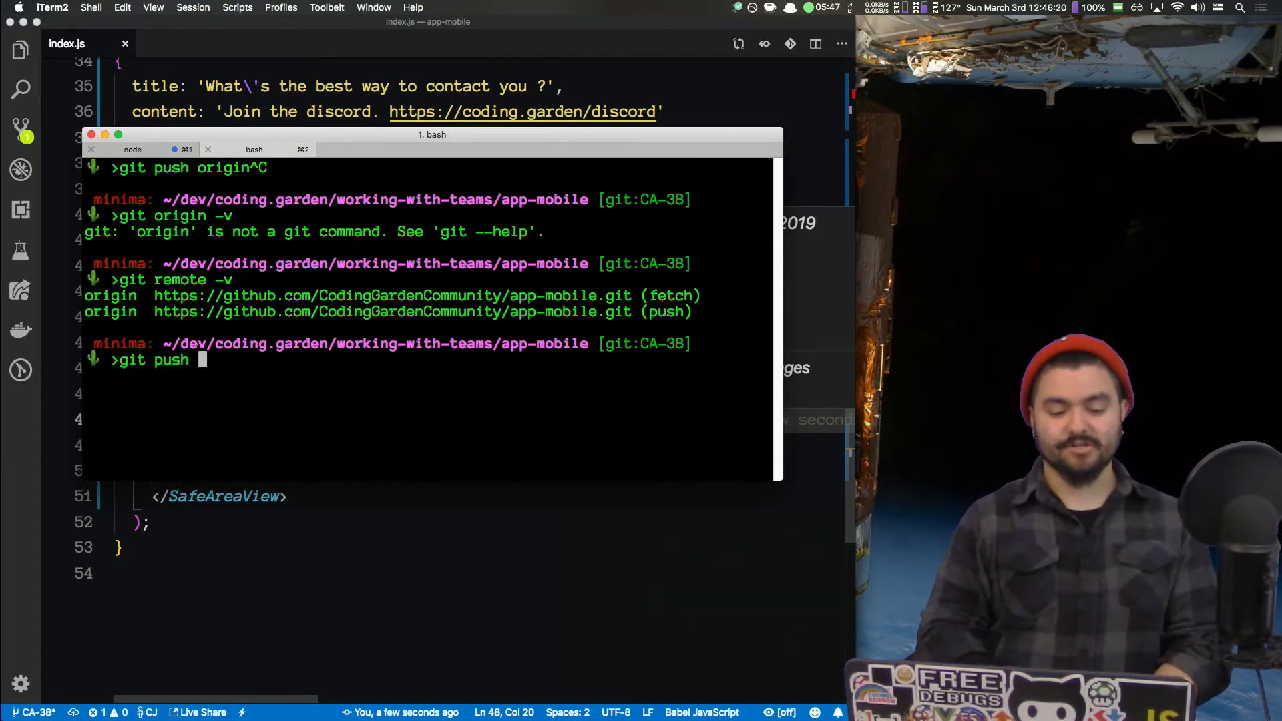
pyautogui.write('origin')
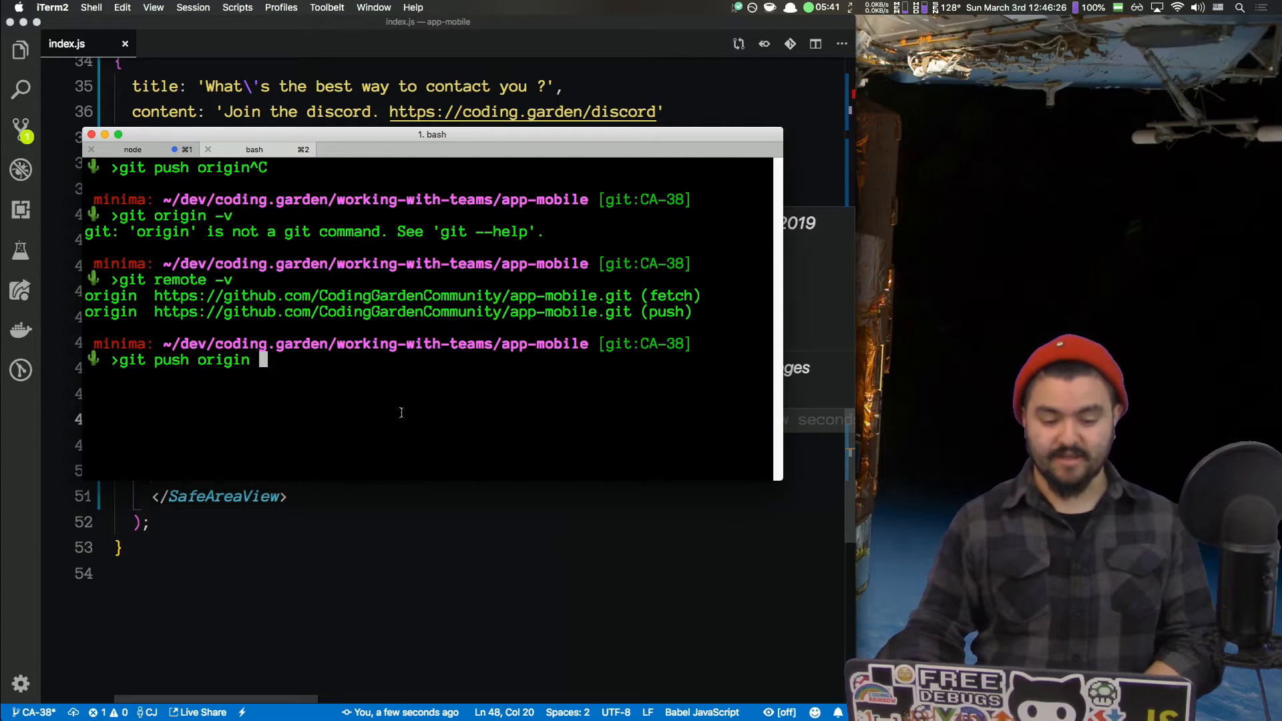
pyautogui.write('CA-38')
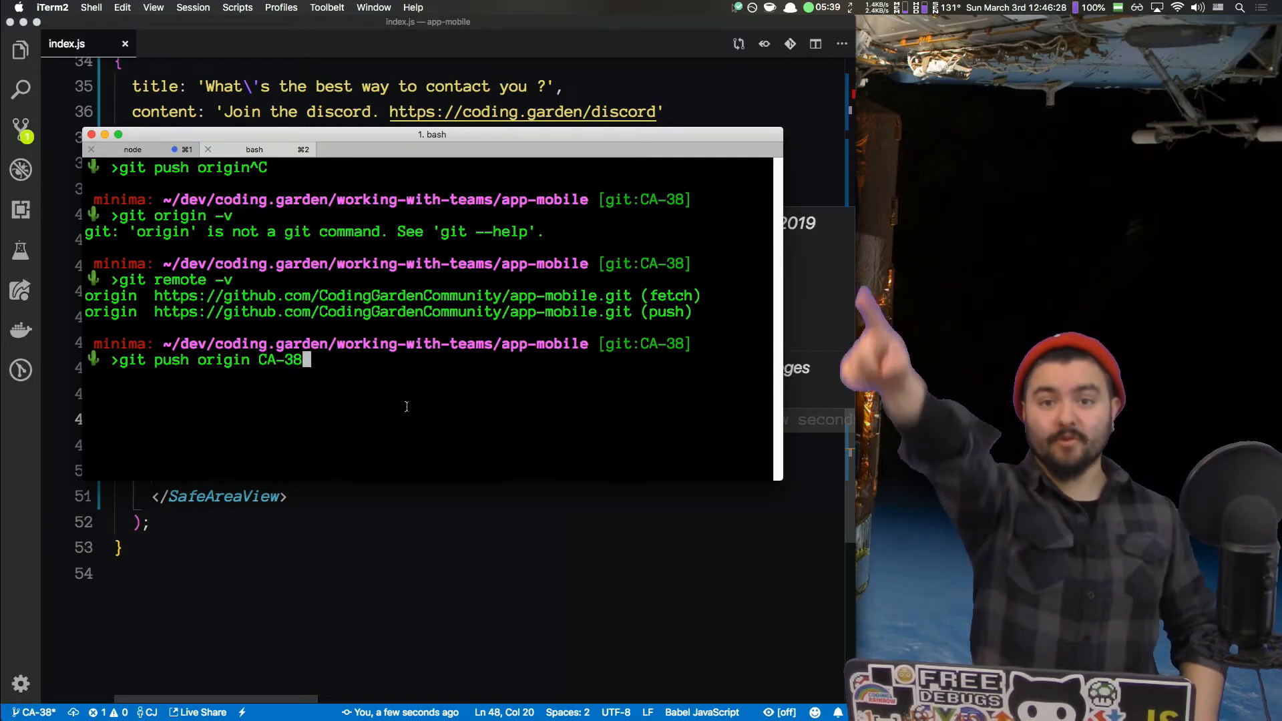
pyautogui.press('Return')
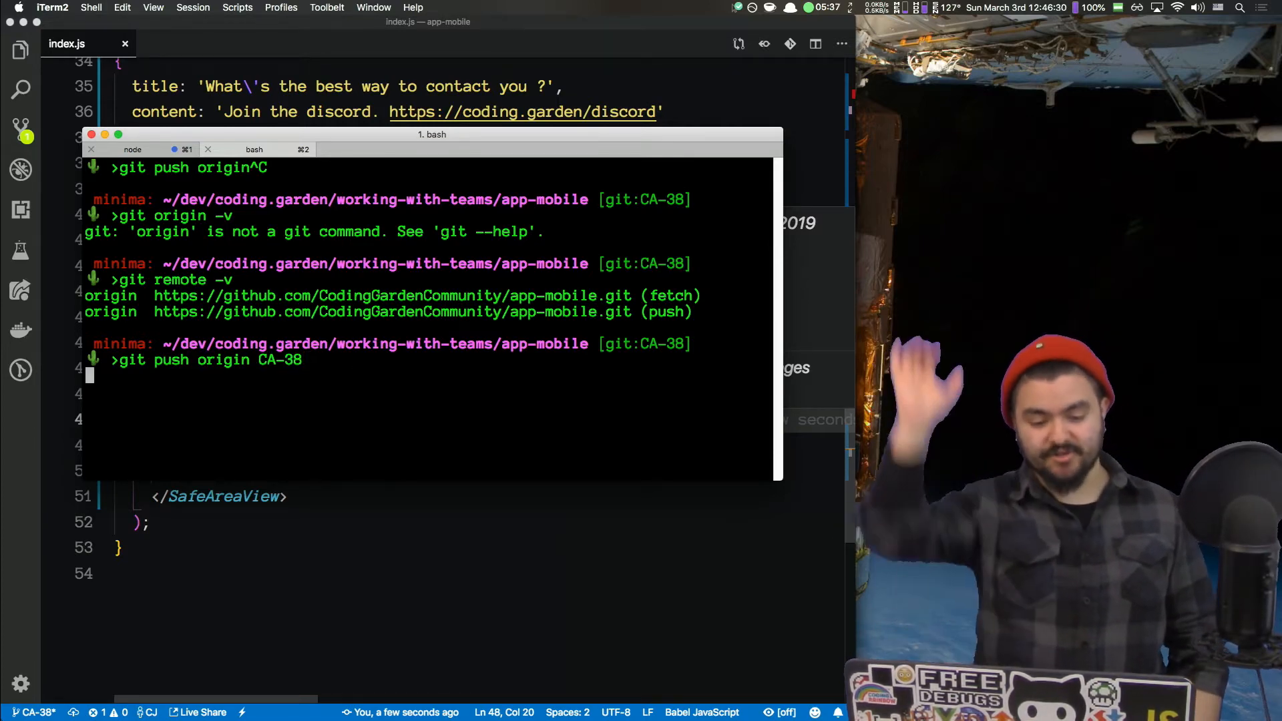
pyautogui.press('Return')
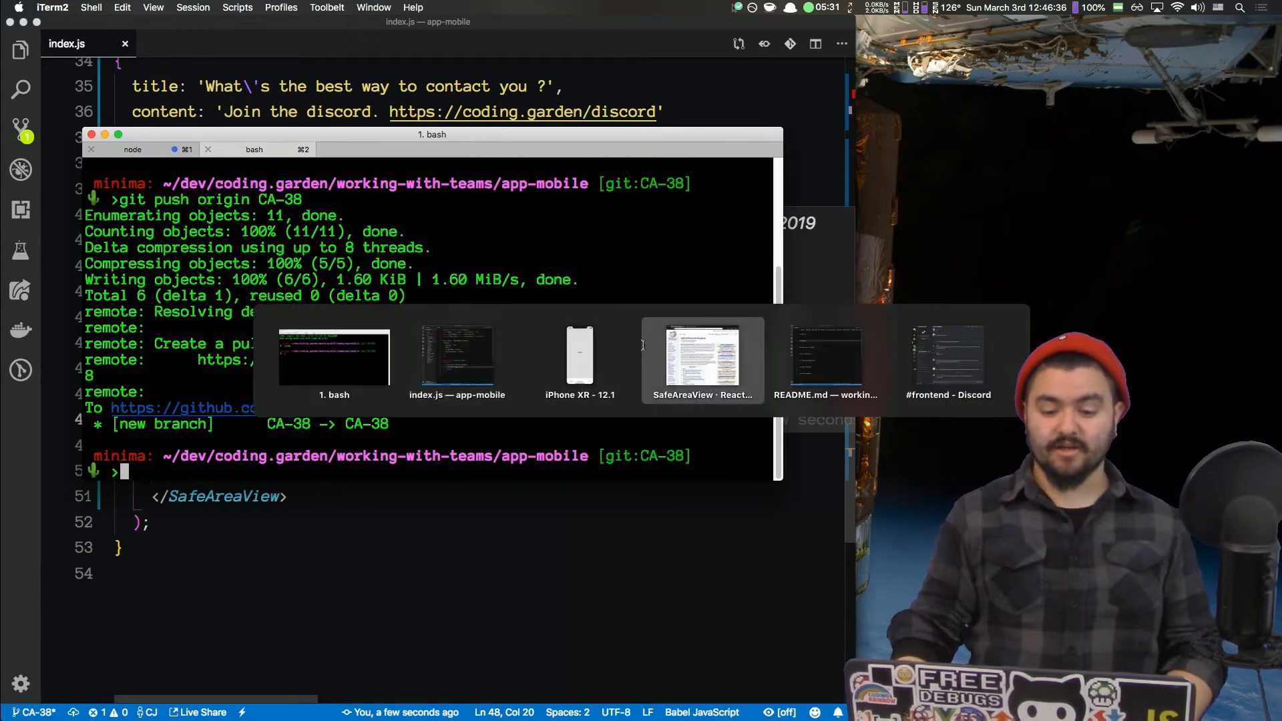
# Step: Go to the app-mobile repository on GitHub and view its branches and pull requests
pyautogui.click(701, 355)
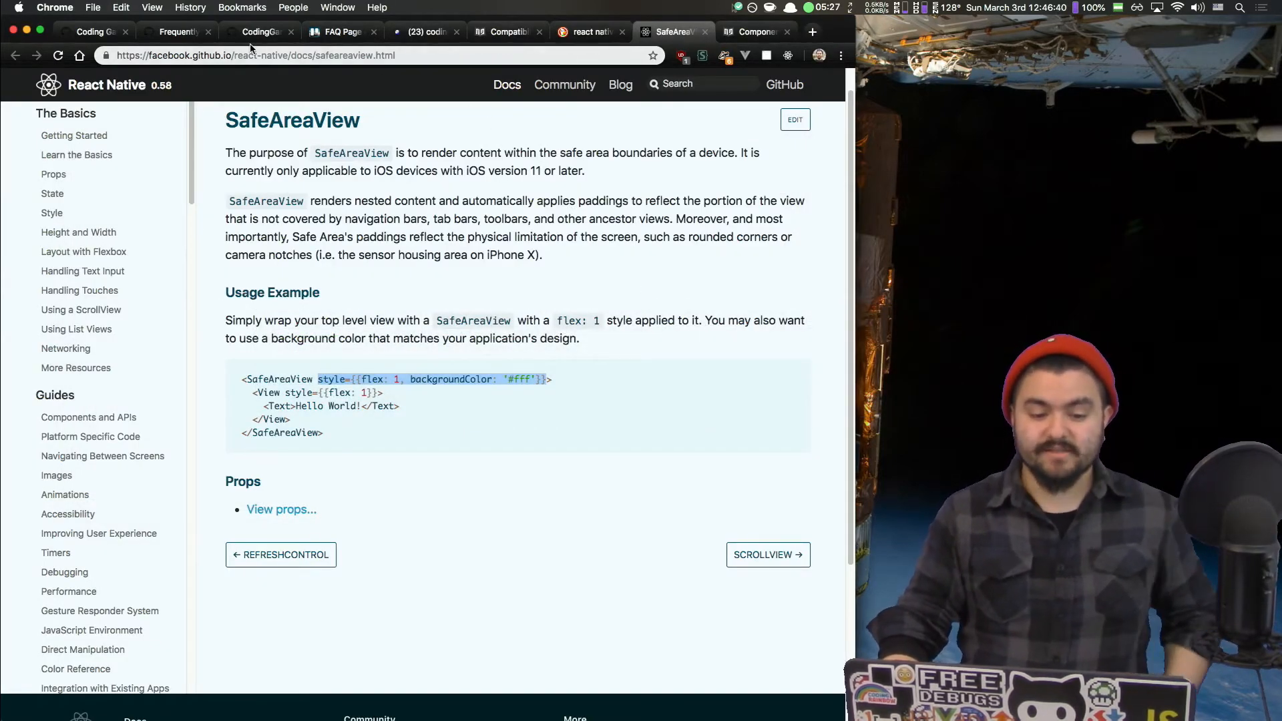
pyautogui.click(90, 32)
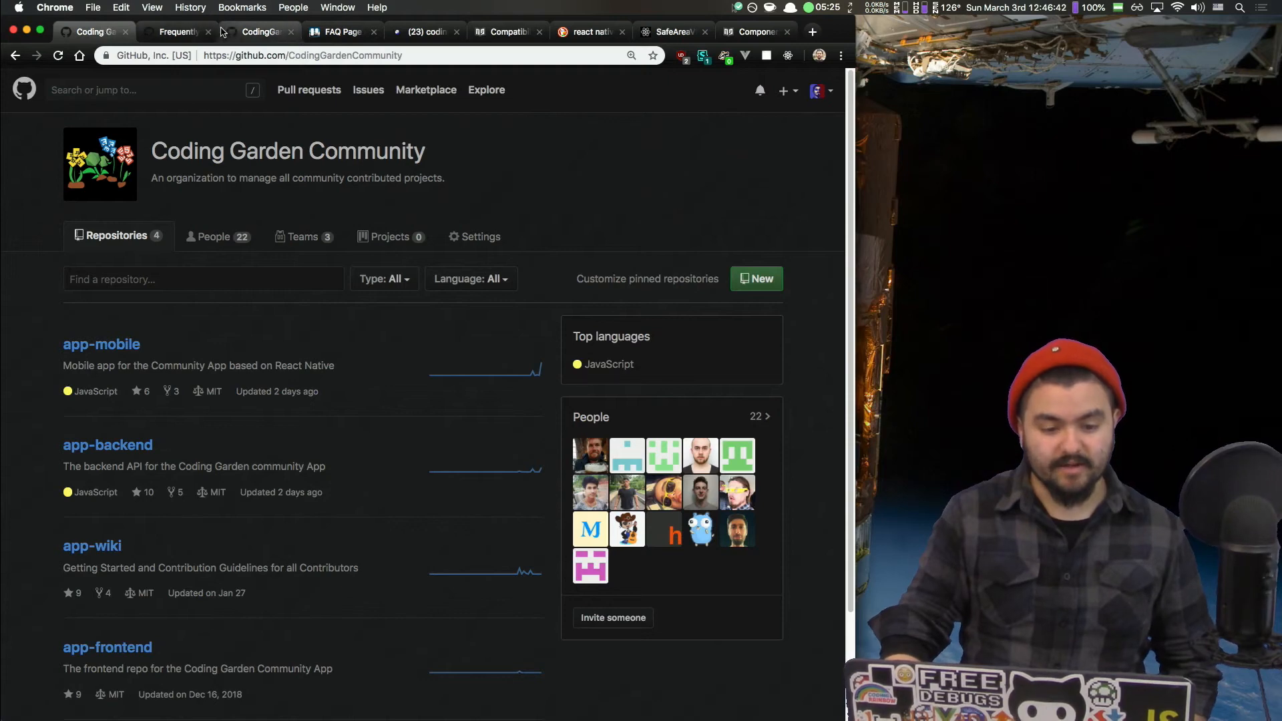
pyautogui.click(102, 343)
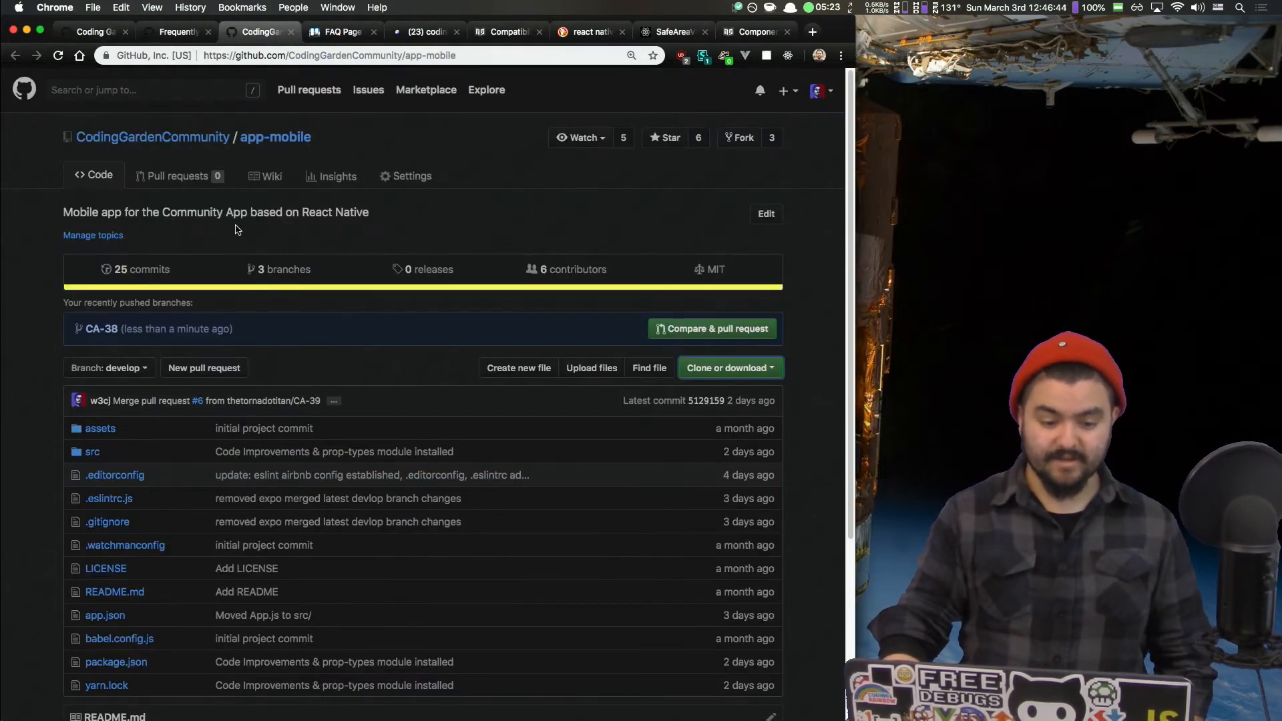
pyautogui.click(279, 269)
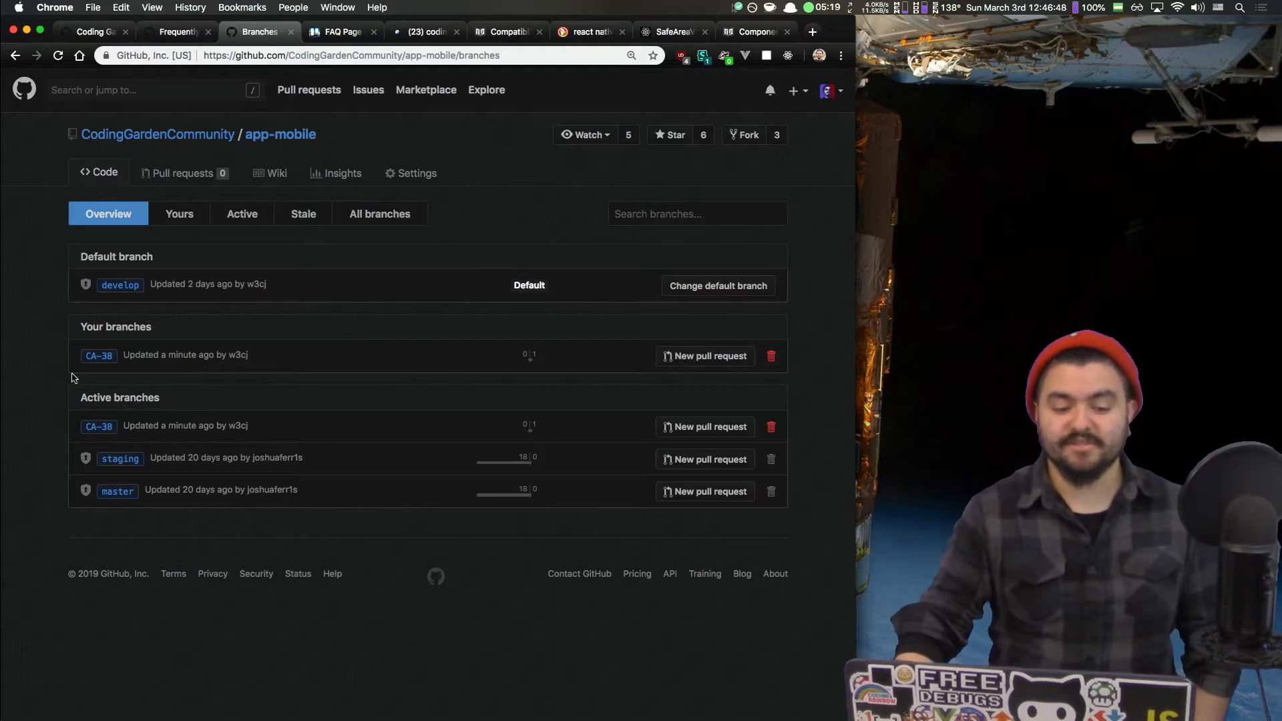
pyautogui.moveTo(105, 374)
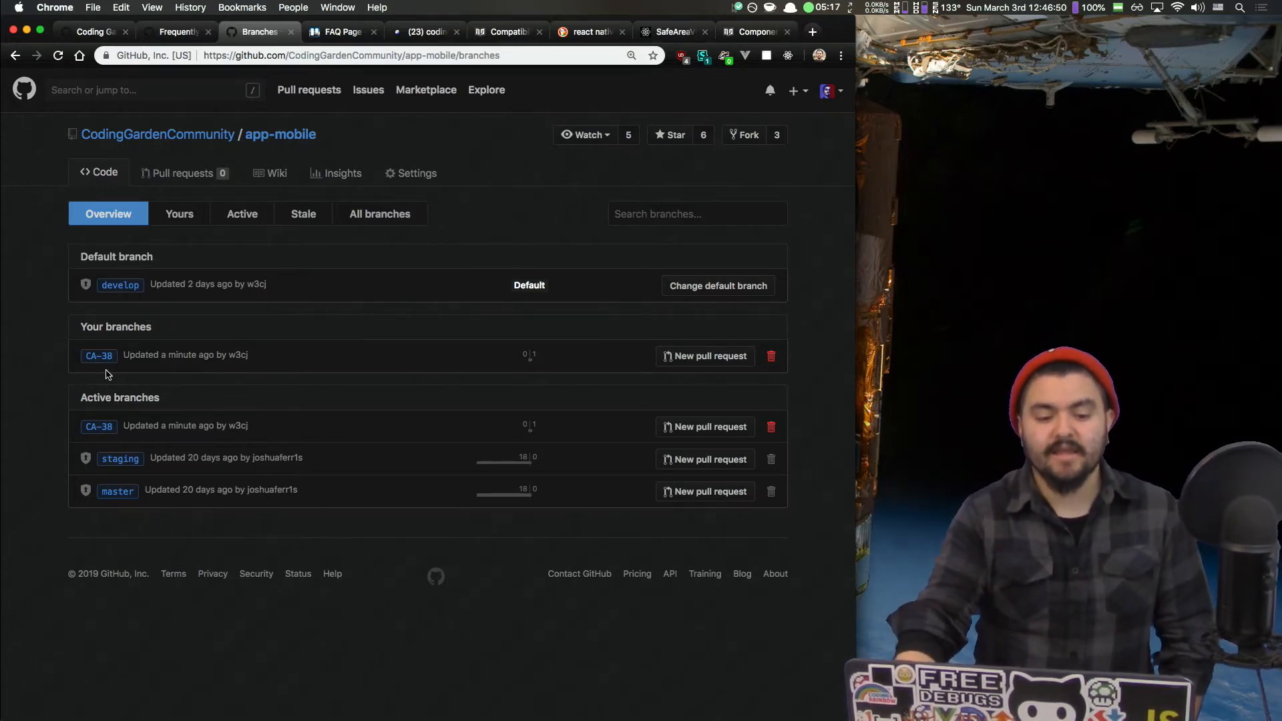
pyautogui.click(179, 174)
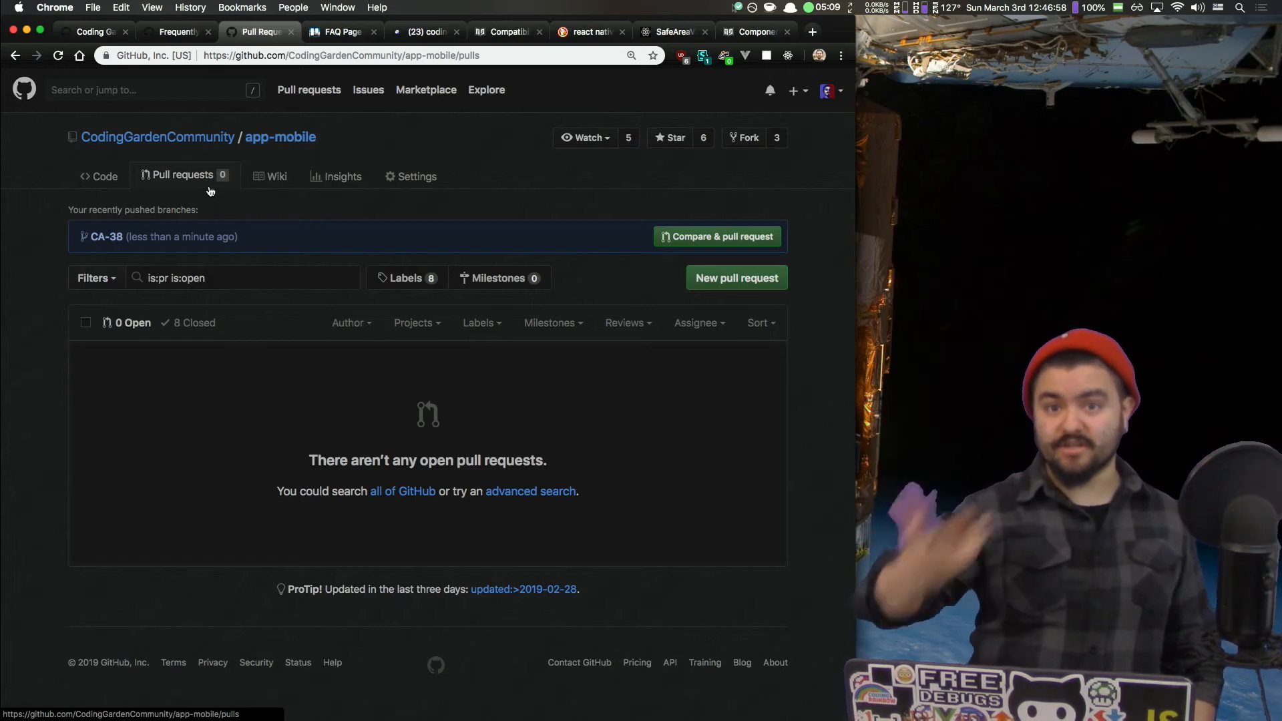
pyautogui.moveTo(633, 235)
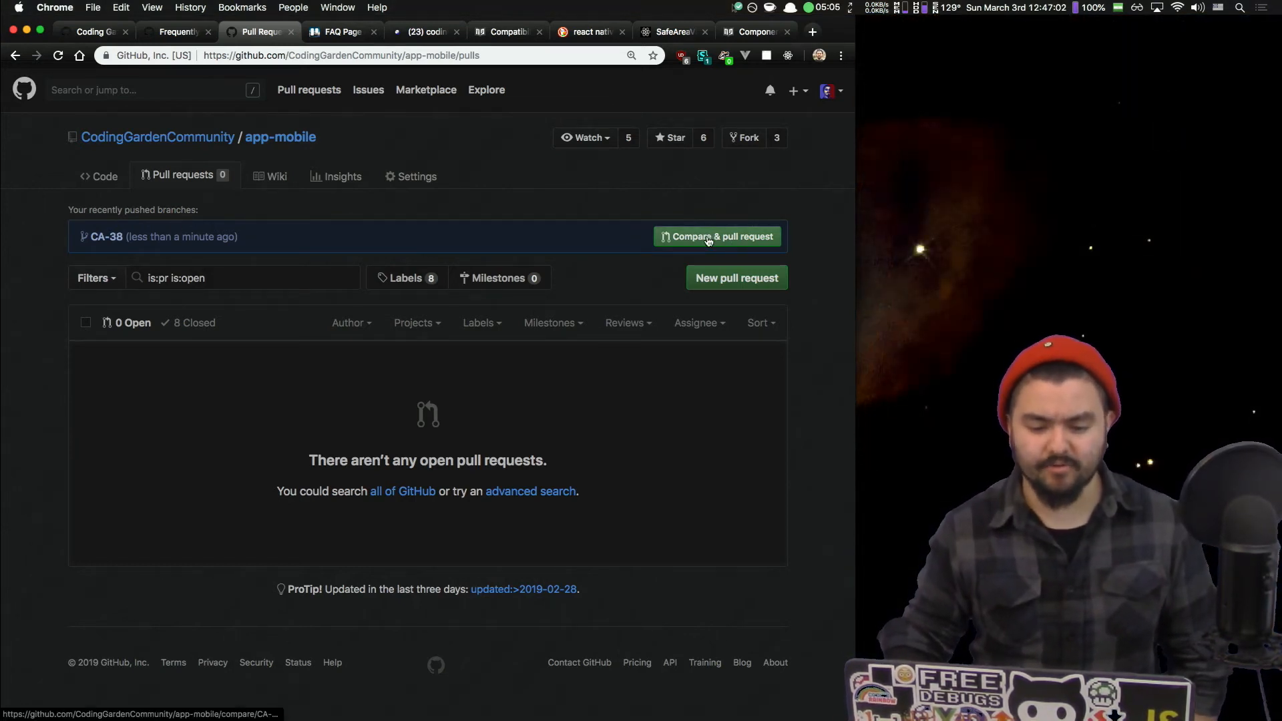
pyautogui.moveTo(640, 235)
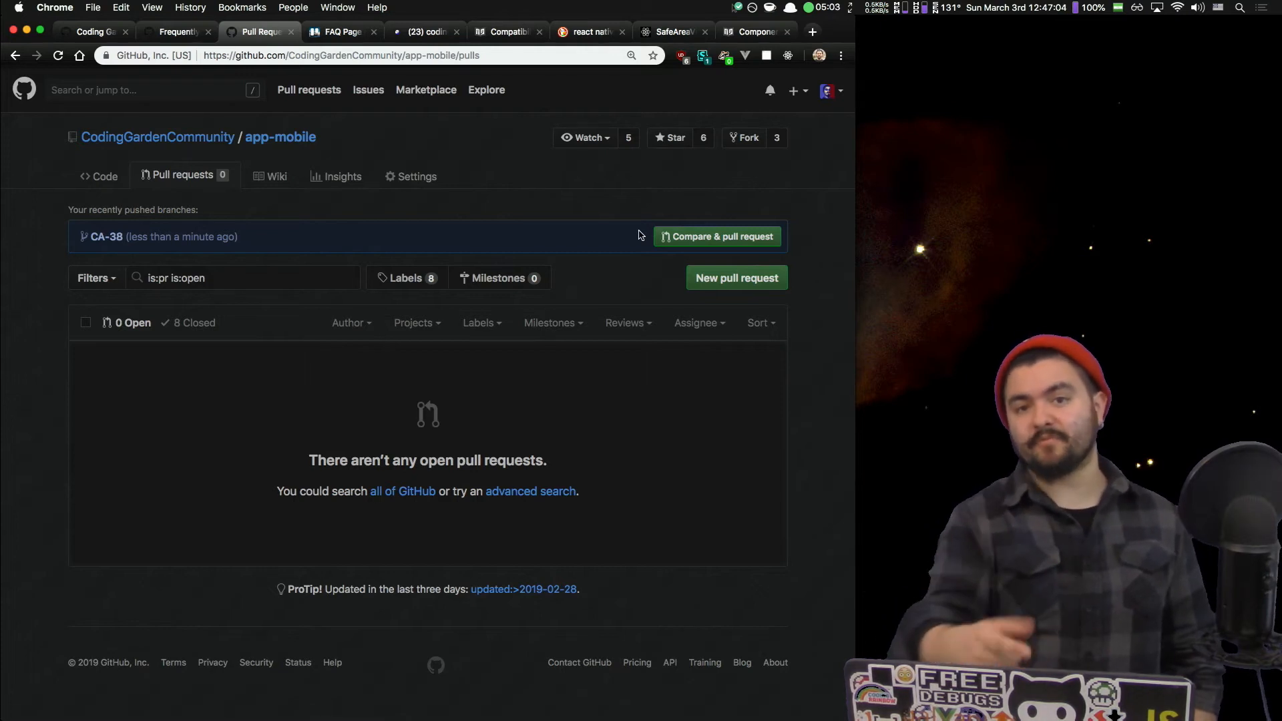
pyautogui.moveTo(585, 239)
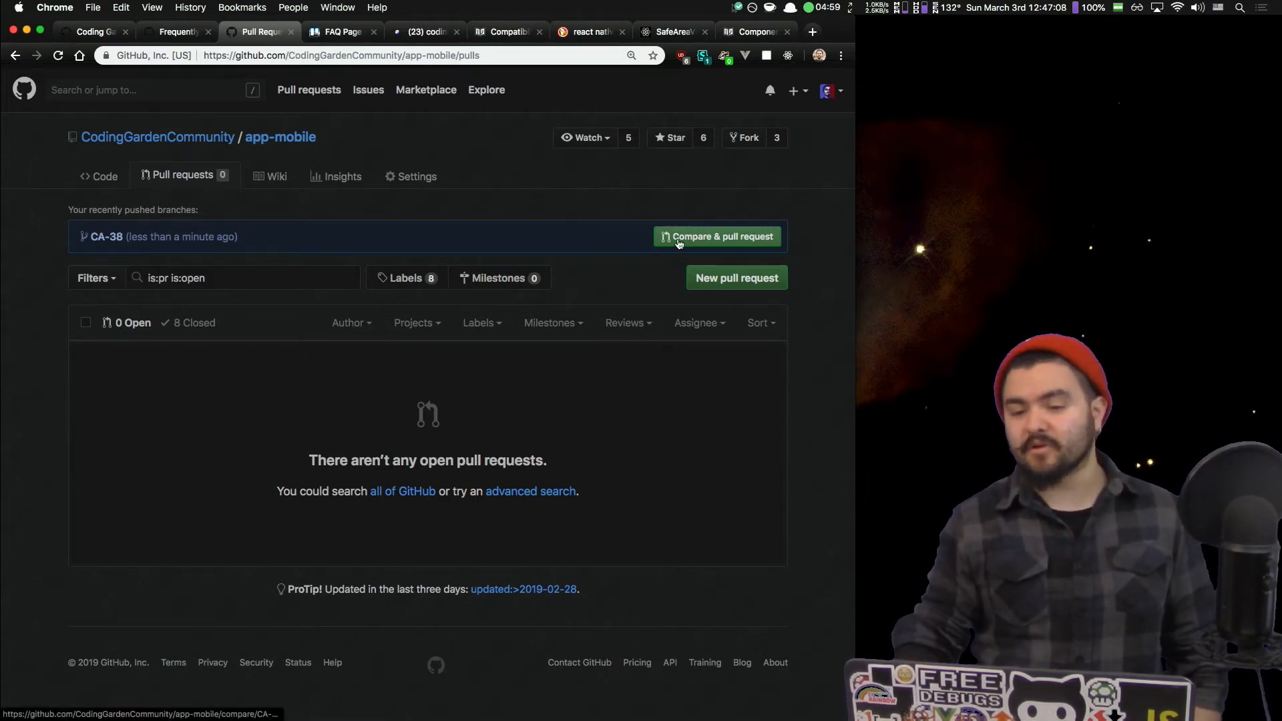
# Step: Start a pull request for CA-38 and set develop as the base branch
pyautogui.click(716, 236)
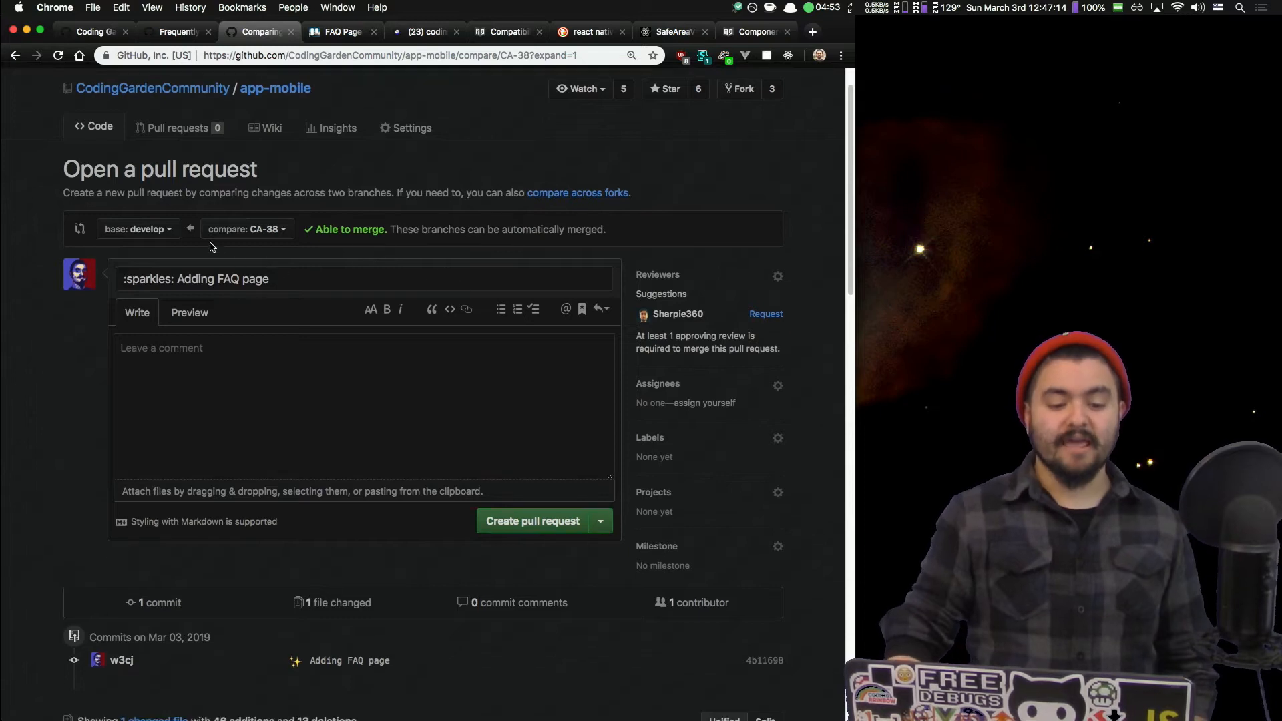
pyautogui.click(138, 229)
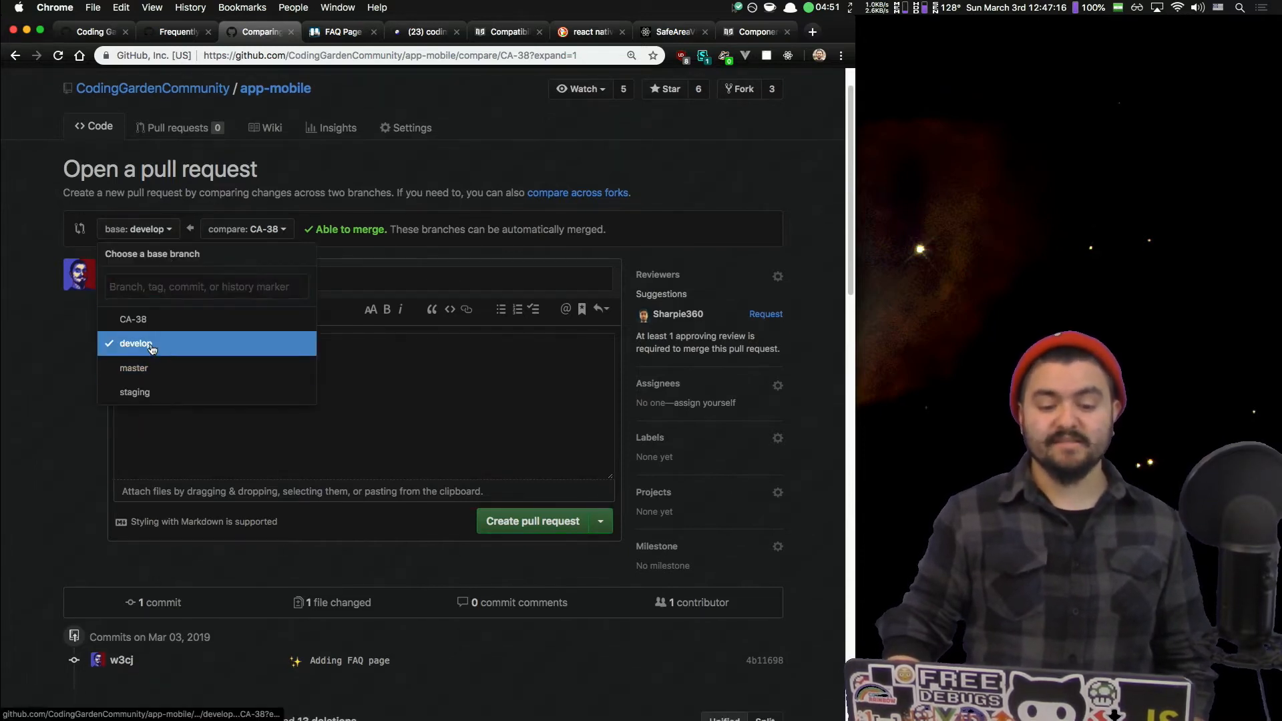
pyautogui.click(134, 344)
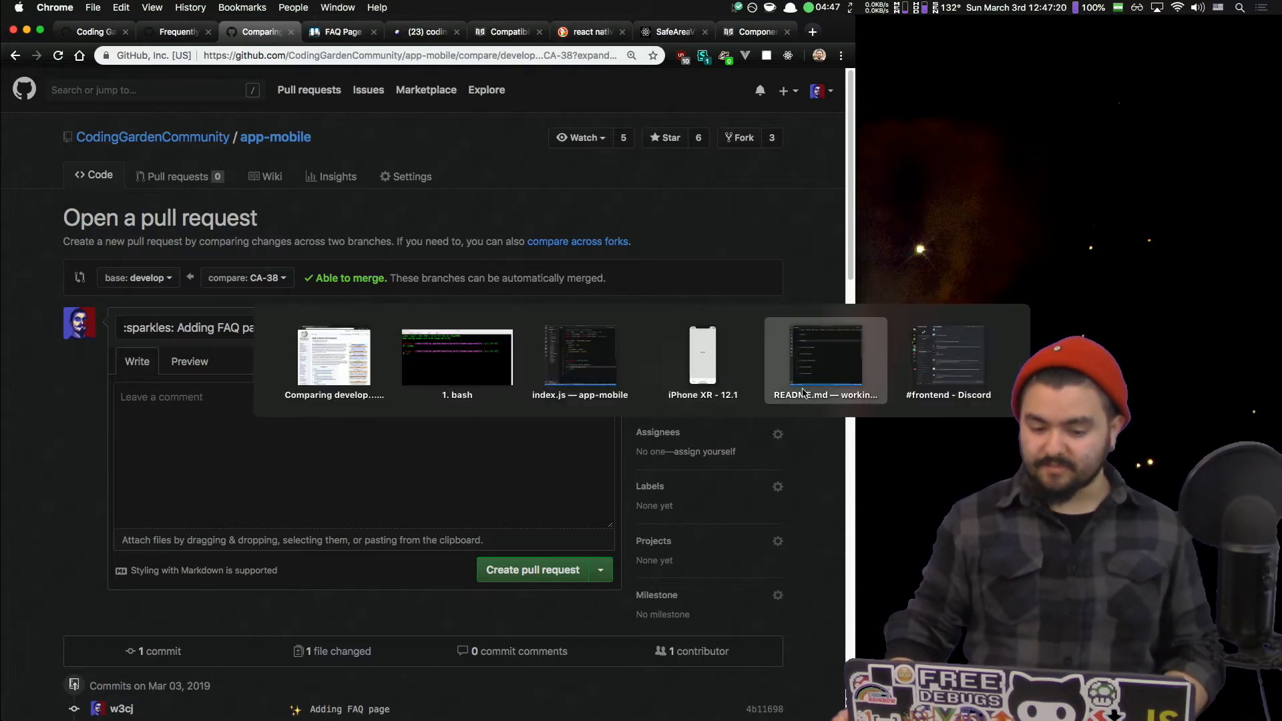
# Step: From Discord's #general channel, reopen the shared Git workflow diagram in Chrome
pyautogui.click(948, 355)
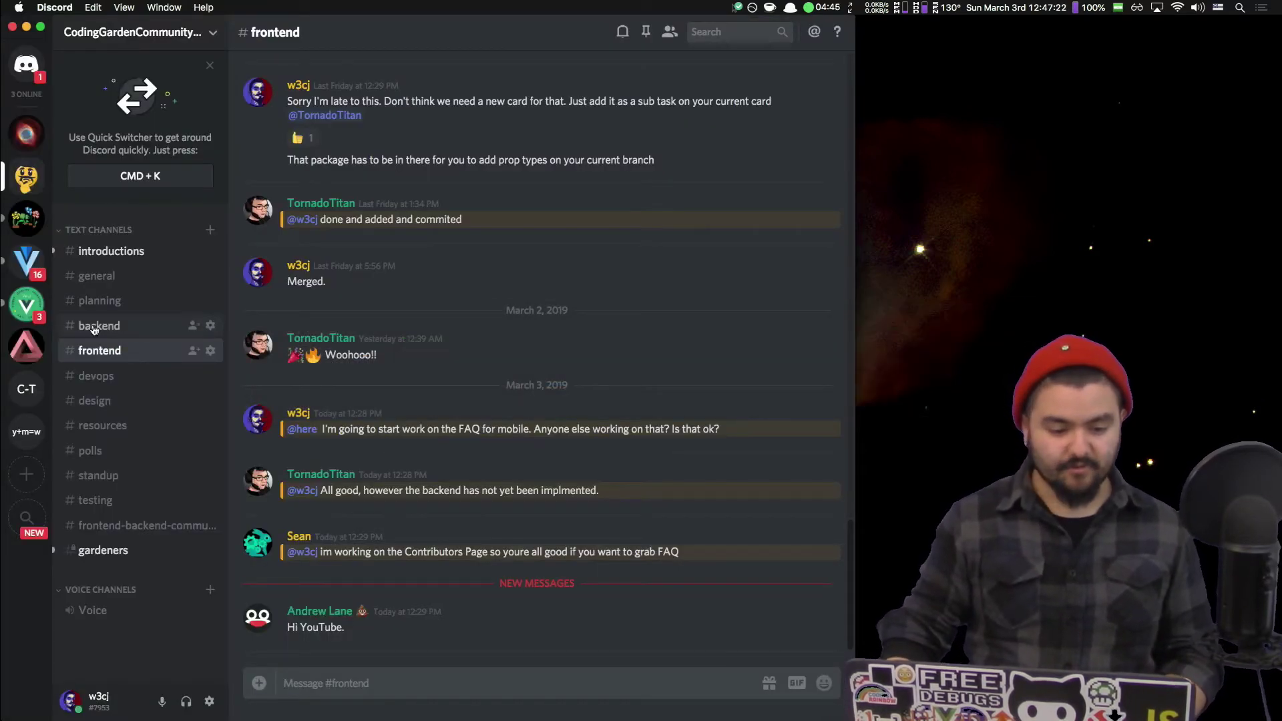
pyautogui.click(96, 276)
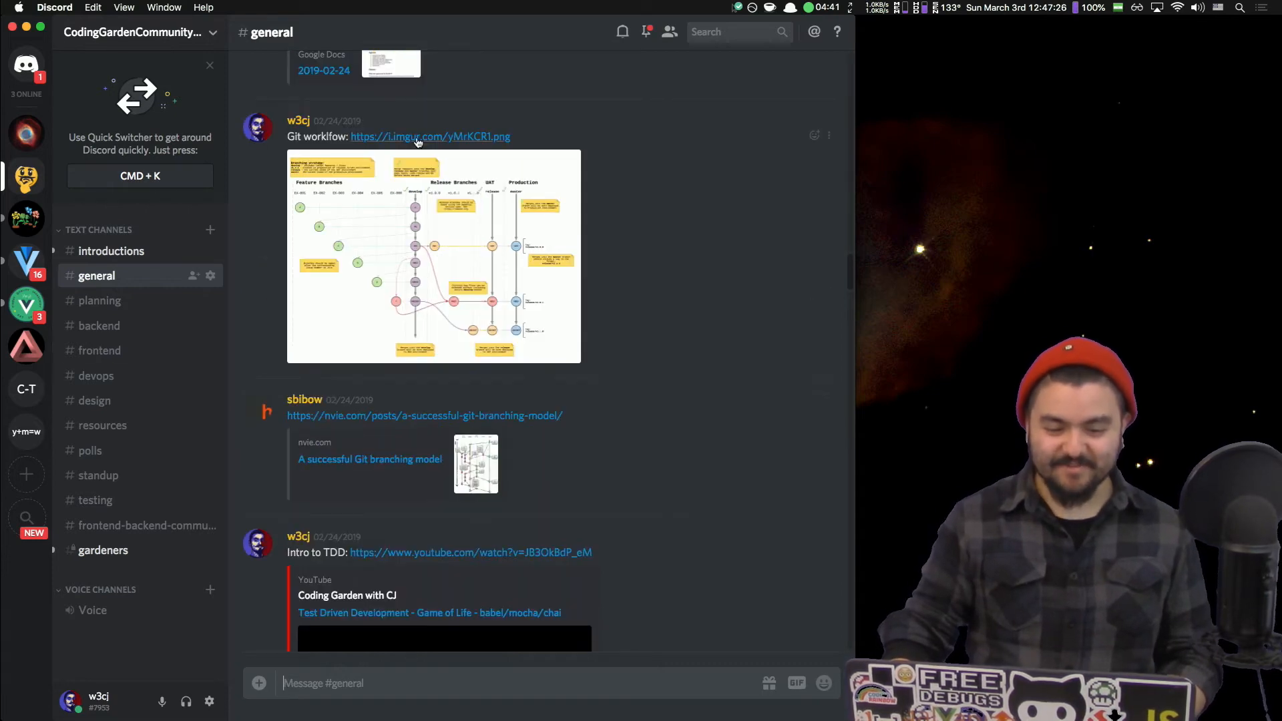
pyautogui.click(430, 136)
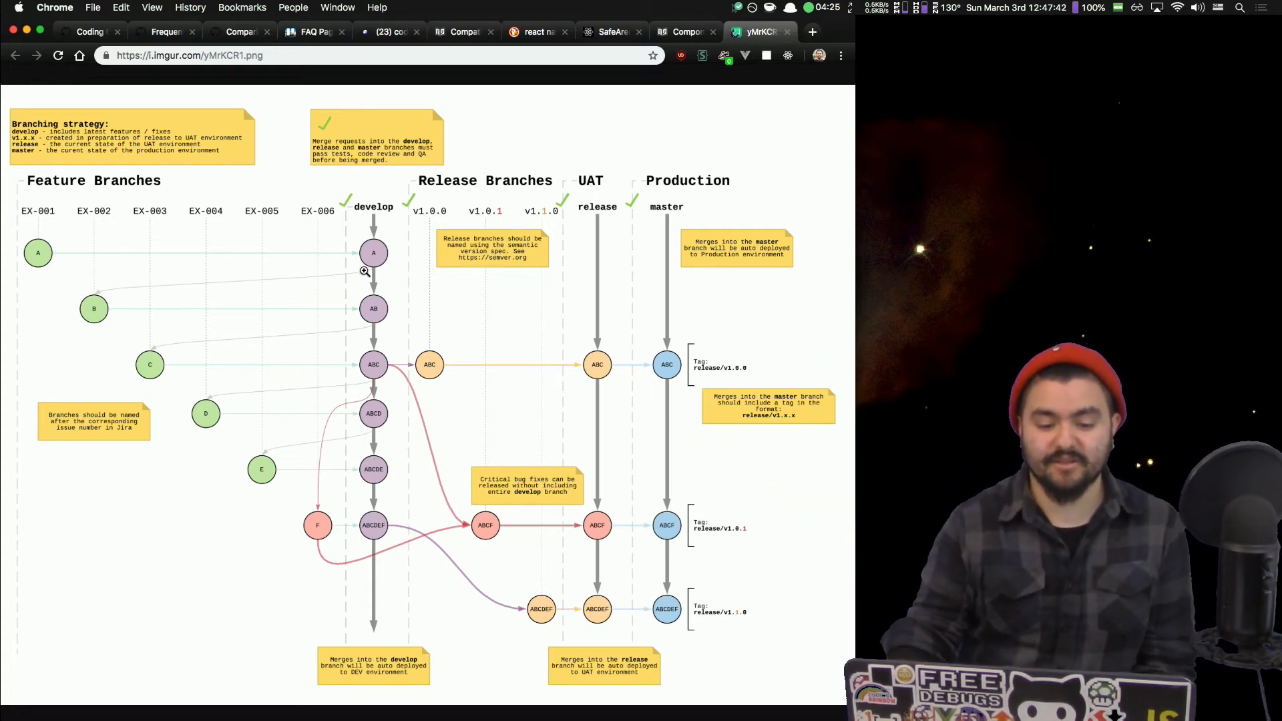
pyautogui.moveTo(251, 454)
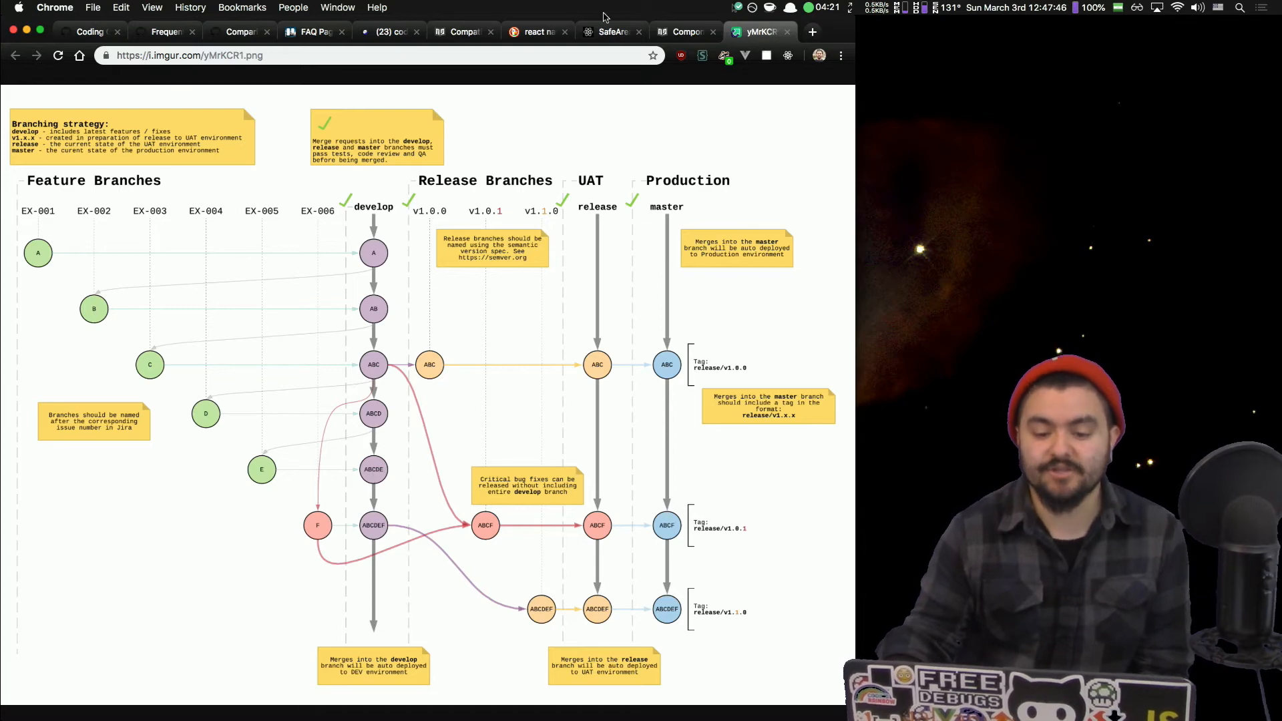
# Step: Retitle the pull request to '[CA-38] Adding FAQ page'
pyautogui.click(238, 32)
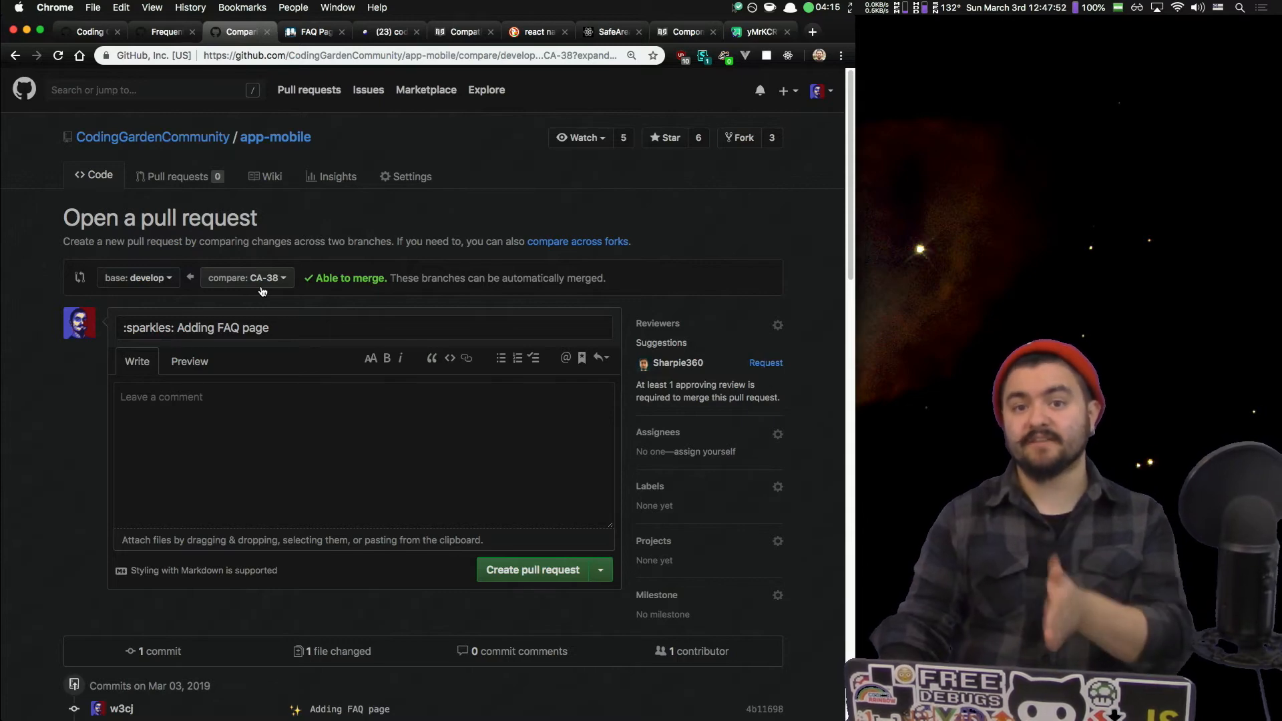
pyautogui.scroll(-3)
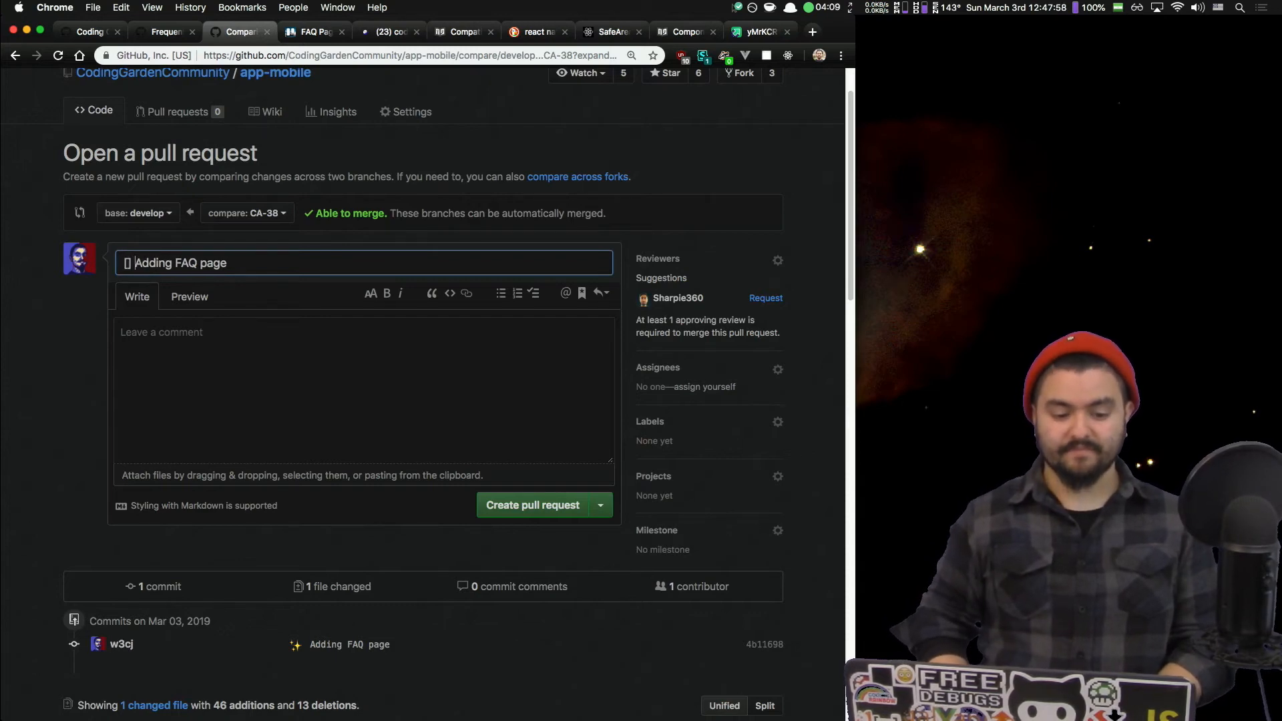
pyautogui.write('[CA-3]')
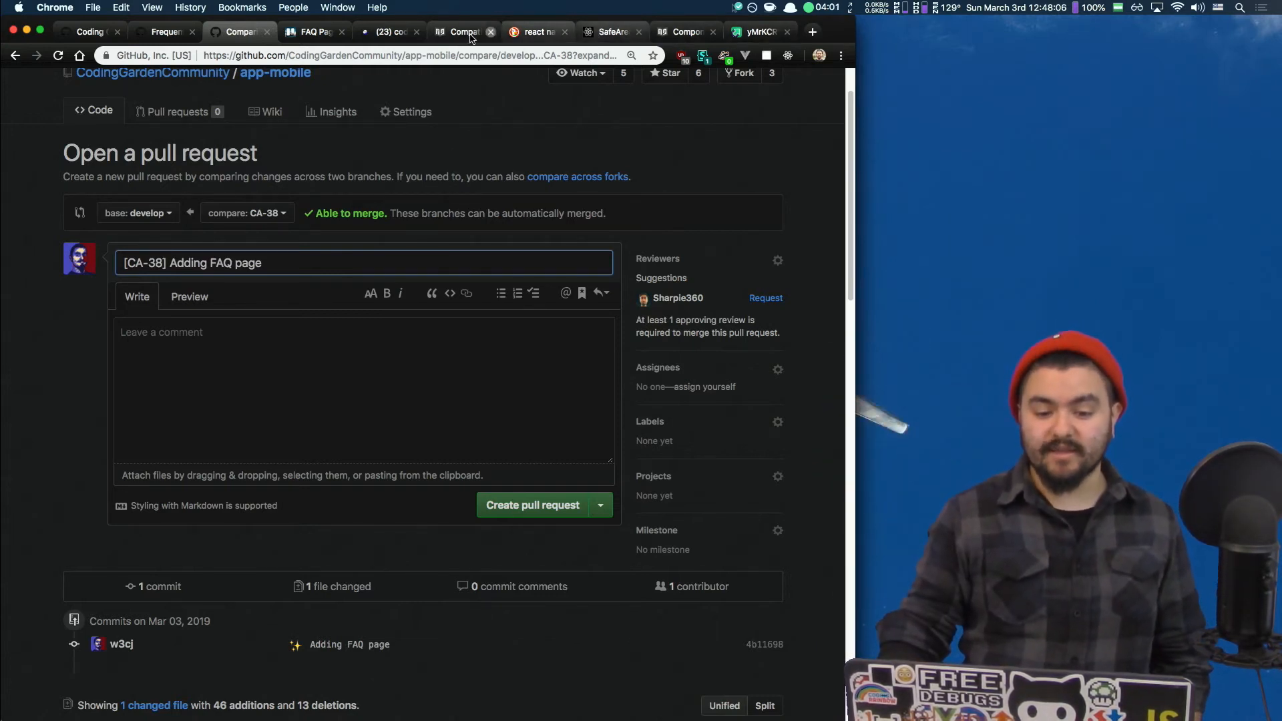
# Step: Switch to the Trello board, view the FAQ Page card and close it
pyautogui.click(458, 31)
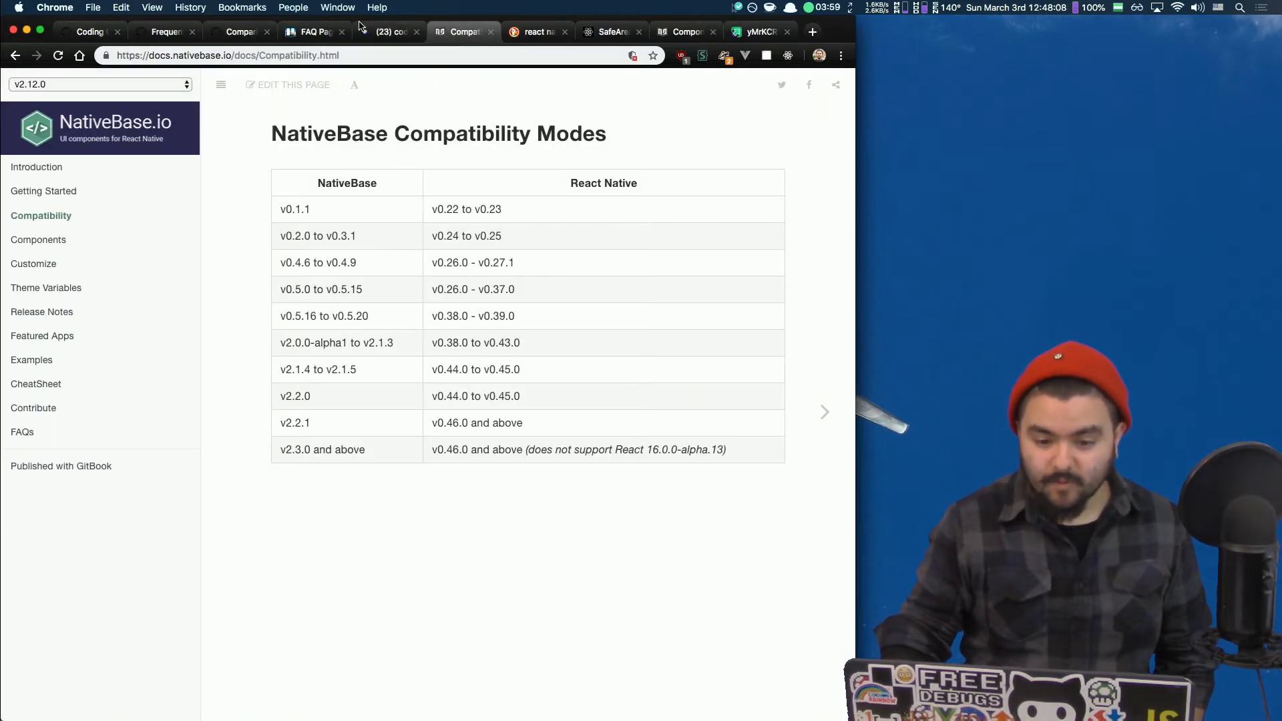
pyautogui.click(313, 33)
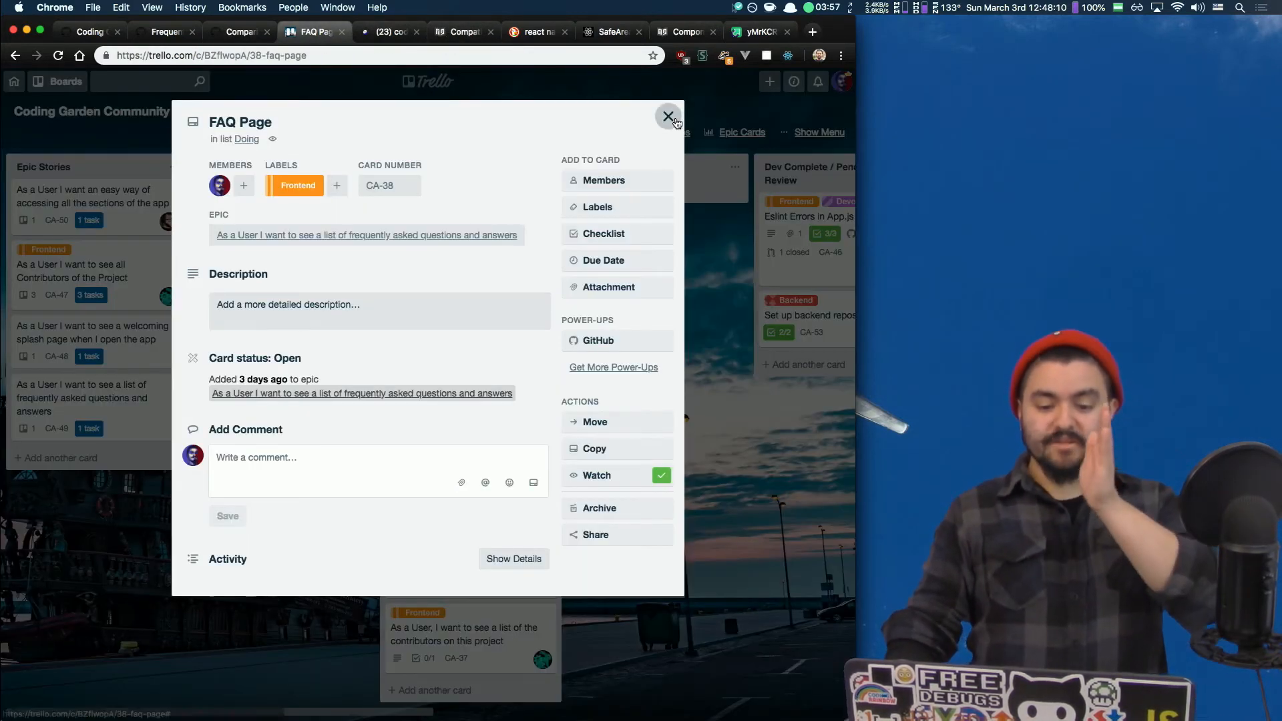
pyautogui.click(668, 117)
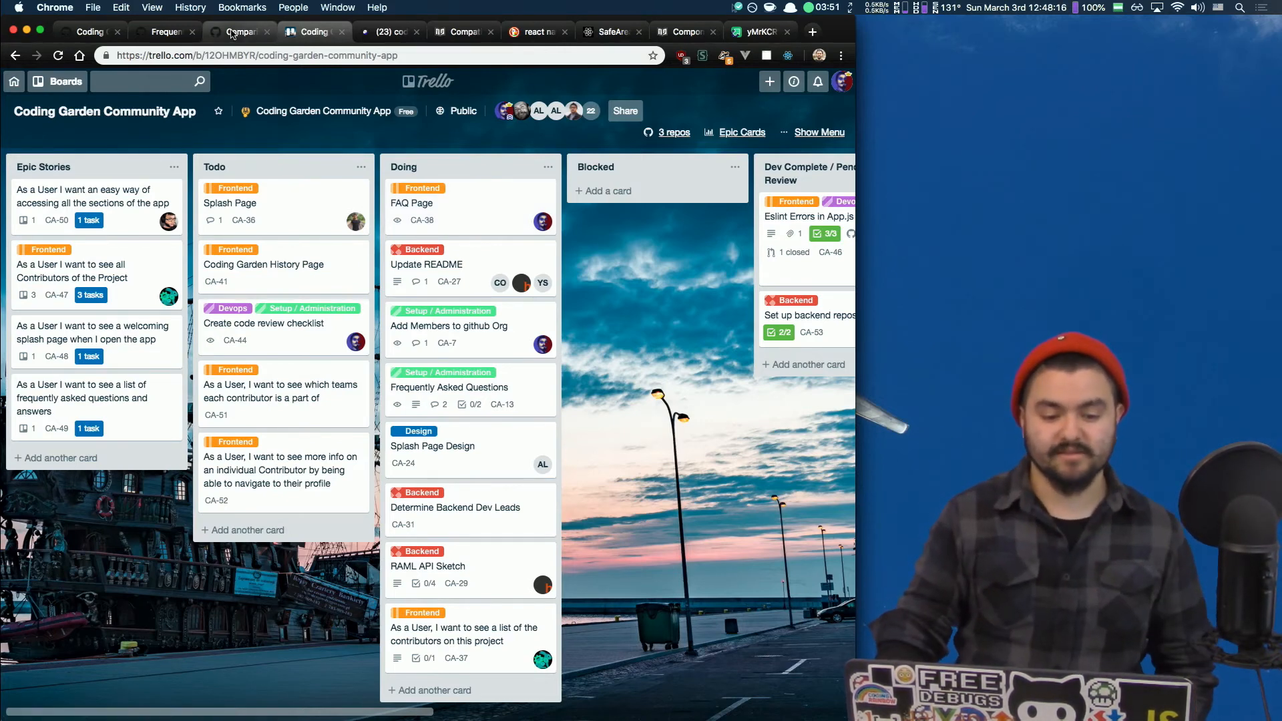
# Step: Write the PR description: adds an accordion of FAQ to the FAQ page; DO NOT MERGE, still waiting on API for dynamic FAQ data
pyautogui.click(237, 32)
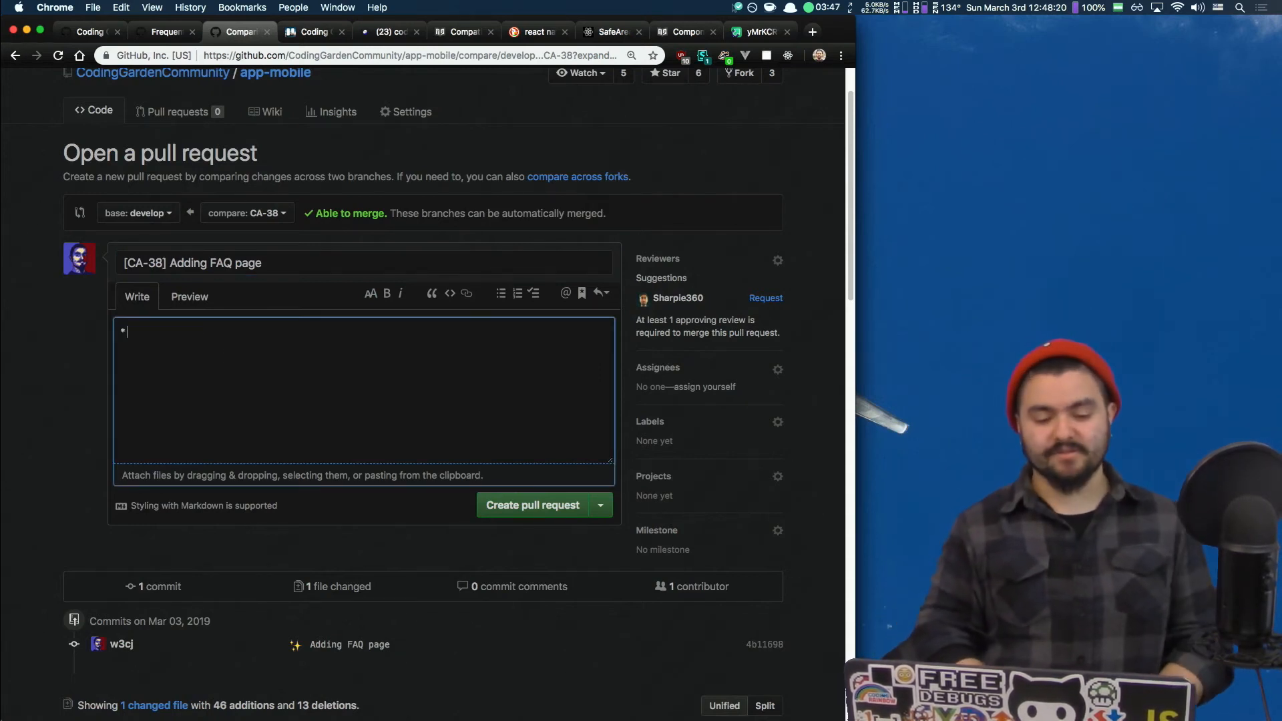
pyautogui.write('This')
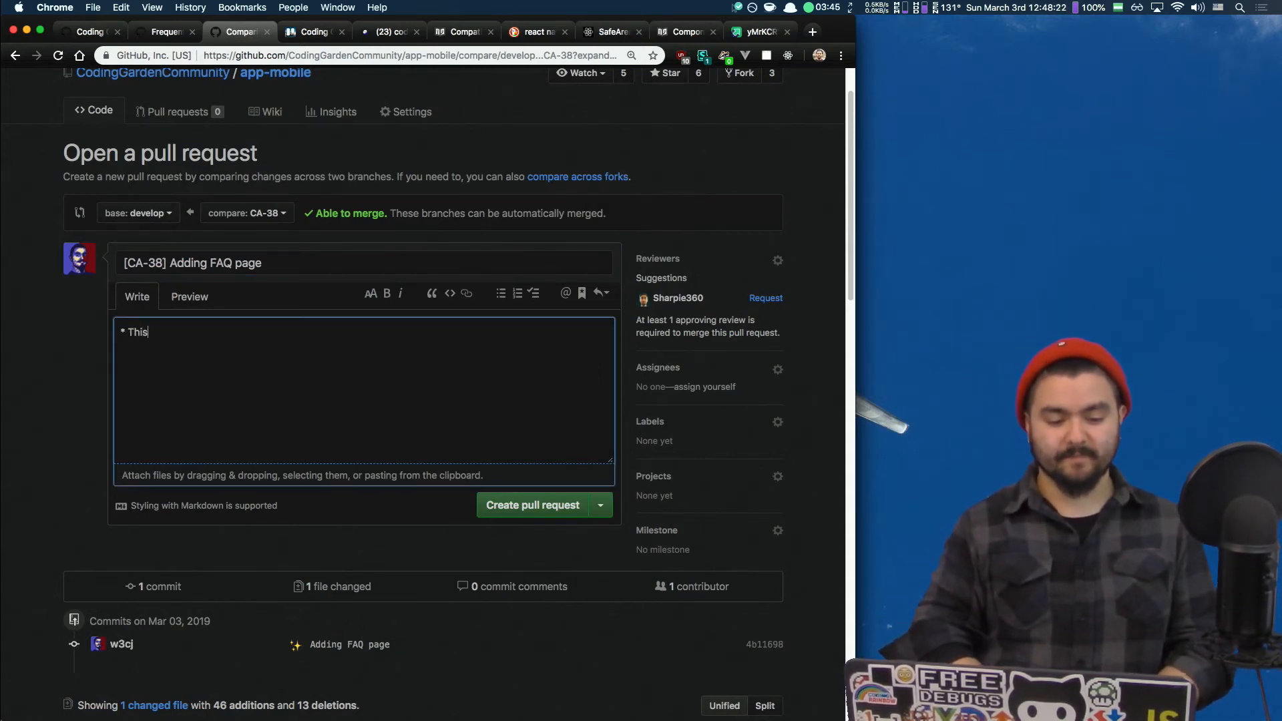
pyautogui.write('adds an acco')
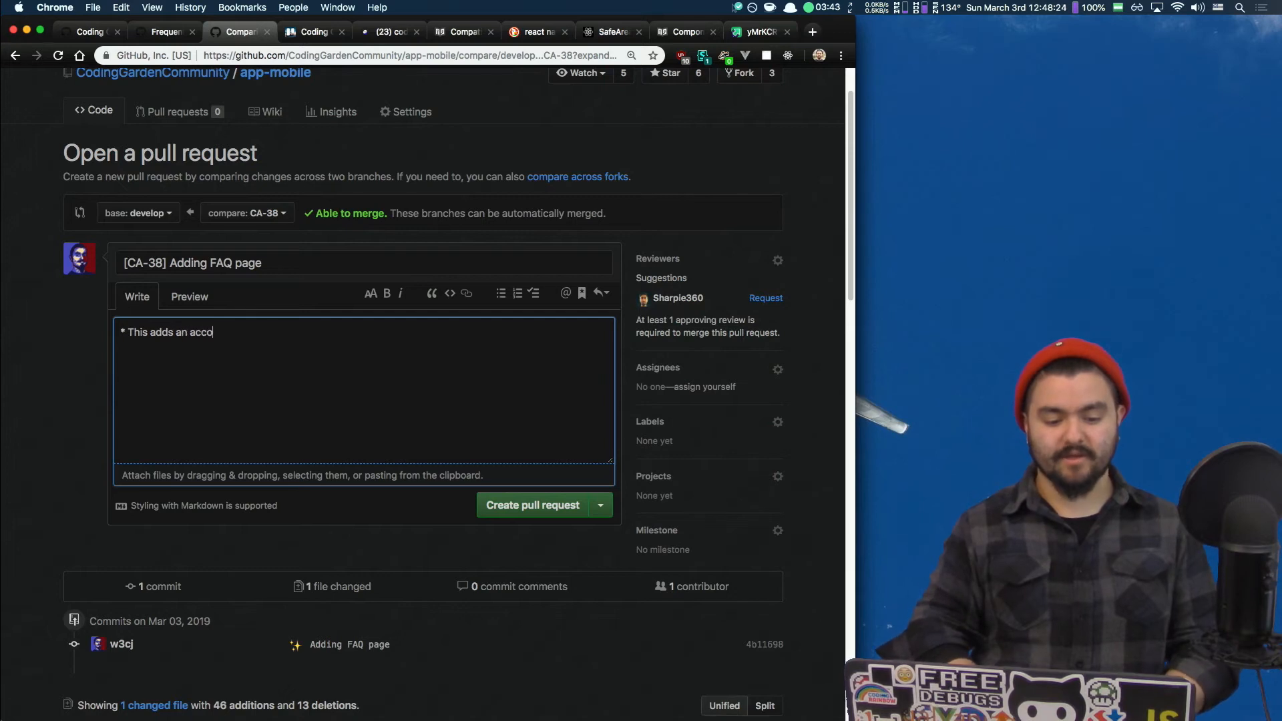
pyautogui.write('rdia')
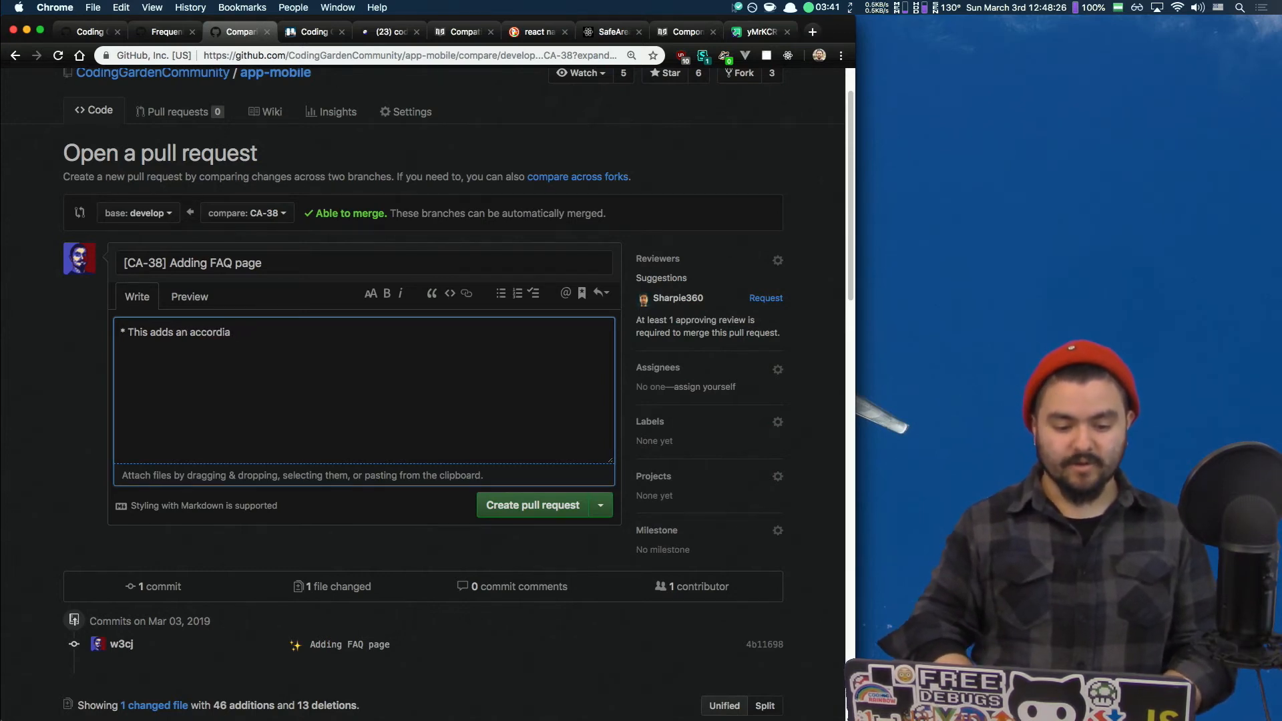
pyautogui.write('on of F')
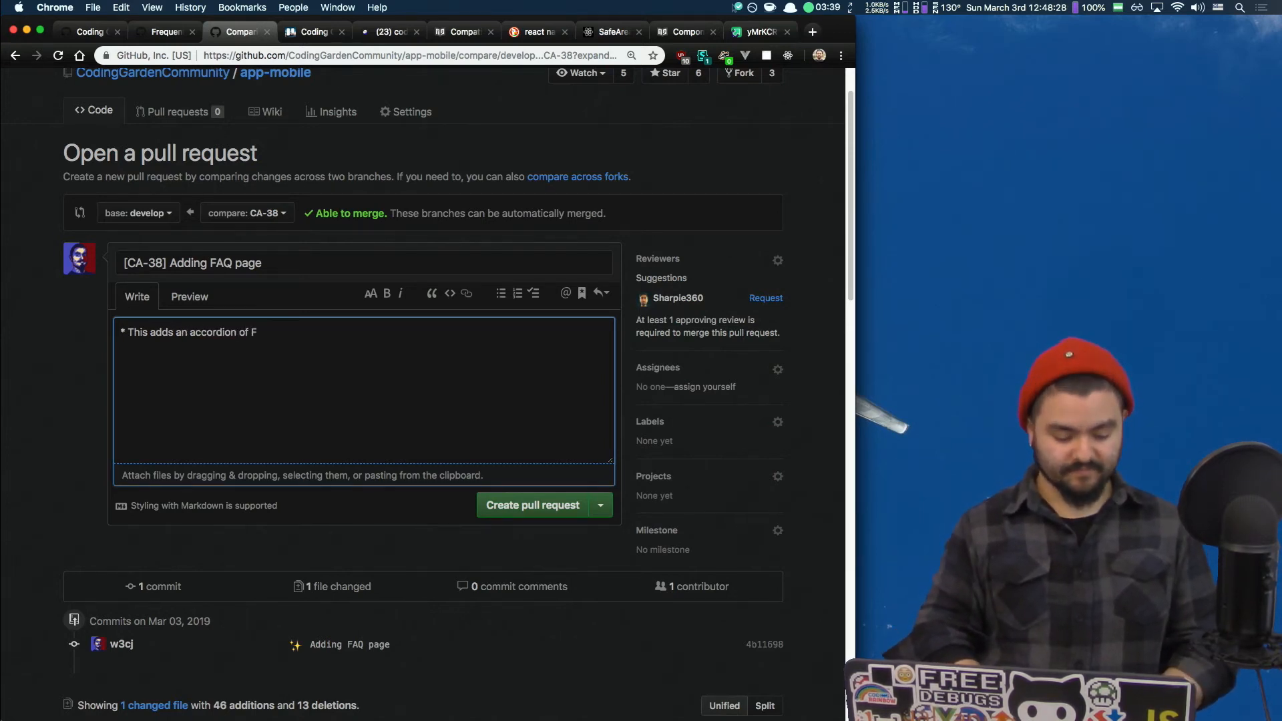
pyautogui.write('AQ to the FAQ')
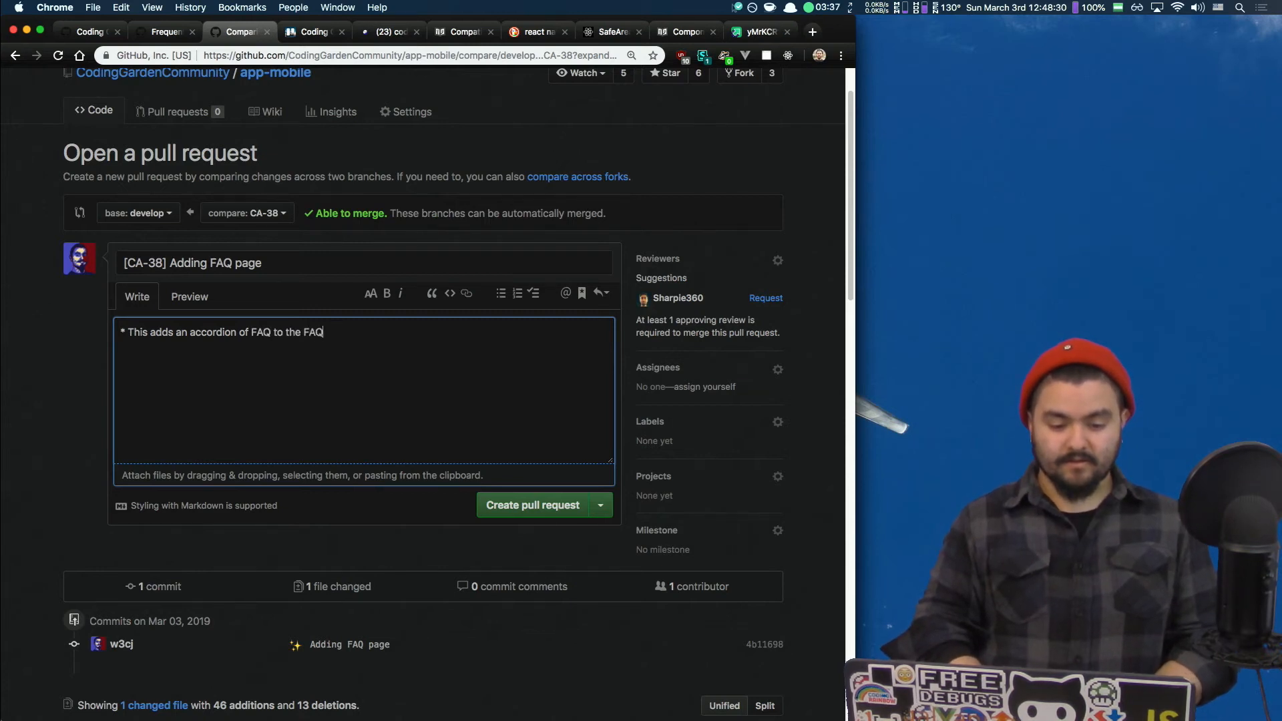
pyautogui.write('page.')
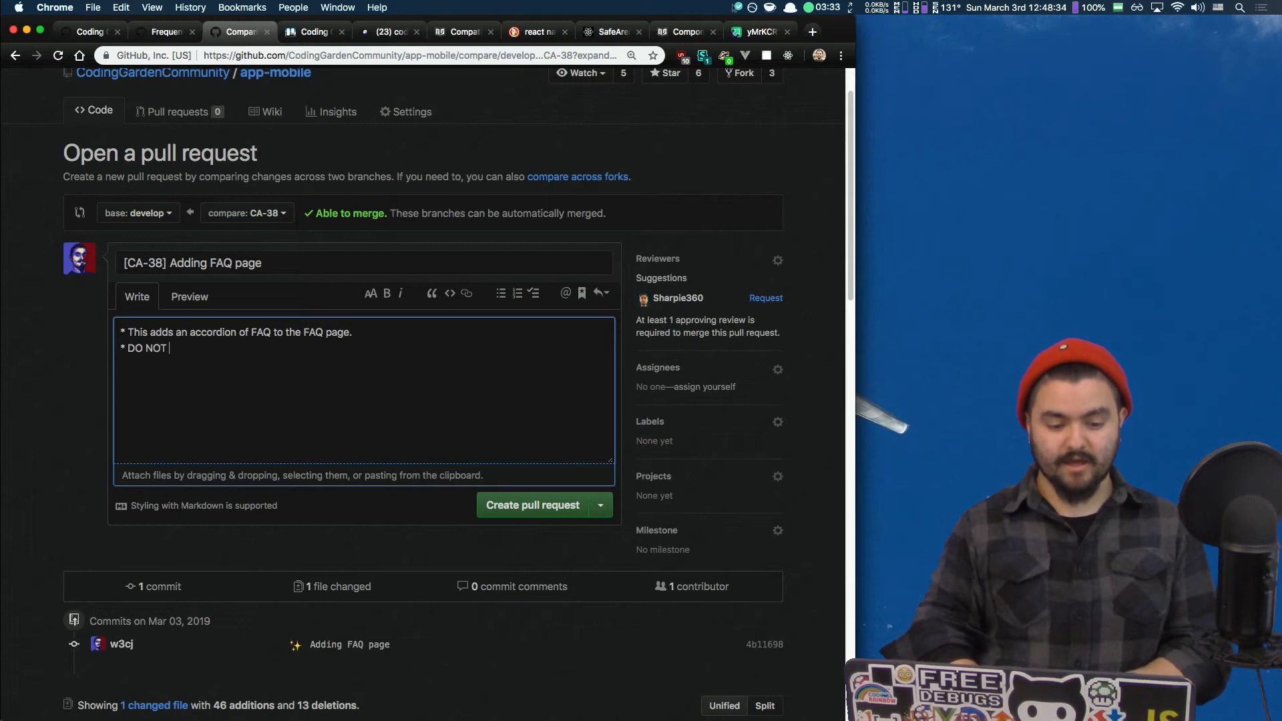
pyautogui.write('MERGE. S')
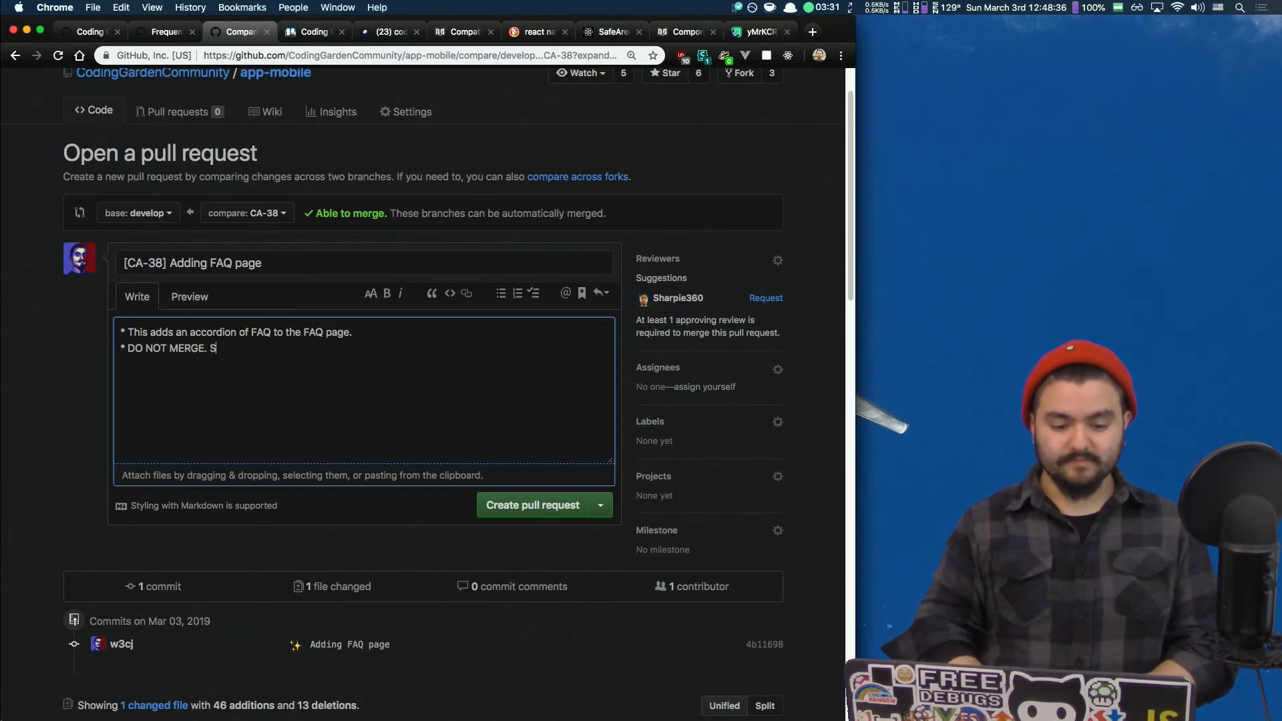
pyautogui.write('till waiting on')
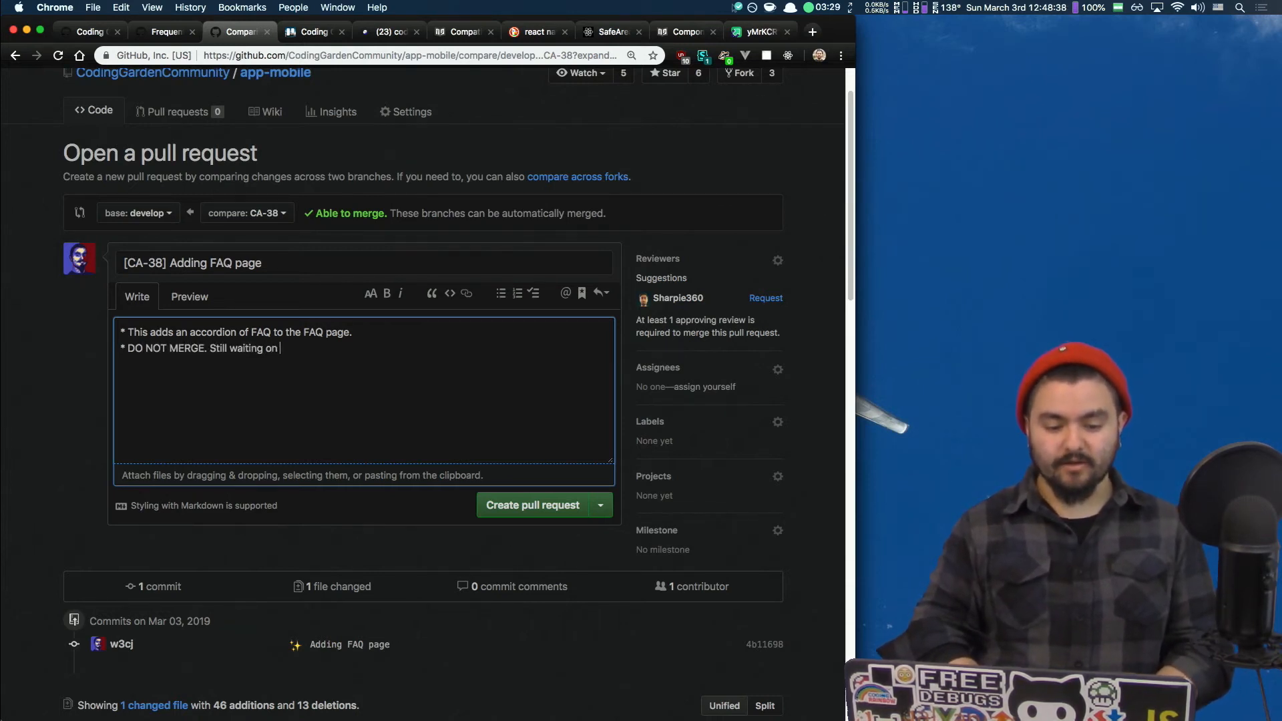
pyautogui.write('API for')
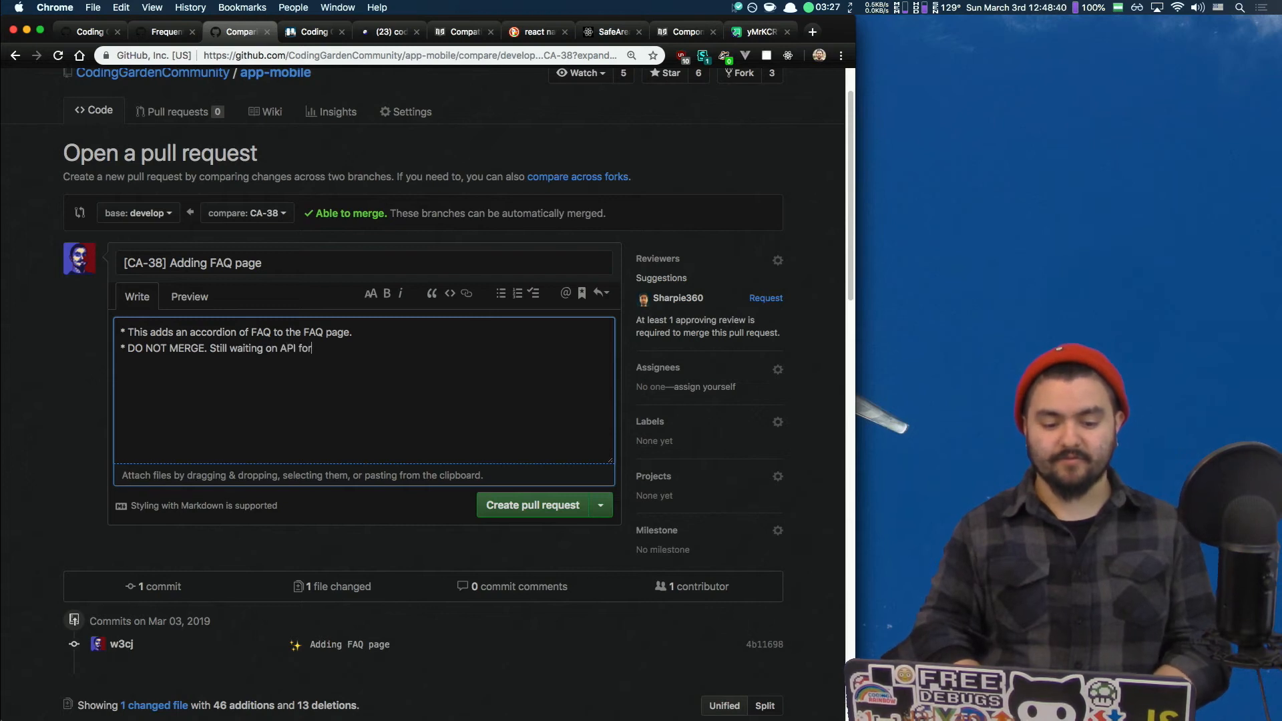
pyautogui.write('dynamic FA')
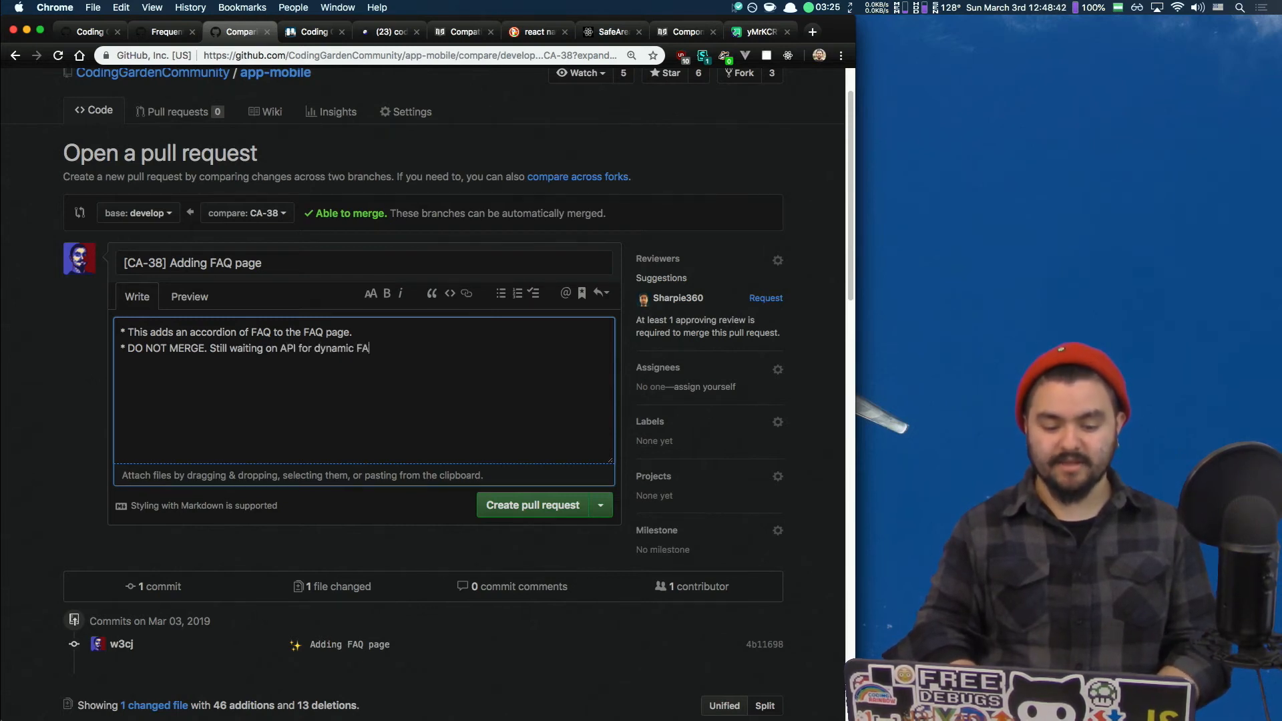
pyautogui.write('Q data.')
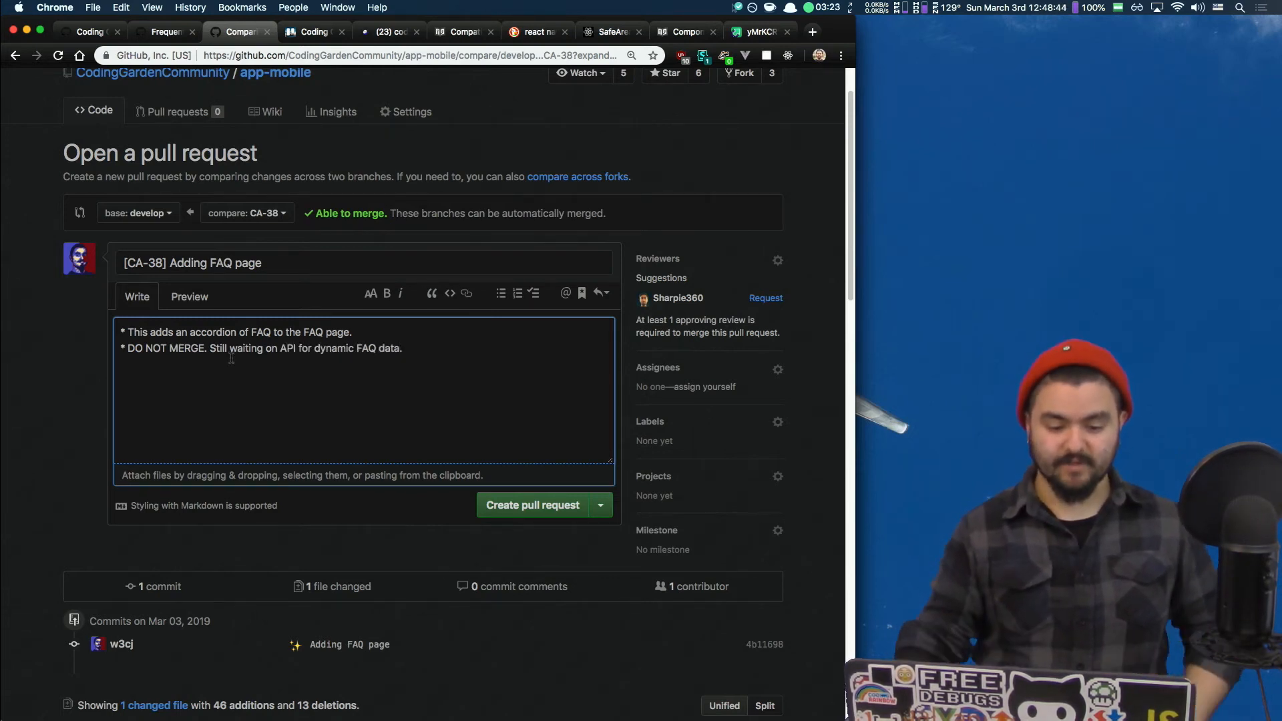
pyautogui.scroll(-3)
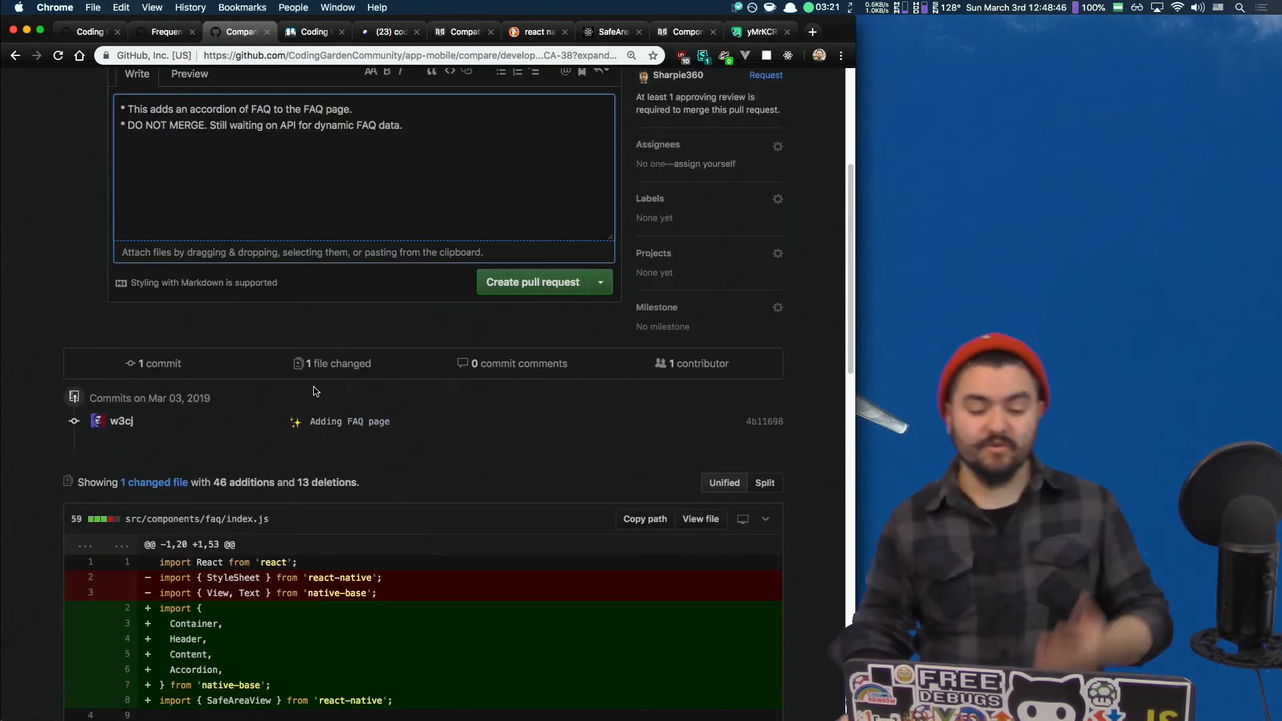
pyautogui.scroll(-3)
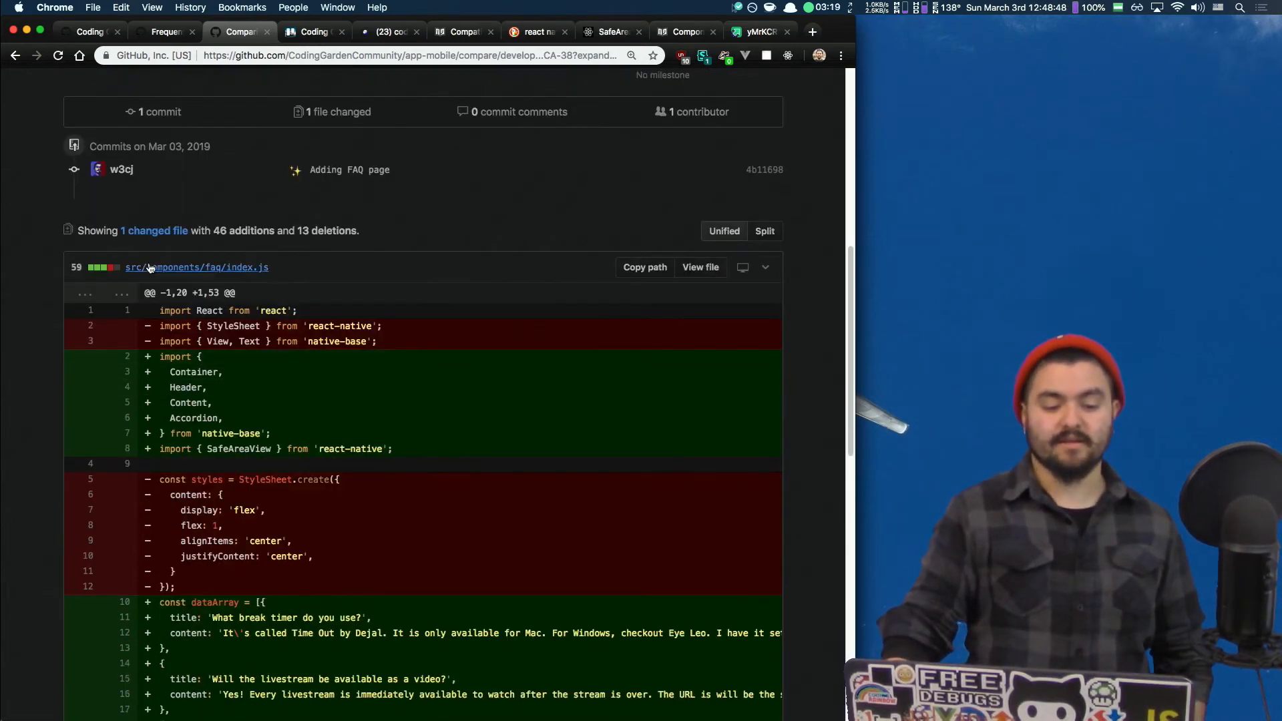
pyautogui.moveTo(257, 204)
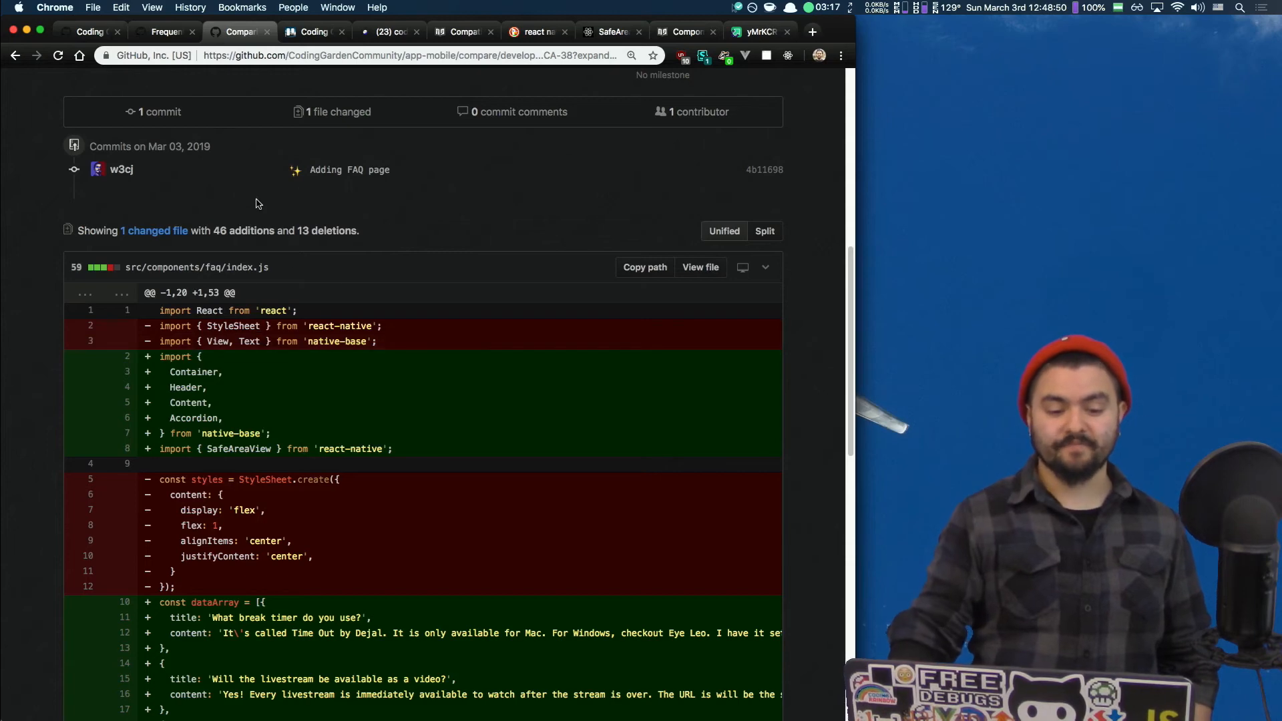
pyautogui.scroll(3)
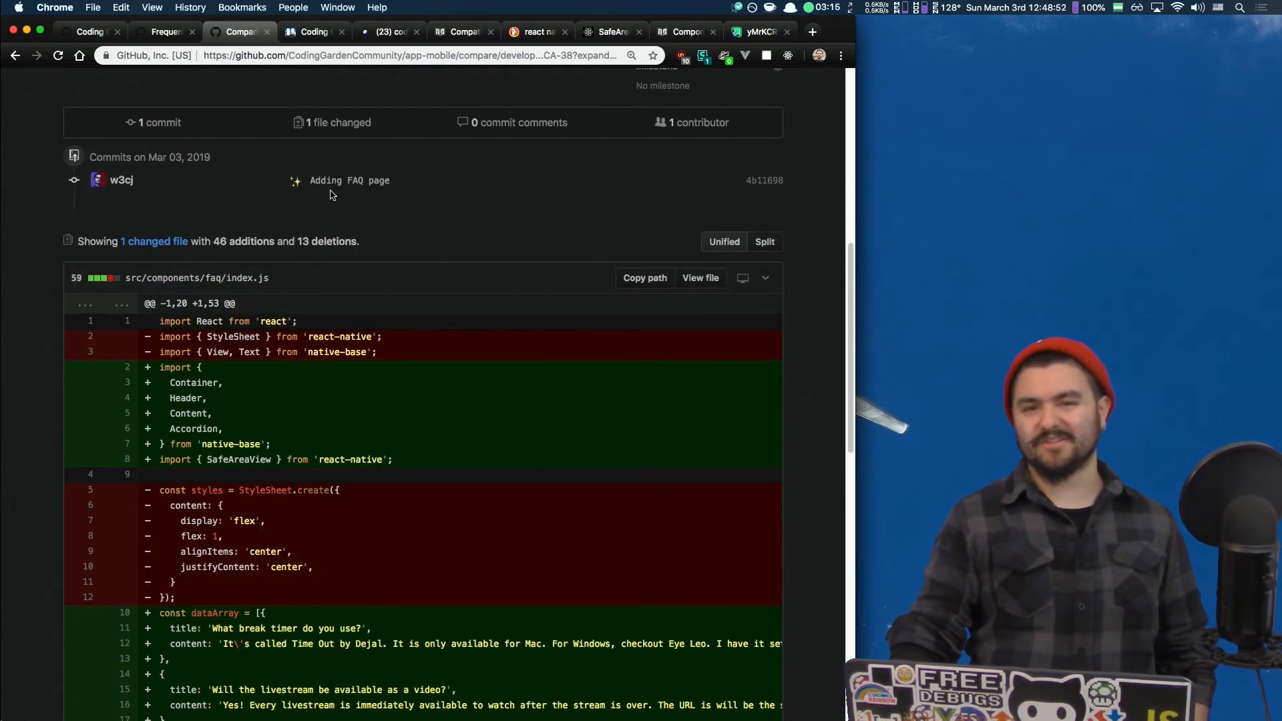
pyautogui.scroll(3)
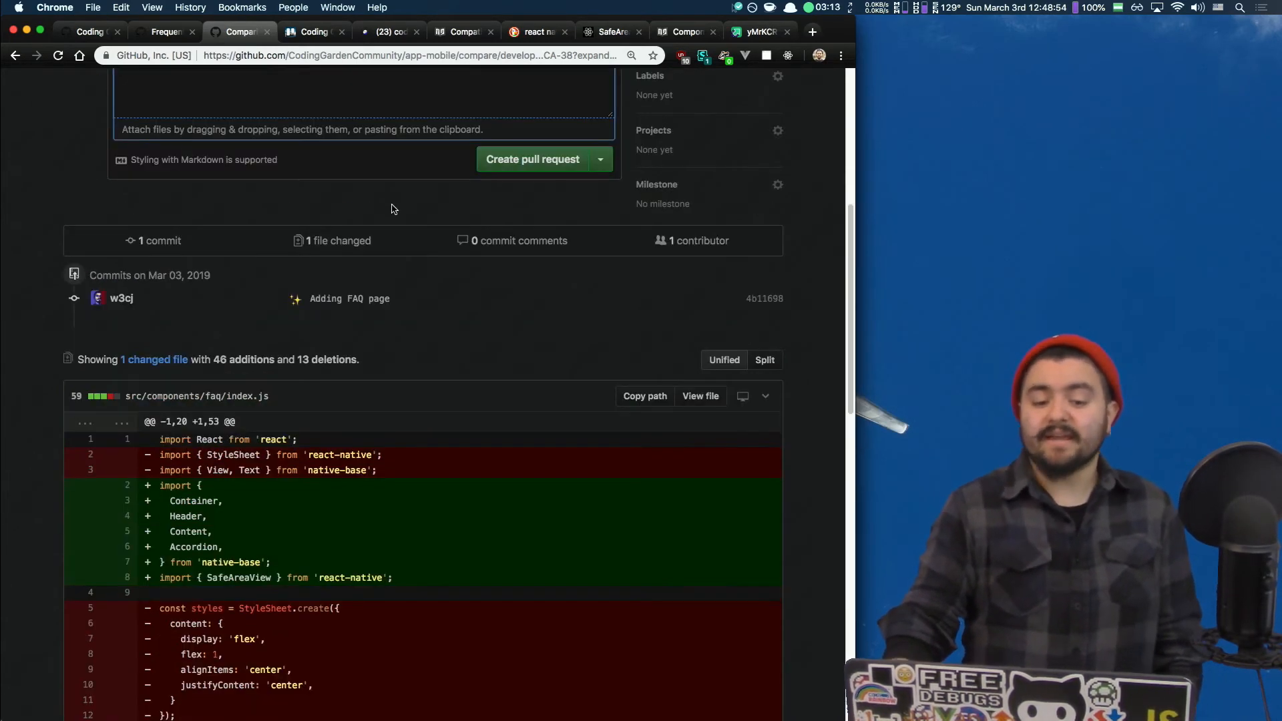
pyautogui.moveTo(343, 318)
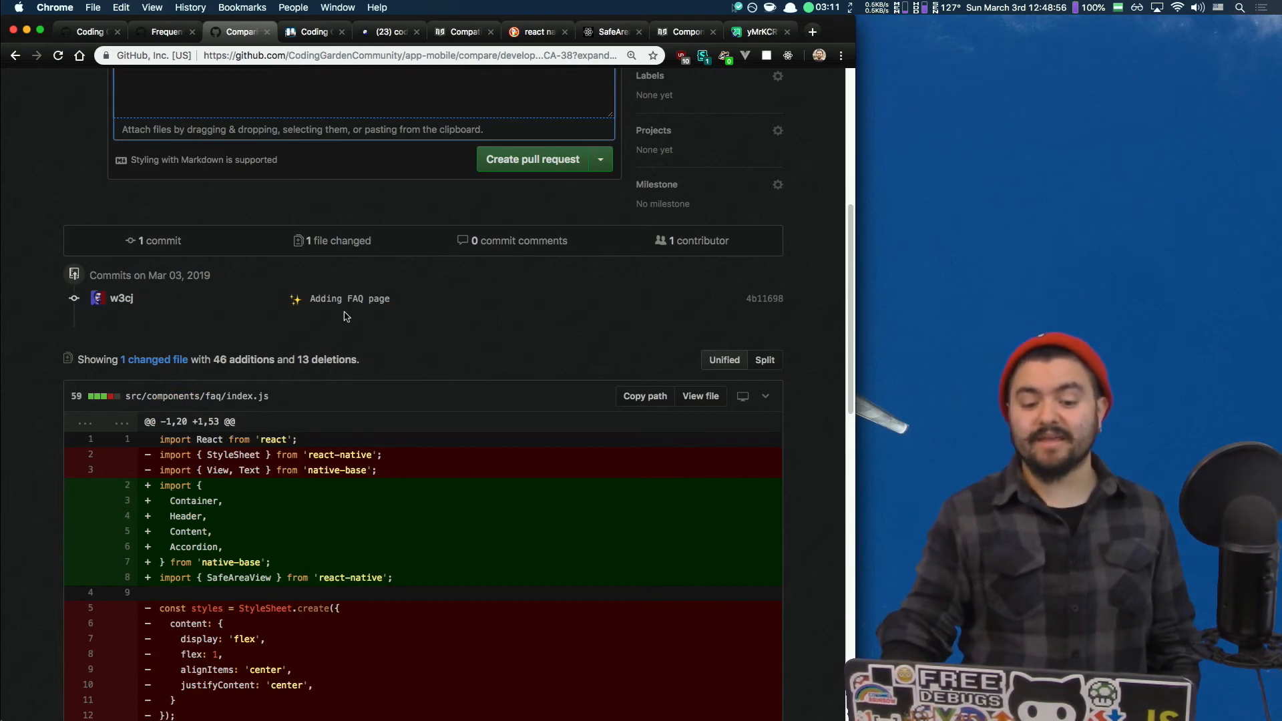
pyautogui.moveTo(349, 298)
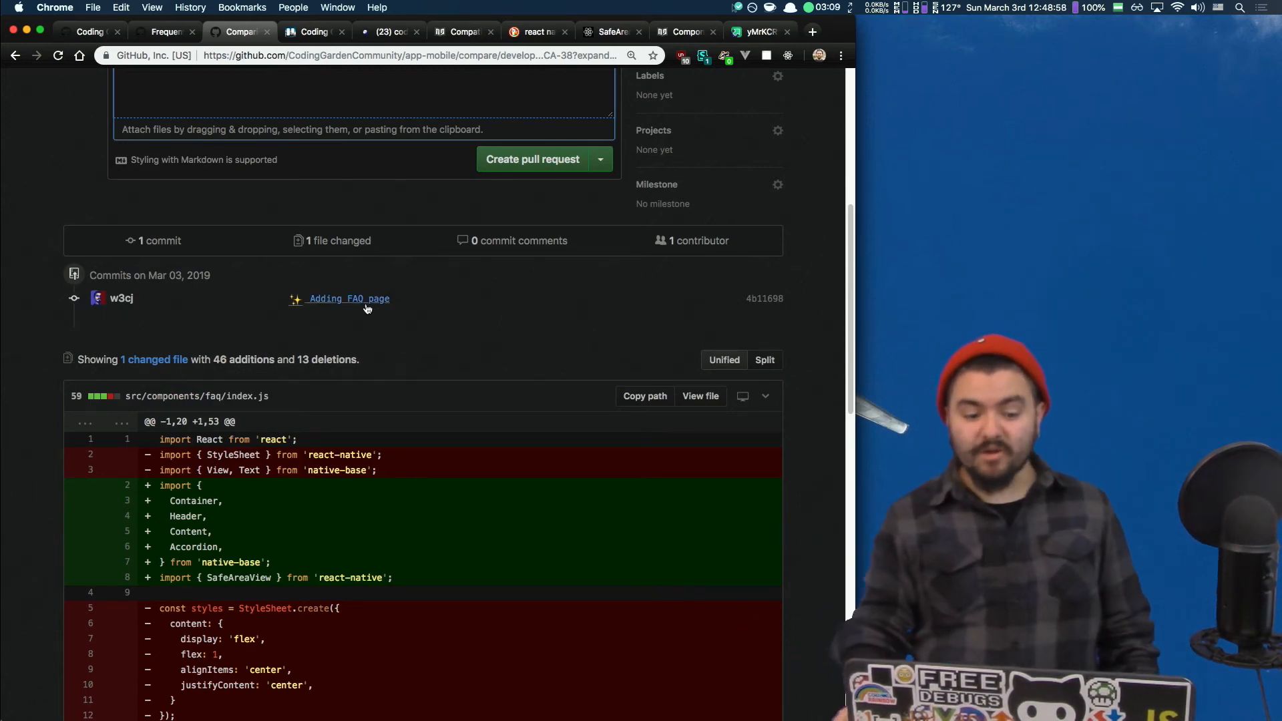
pyautogui.moveTo(403, 308)
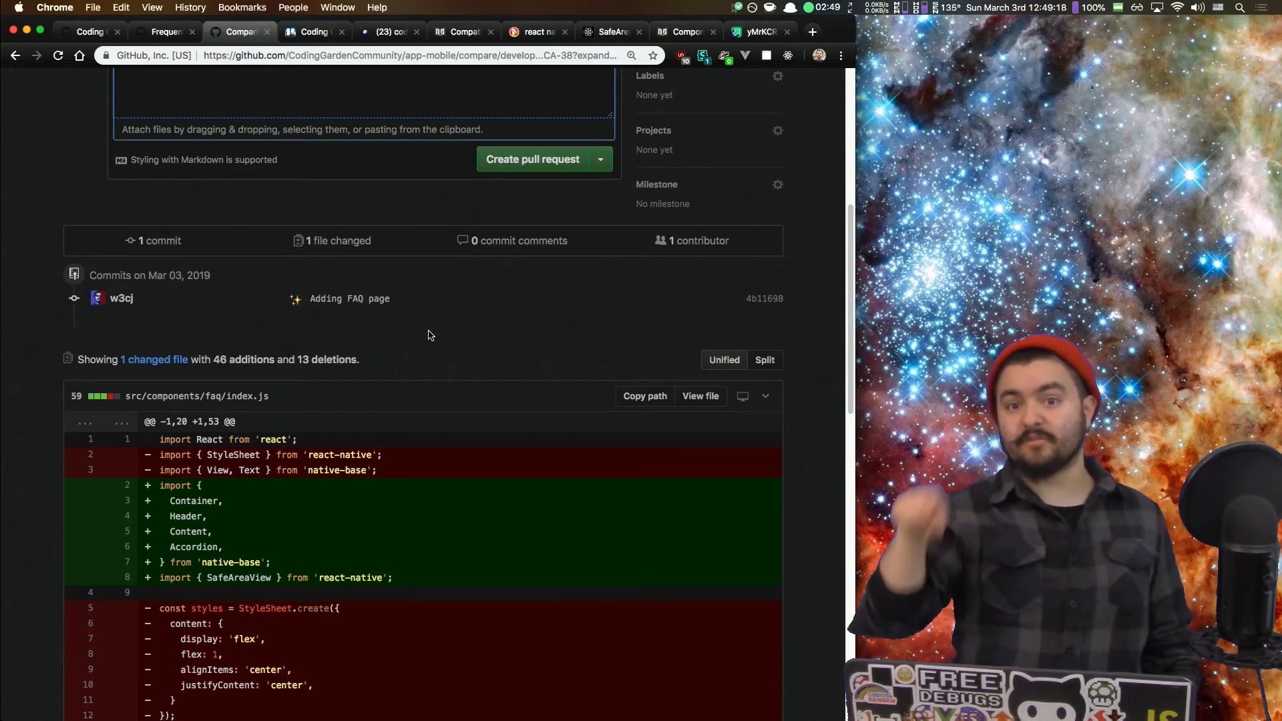
pyautogui.scroll(-3)
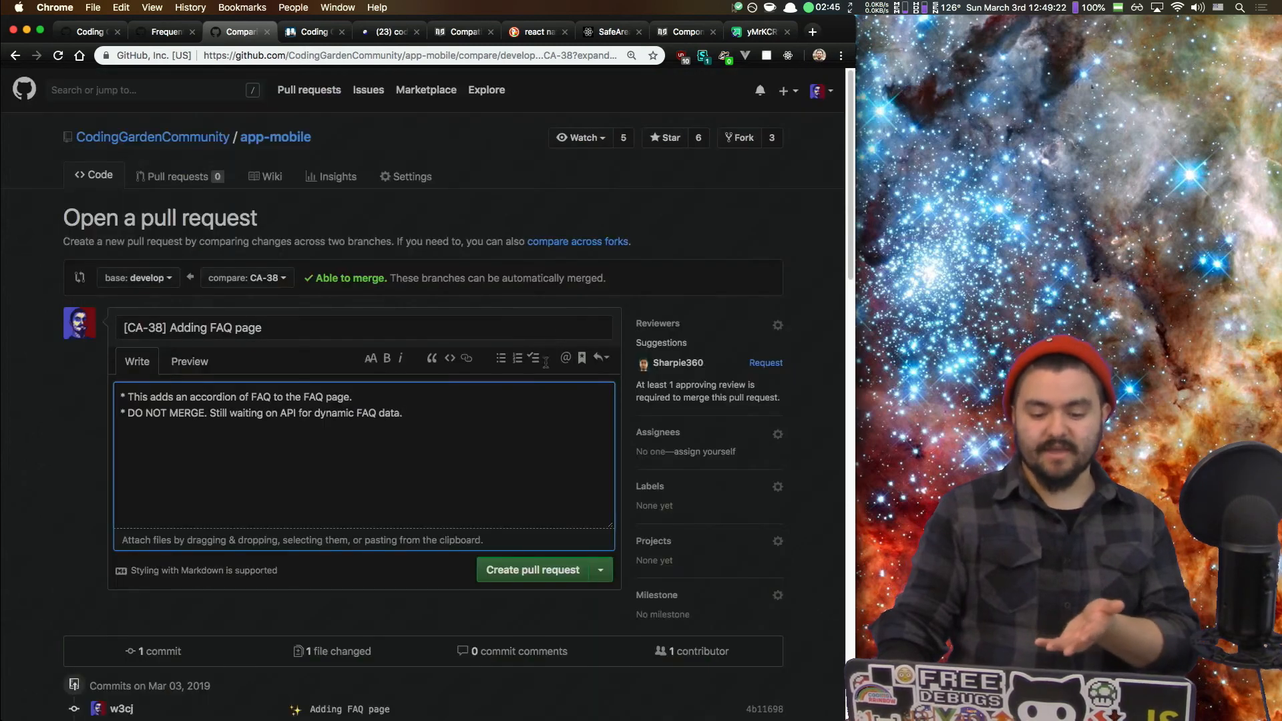
# Step: Create pull request #9 '[CA-38] Adding FAQ page' and review its conversation page
pyautogui.click(533, 570)
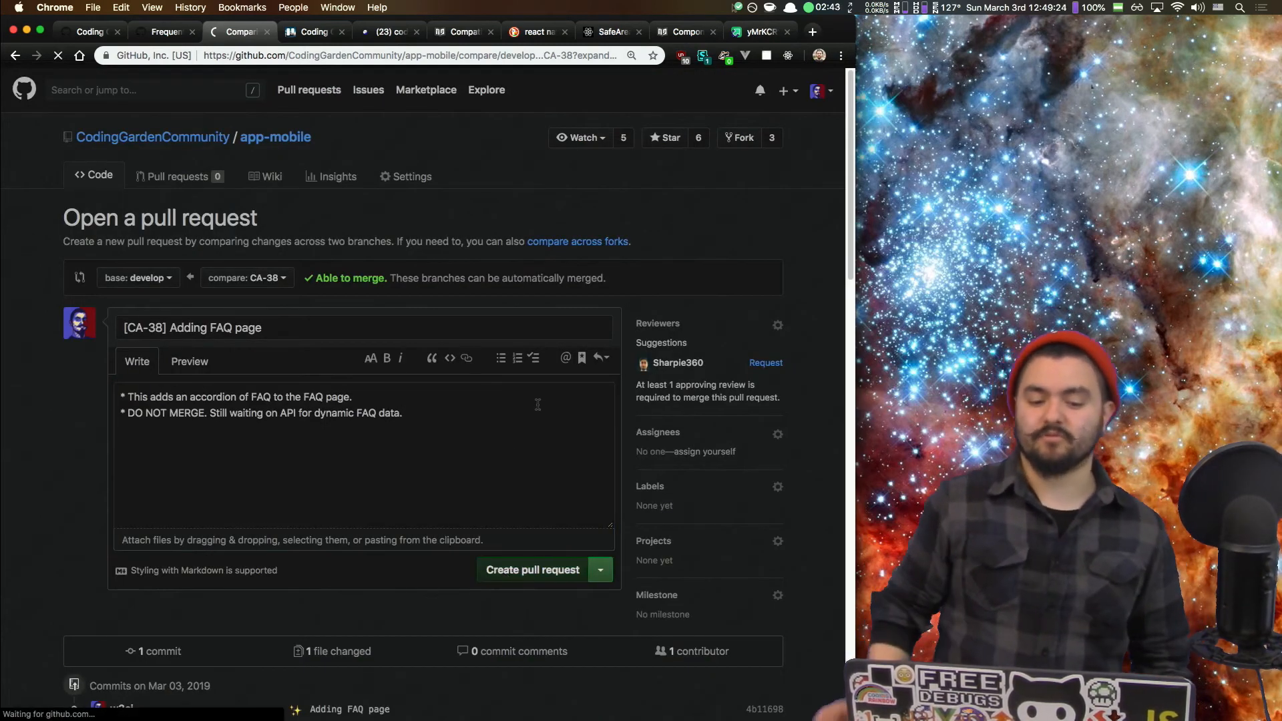
pyautogui.click(531, 571)
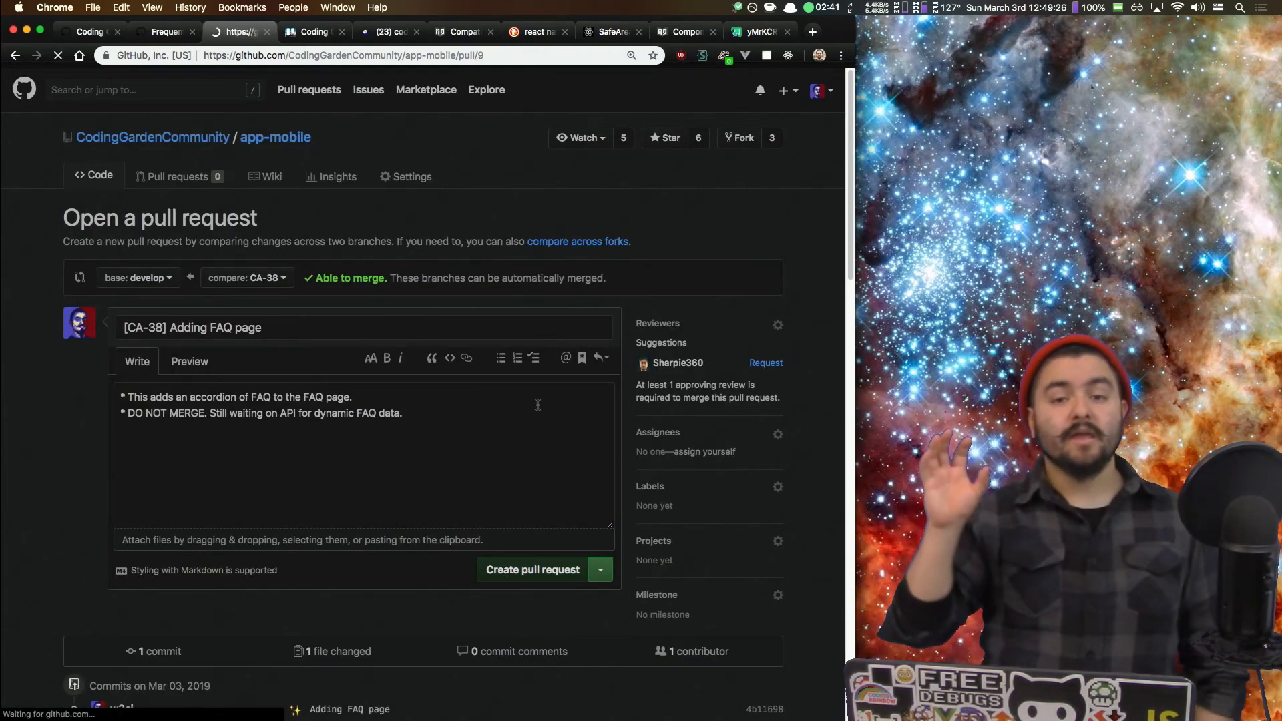
pyautogui.click(532, 571)
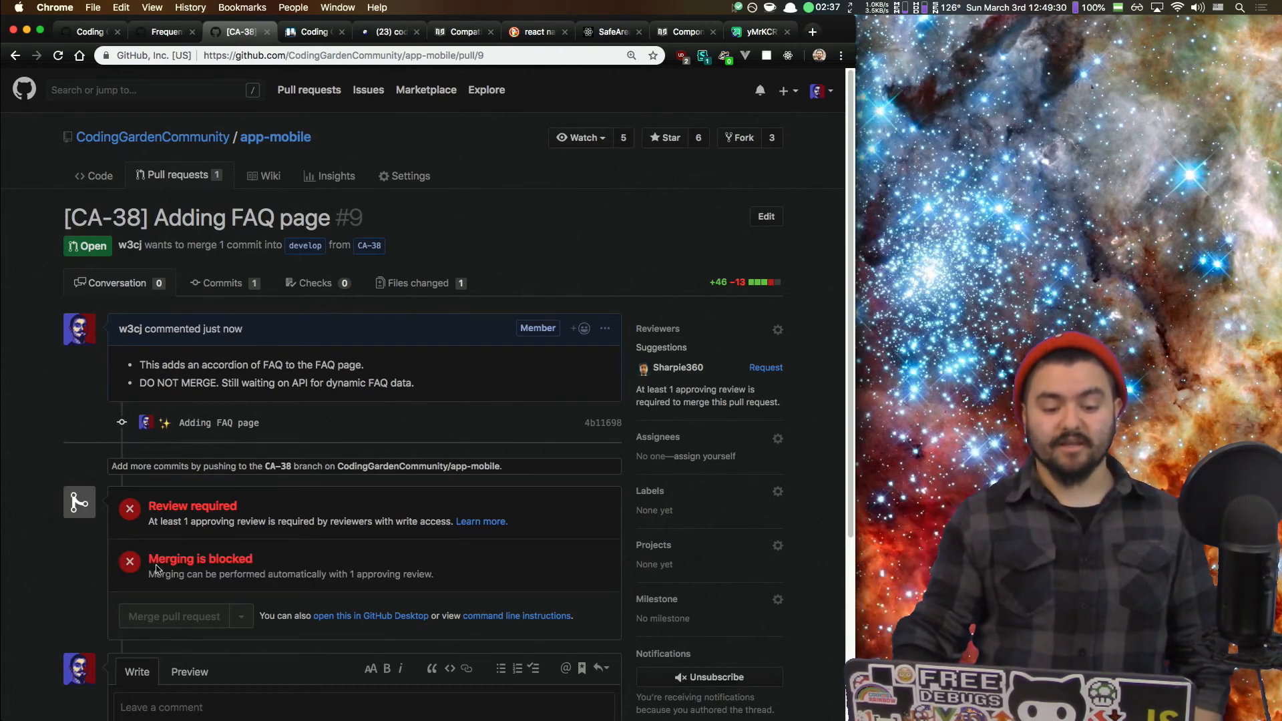
pyautogui.scroll(-3)
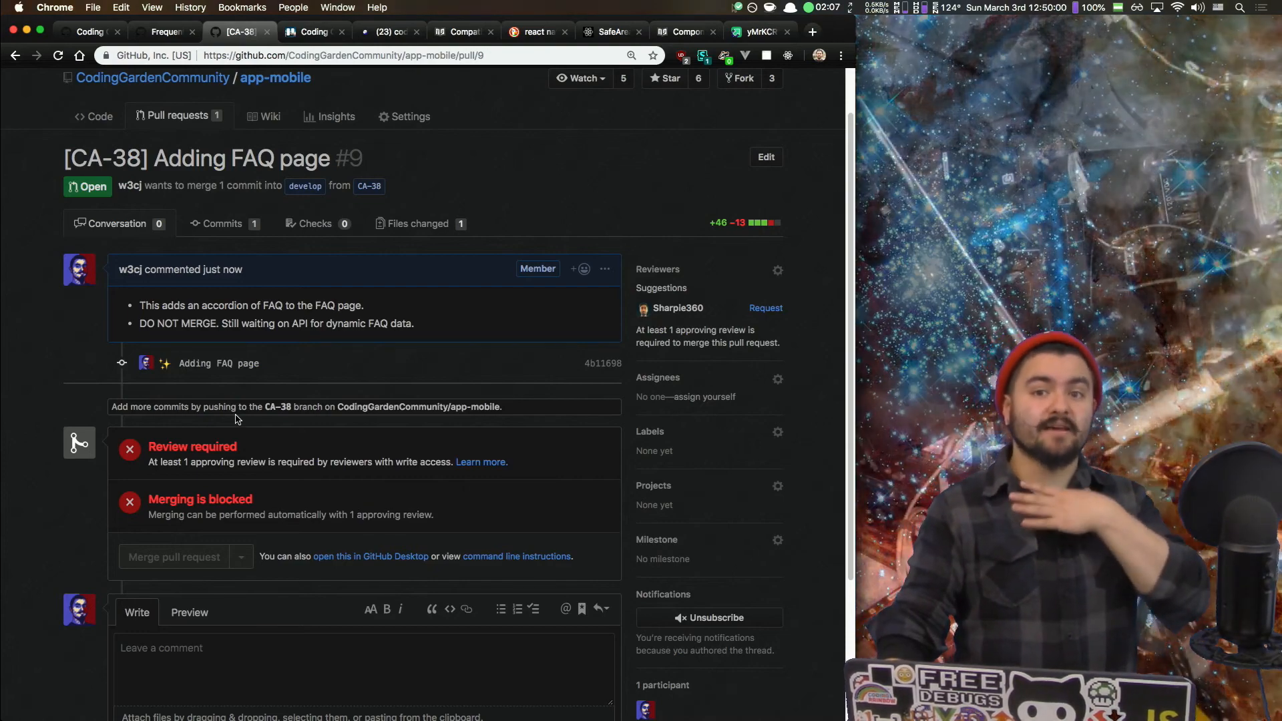
pyautogui.moveTo(271, 360)
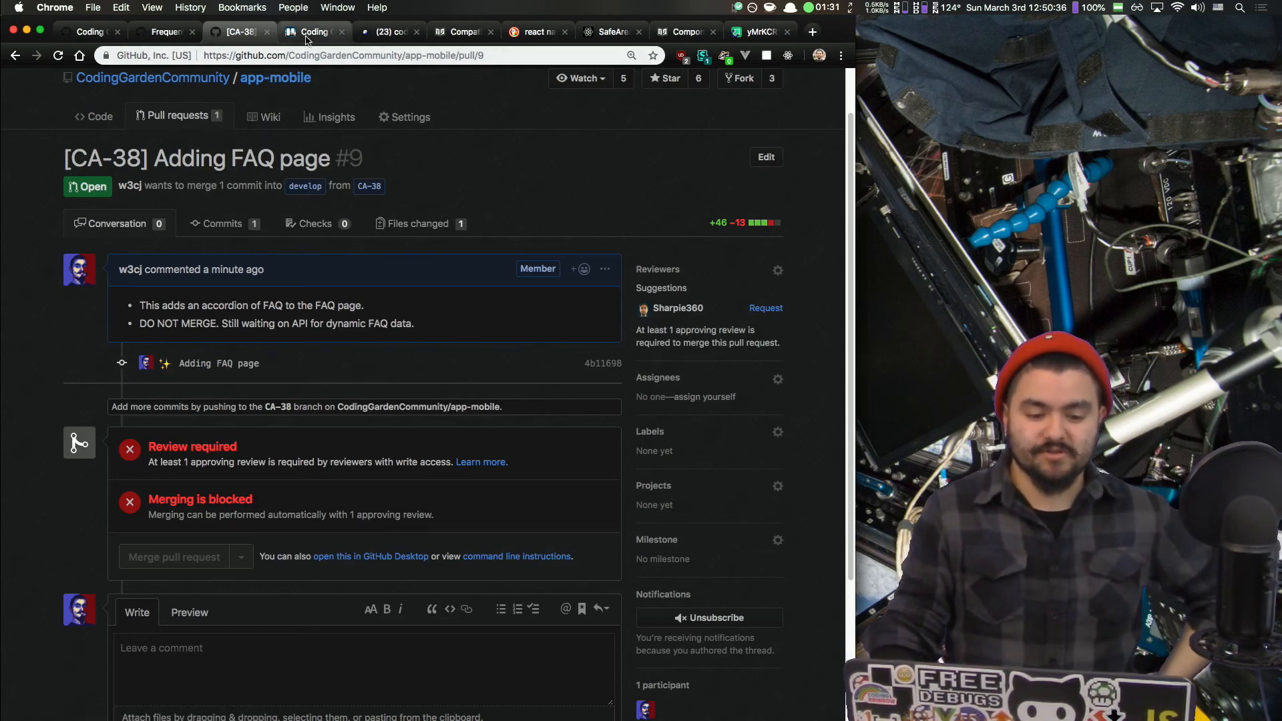
# Step: Attach pull request app-mobile #9 to the Trello FAQ Page card via the GitHub power-up
pyautogui.click(315, 32)
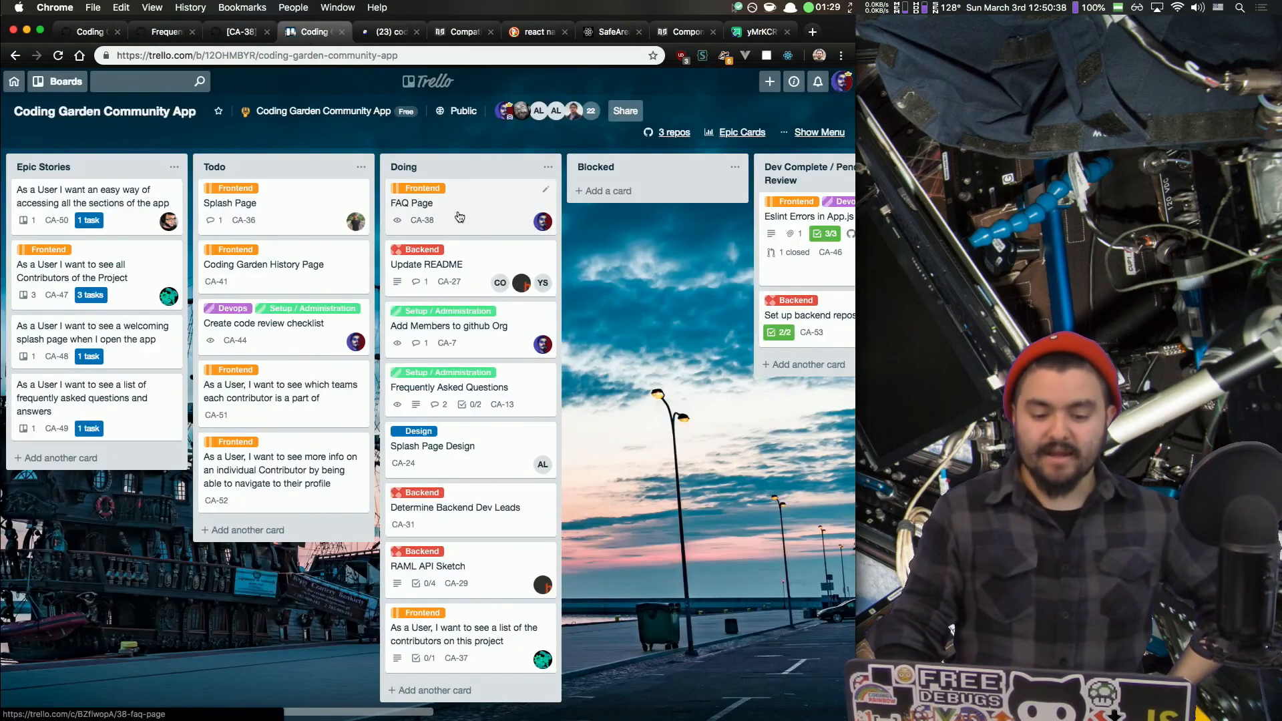
pyautogui.click(413, 203)
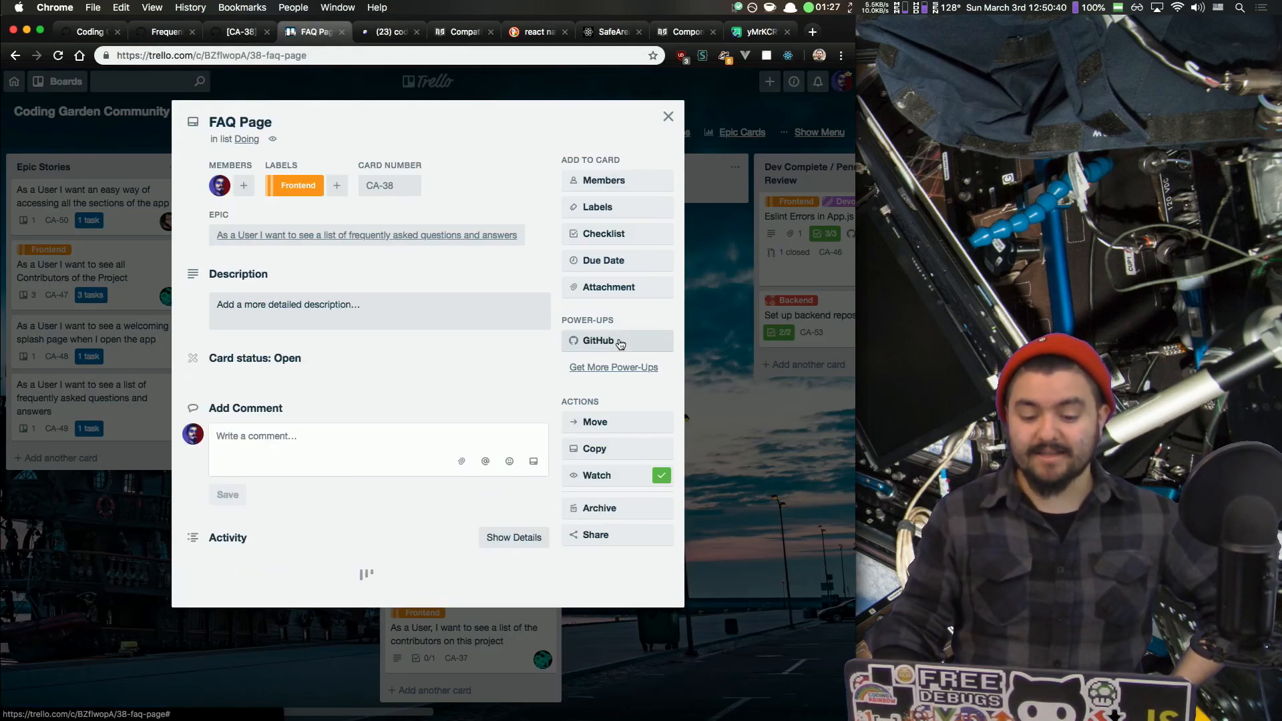
pyautogui.click(598, 341)
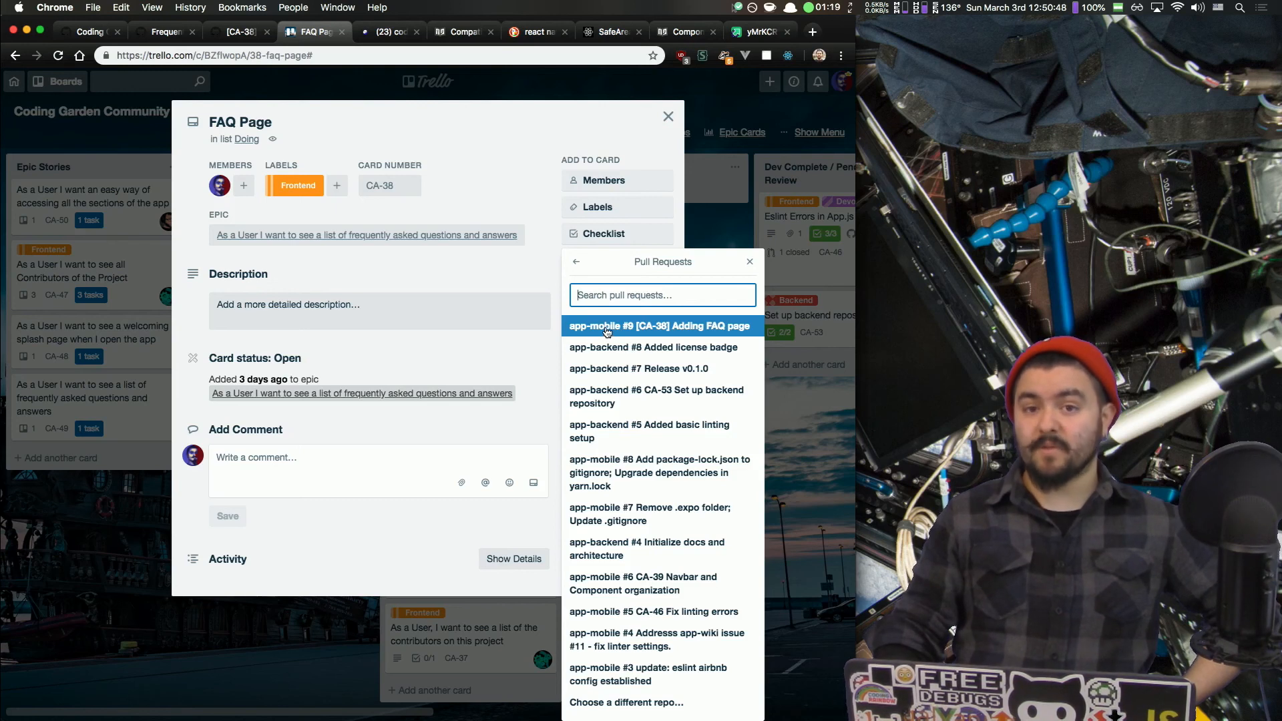
pyautogui.moveTo(675, 334)
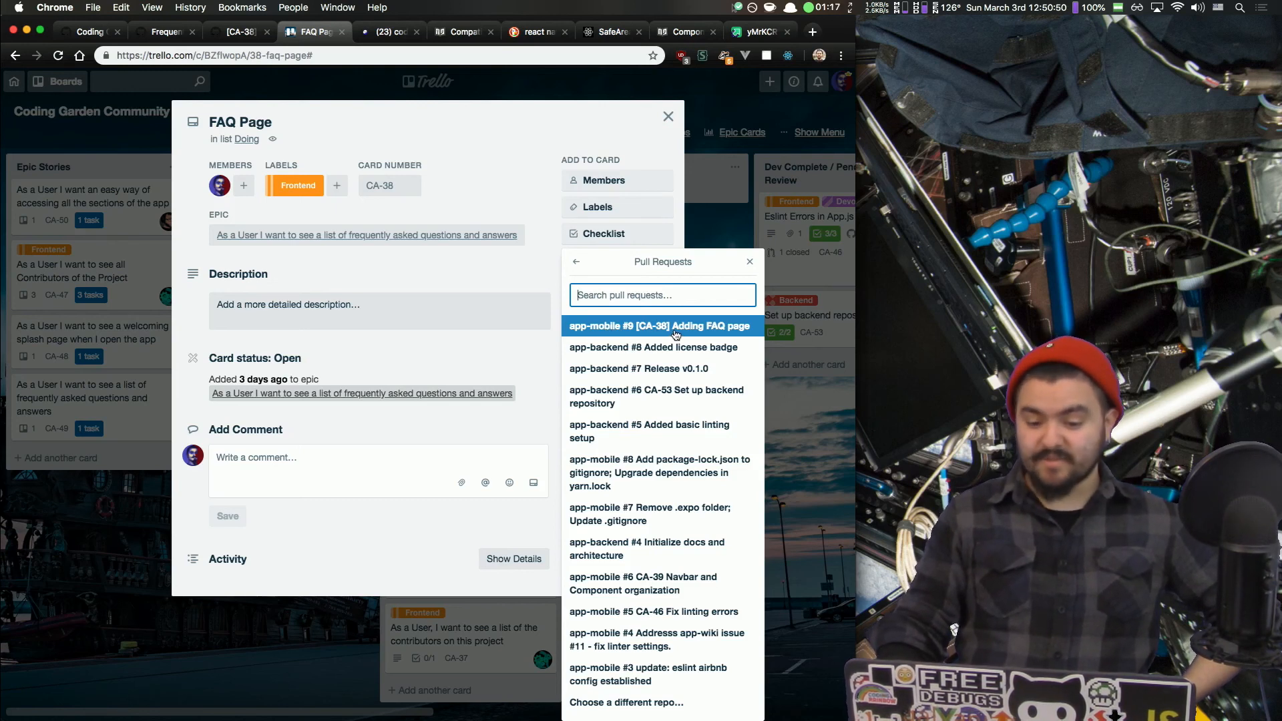
pyautogui.click(748, 260)
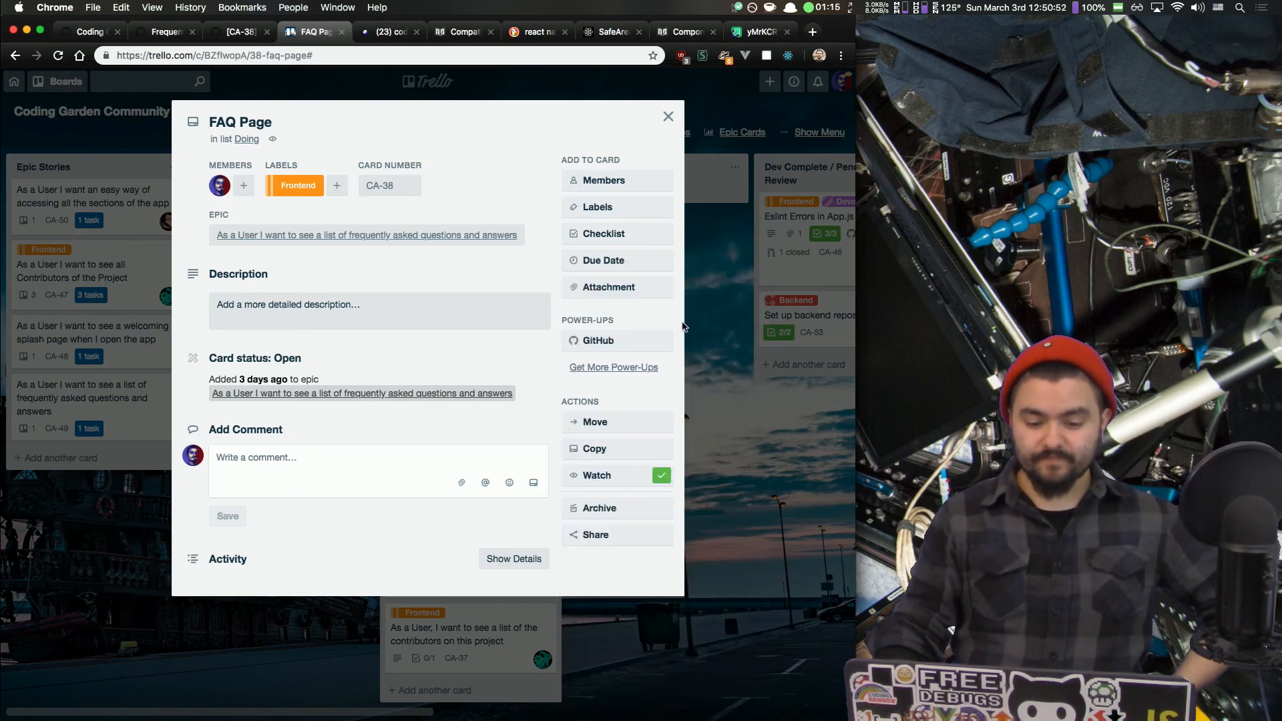
# Step: Return to pull request #9 to confirm the new FAQ Page card comment
pyautogui.click(599, 340)
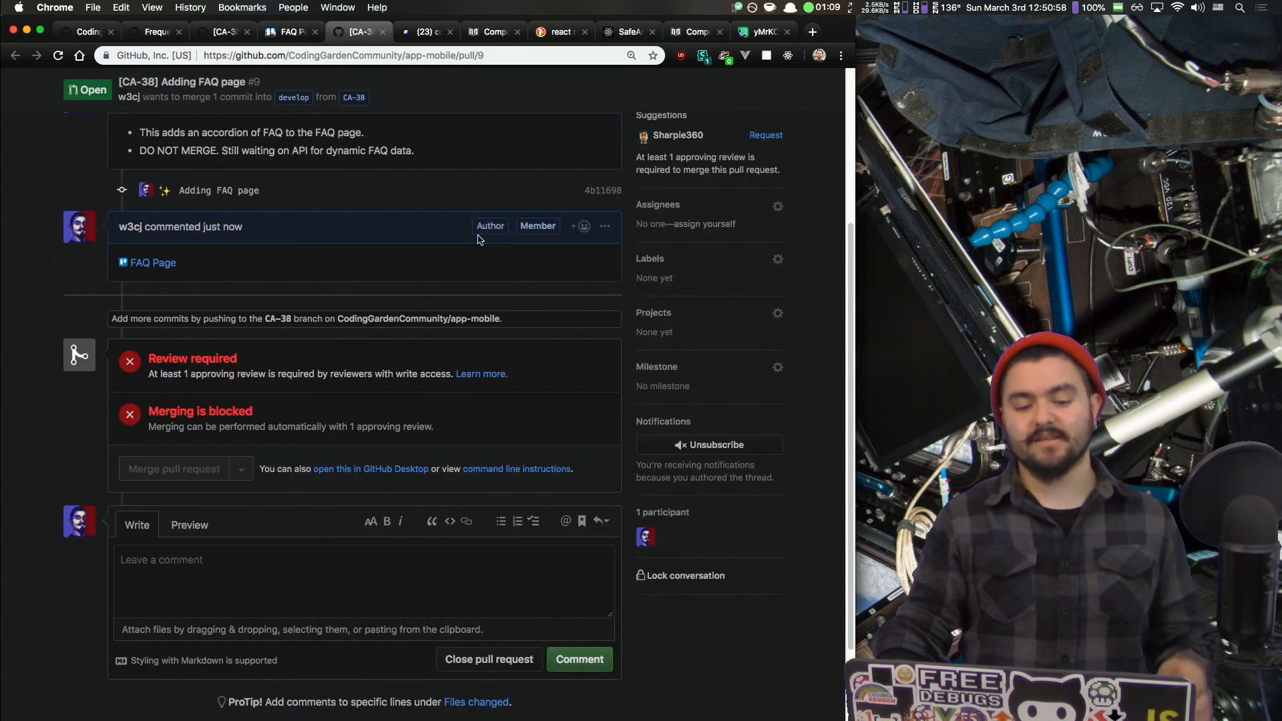
pyautogui.scroll(3)
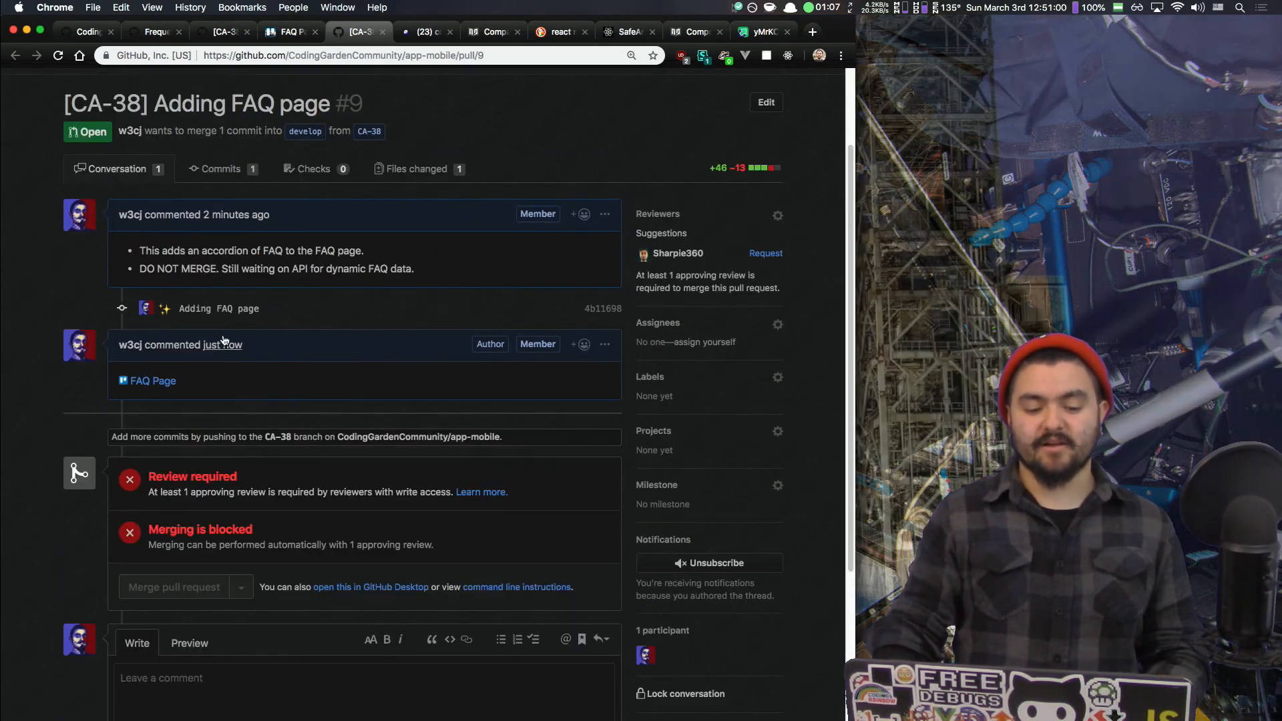